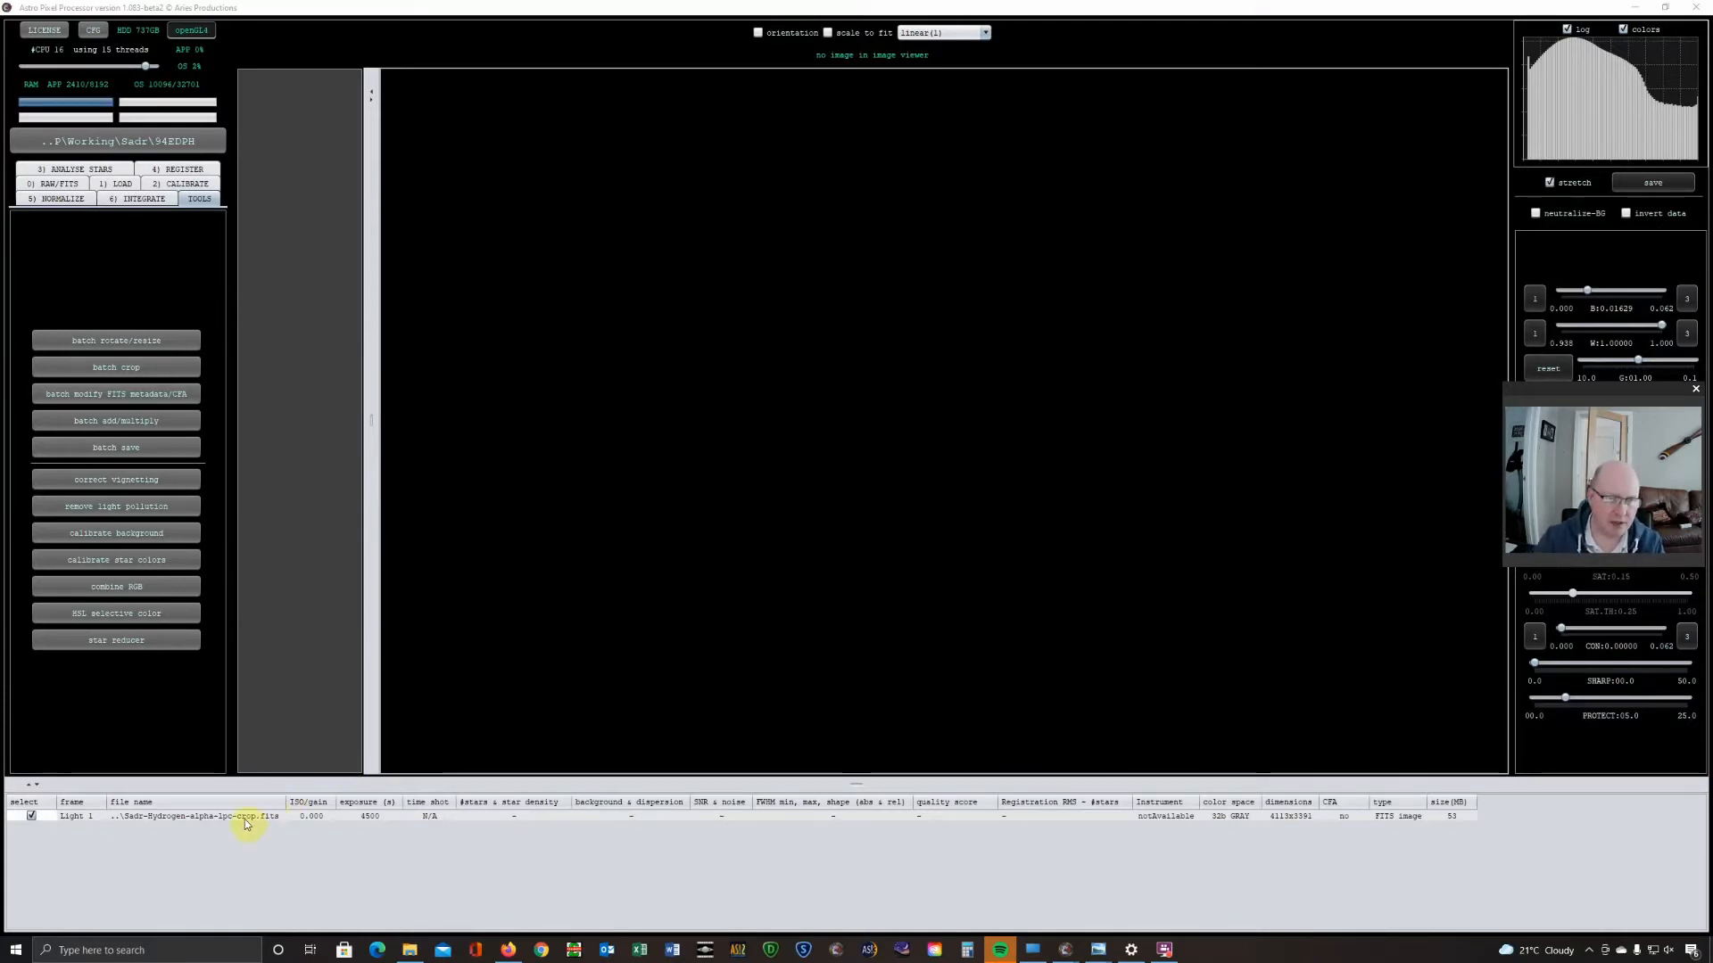
Load the cropped Sadr hydrogen-alpha FITS image into the viewer
{"action": "double_click", "coordinate": [196, 816]}
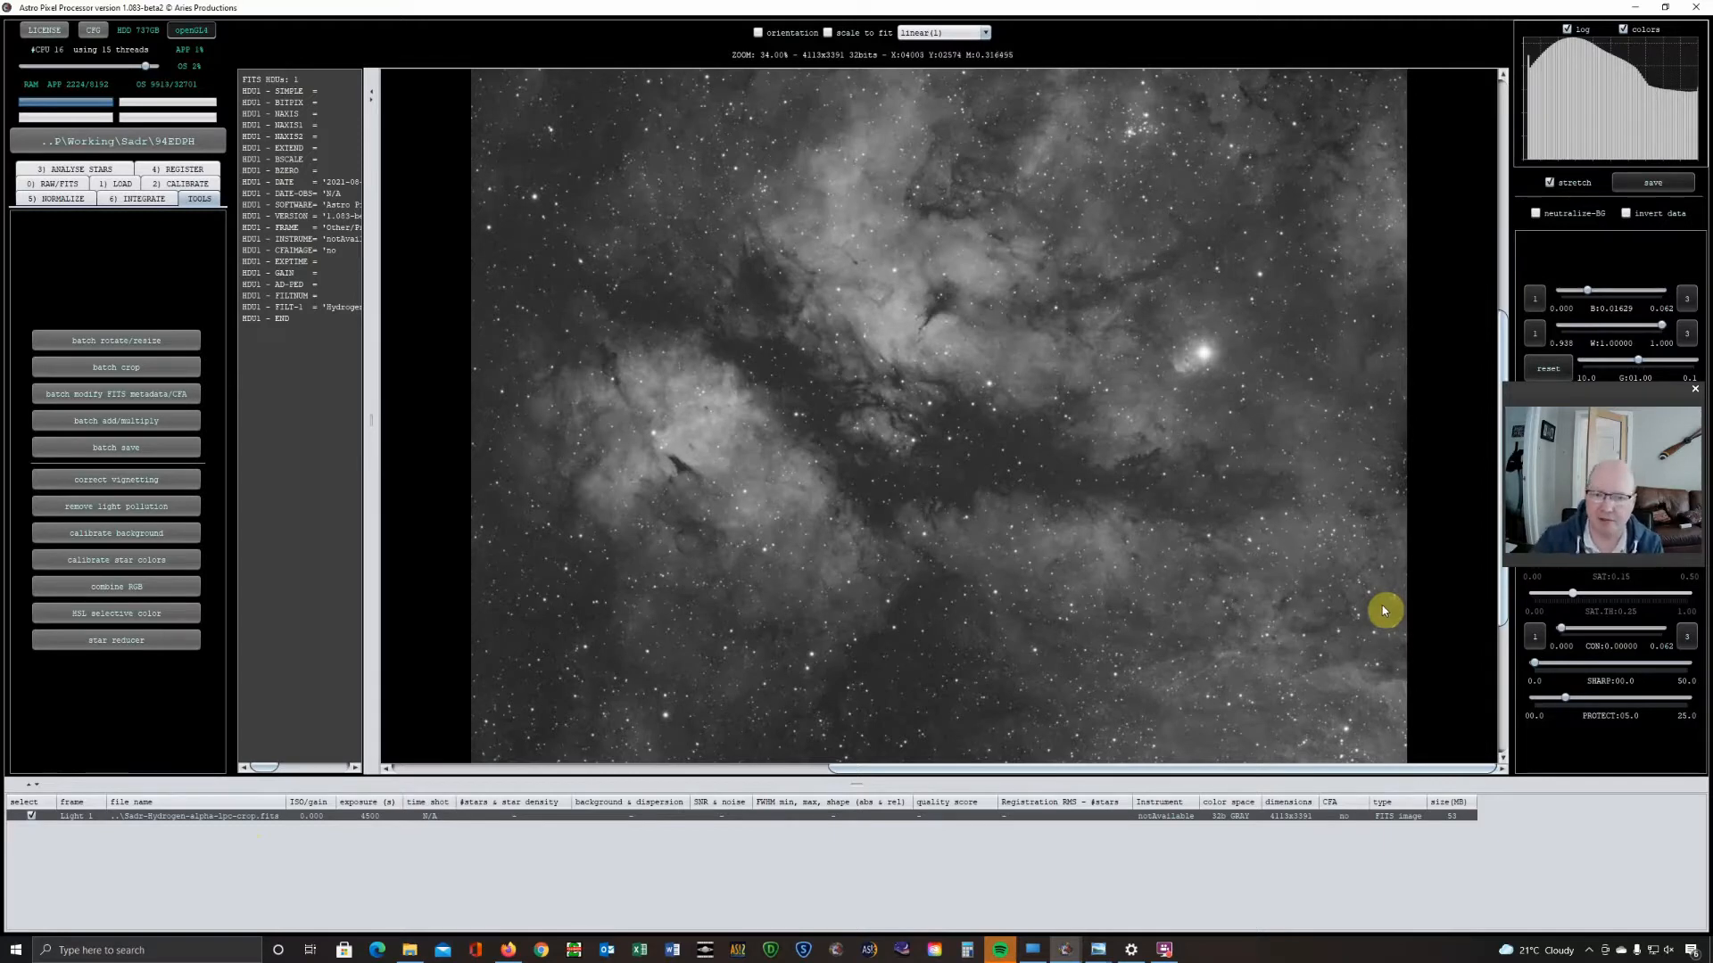
{"action": "mouse_move", "coordinate": [1323, 637]}
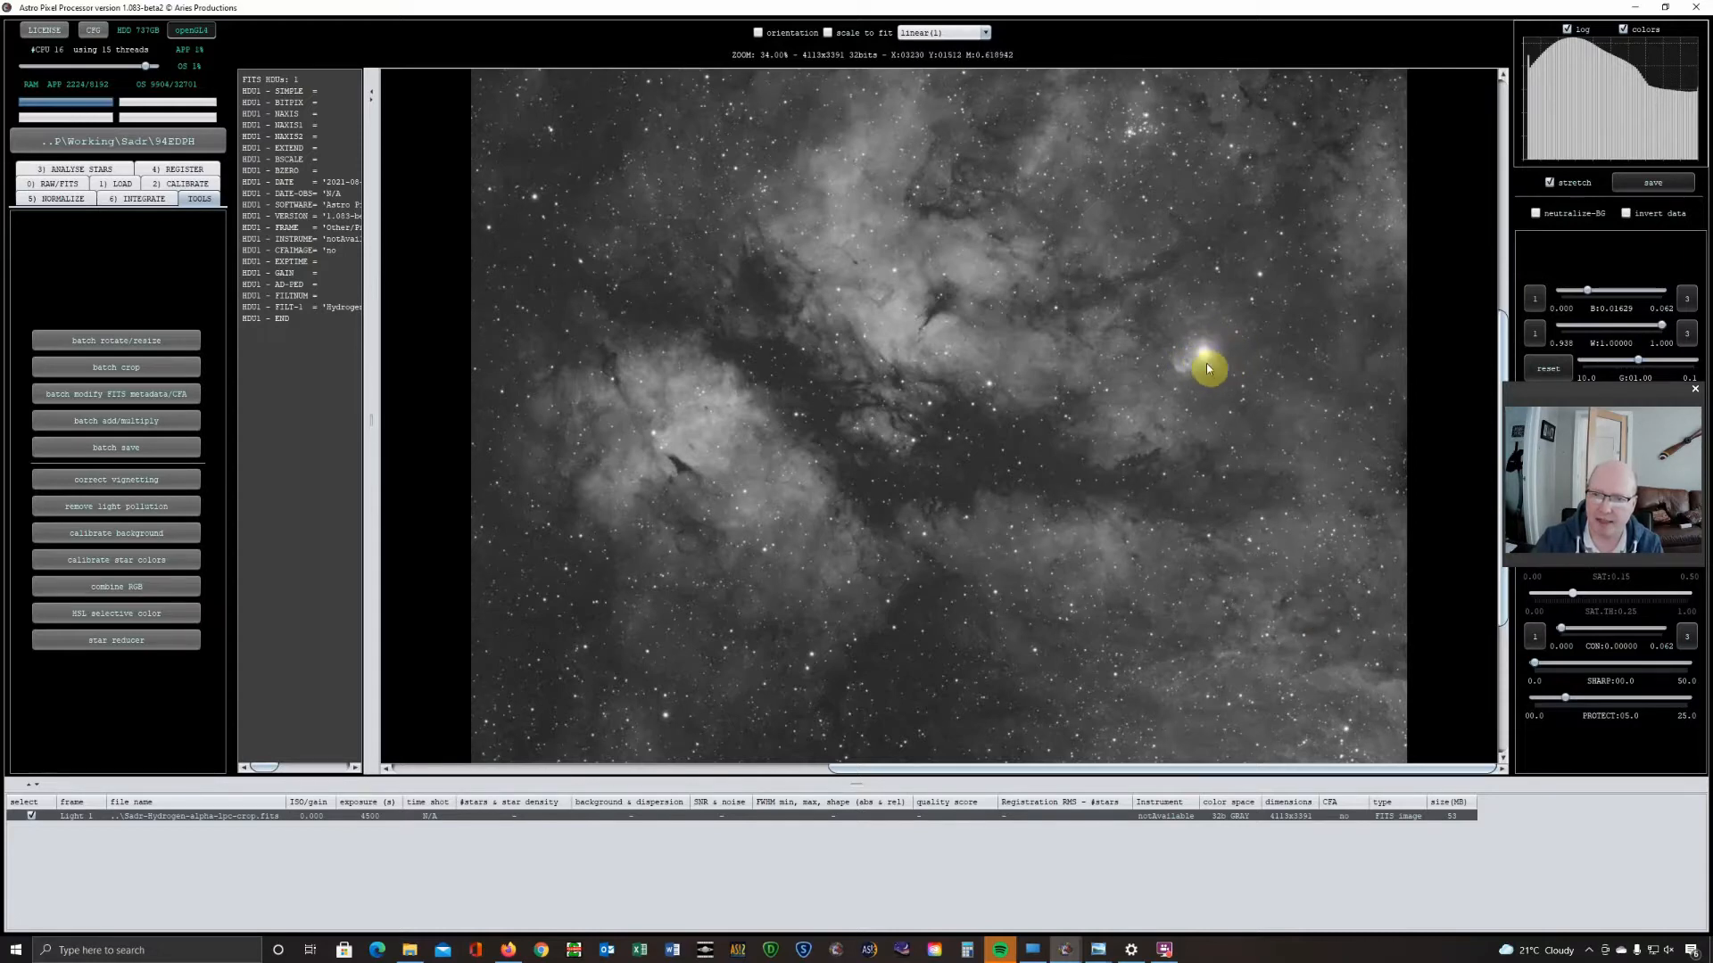
{"action": "mouse_move", "coordinate": [1313, 534]}
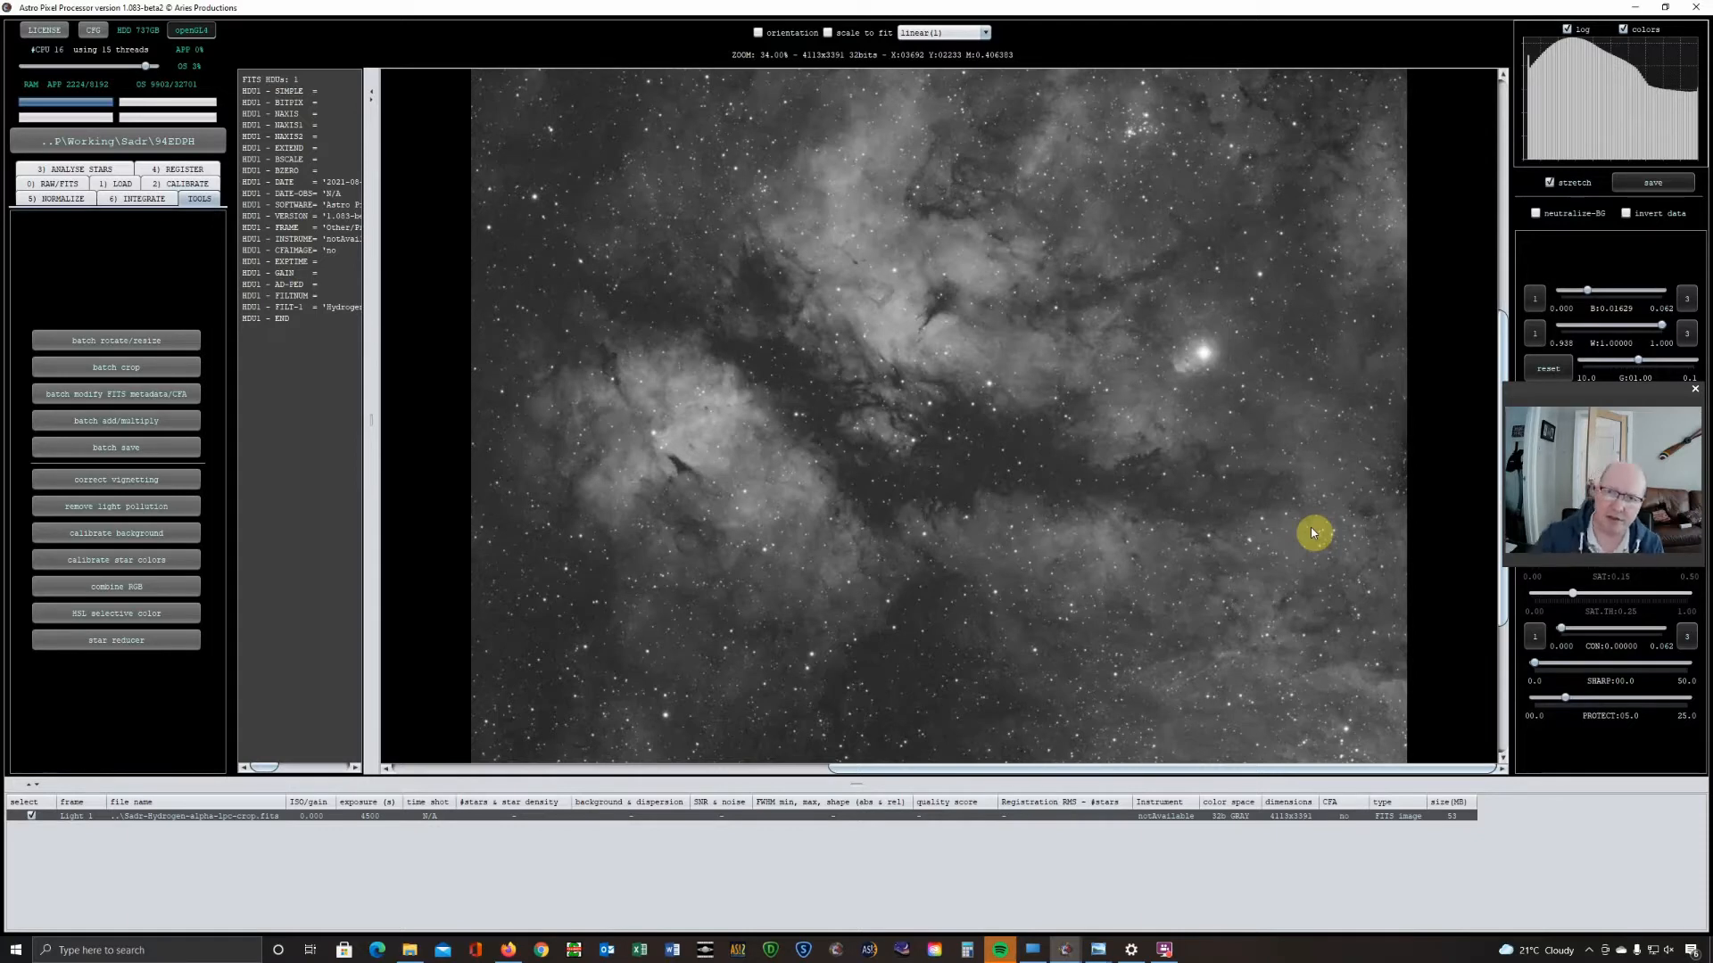
{"action": "mouse_move", "coordinate": [1163, 120]}
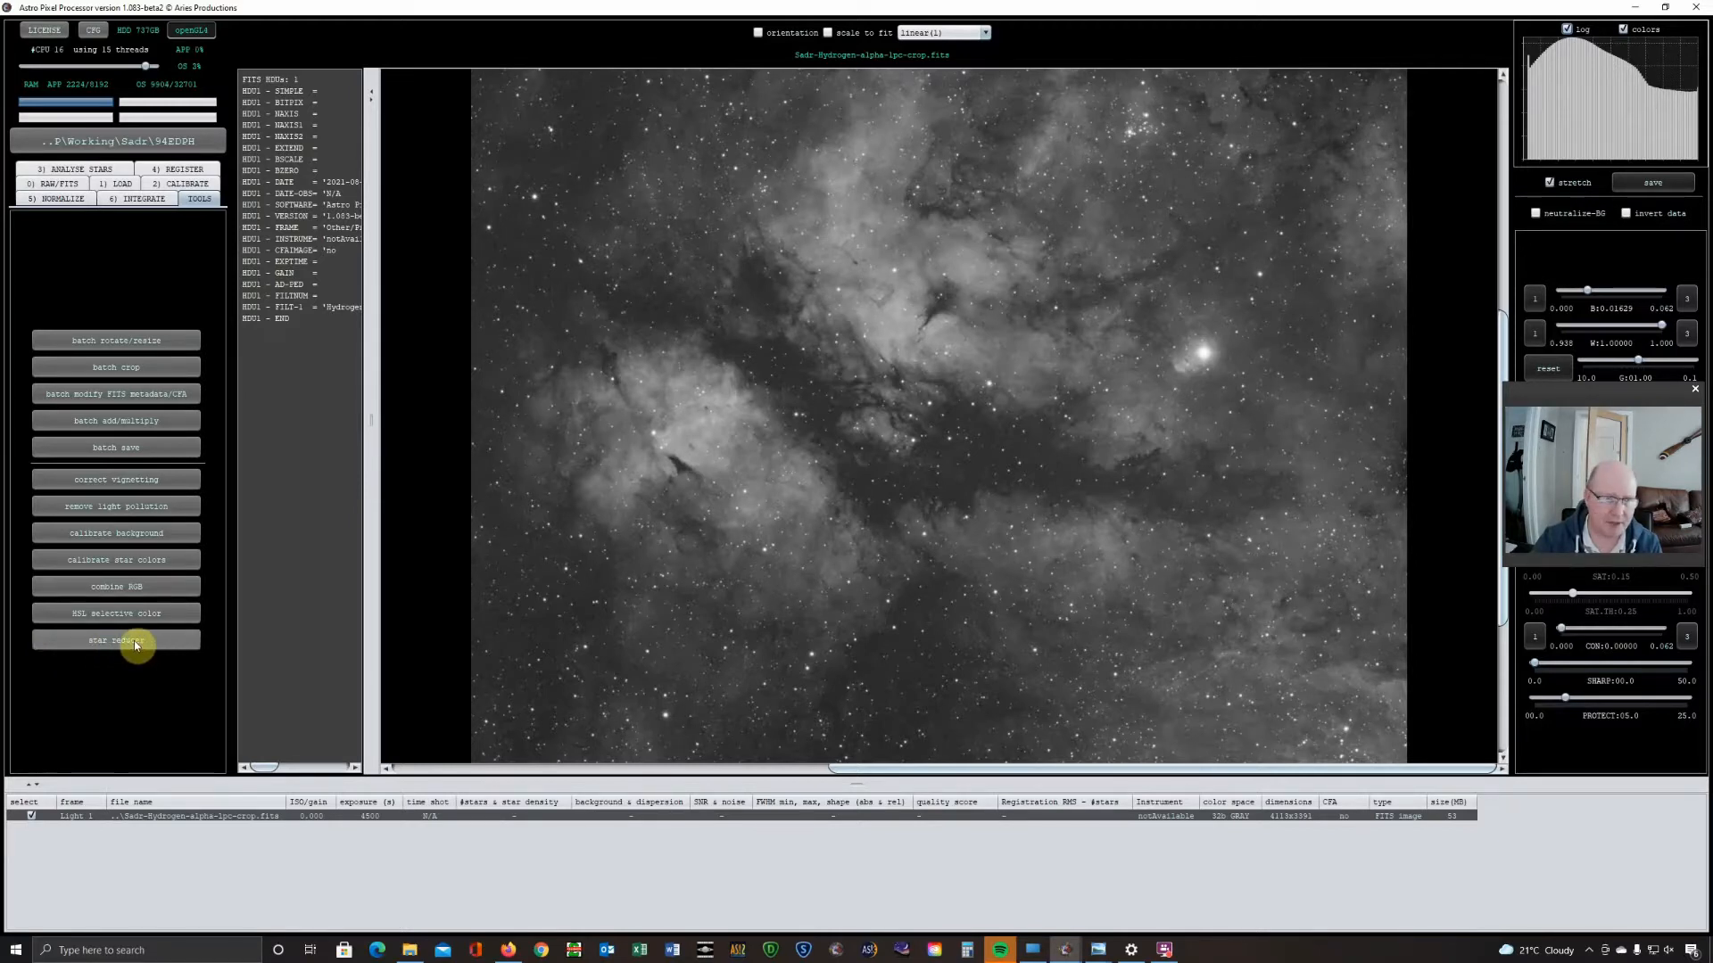
Import the current nebula image into the star reducer tool
{"action": "left_click", "coordinate": [116, 641]}
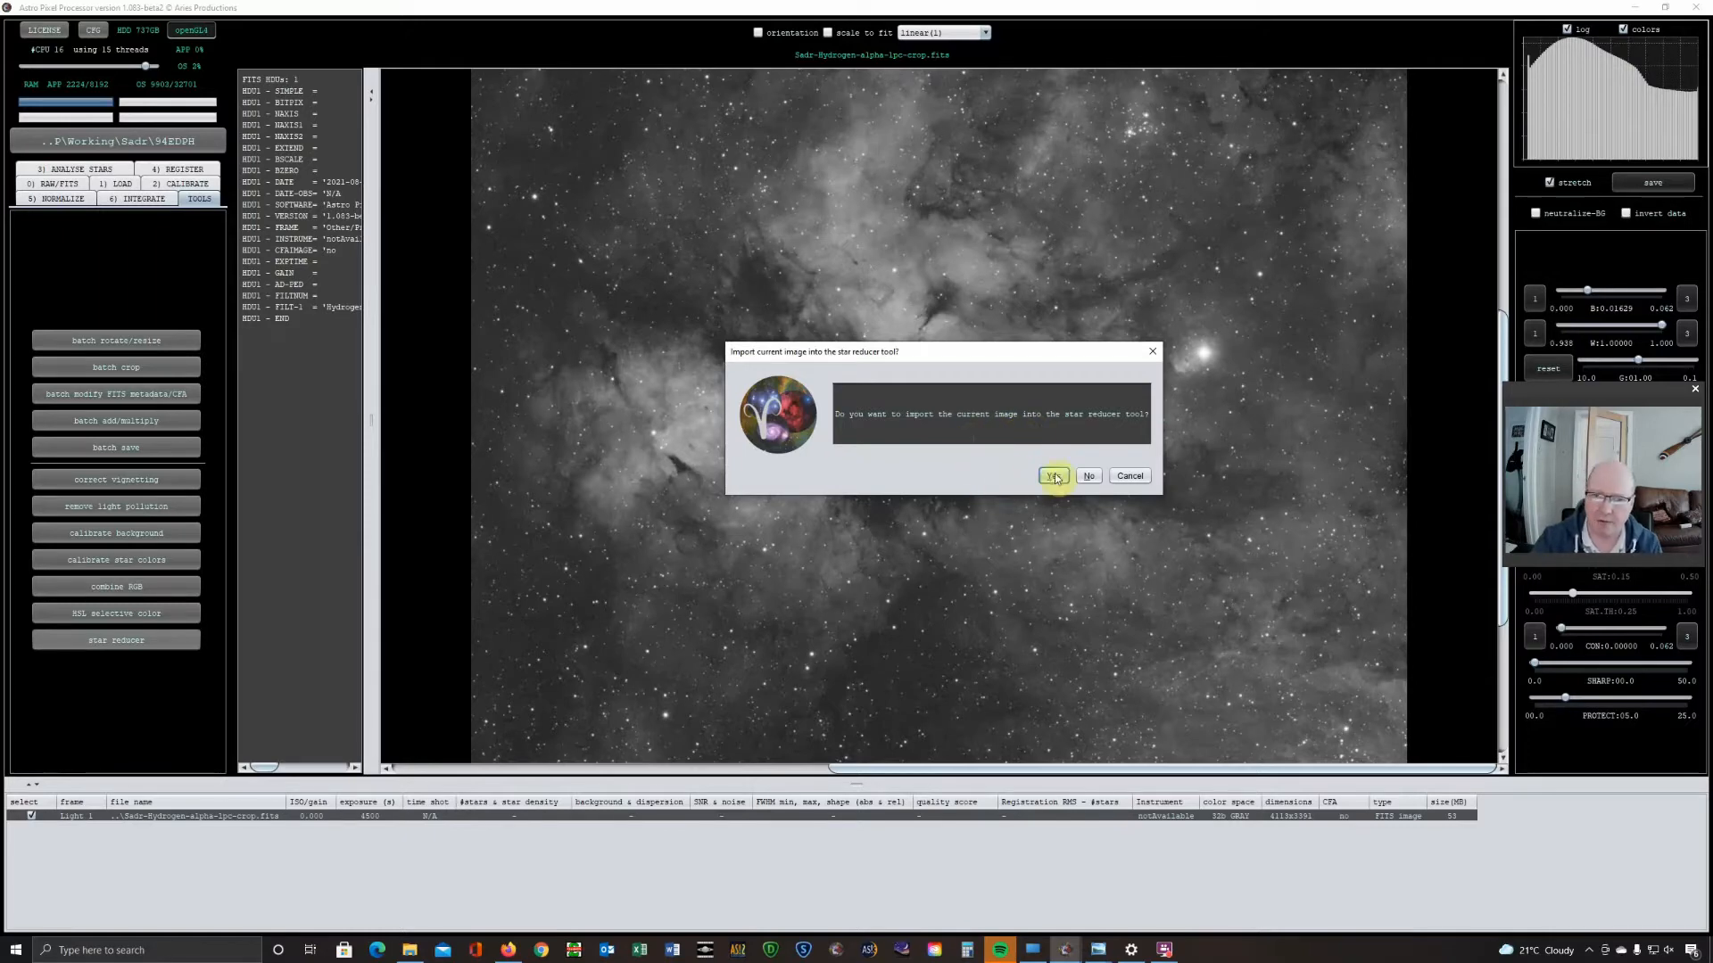
{"action": "left_click", "coordinate": [1052, 476]}
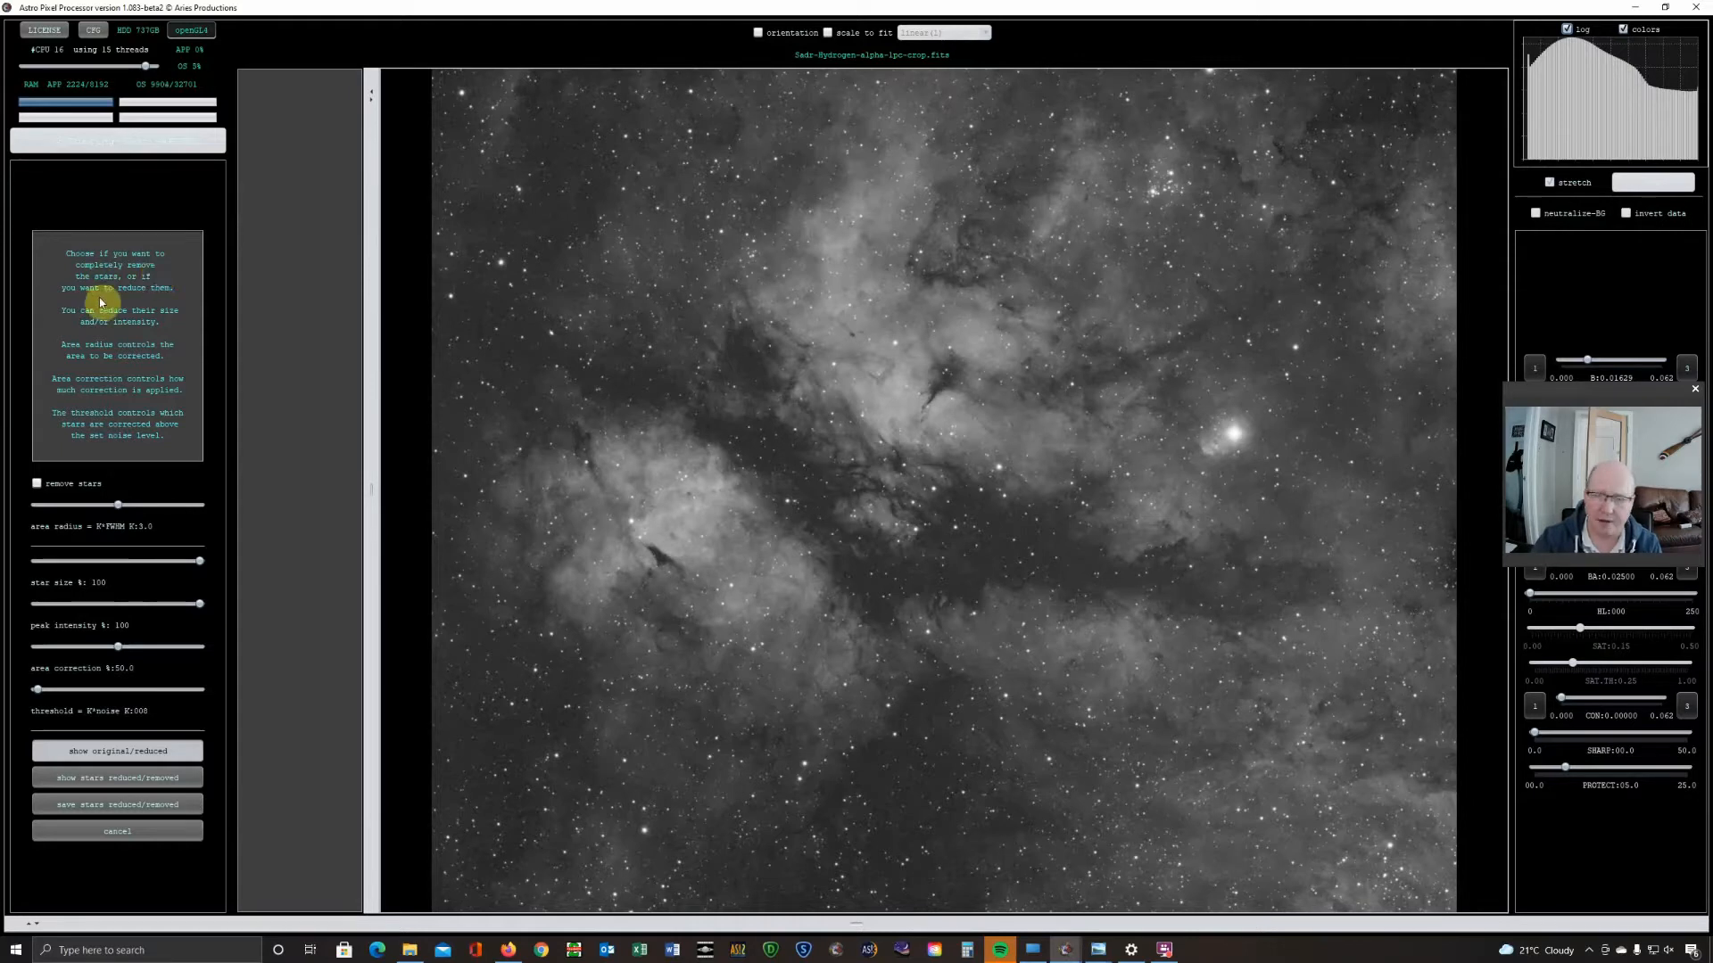
{"action": "mouse_move", "coordinate": [112, 302]}
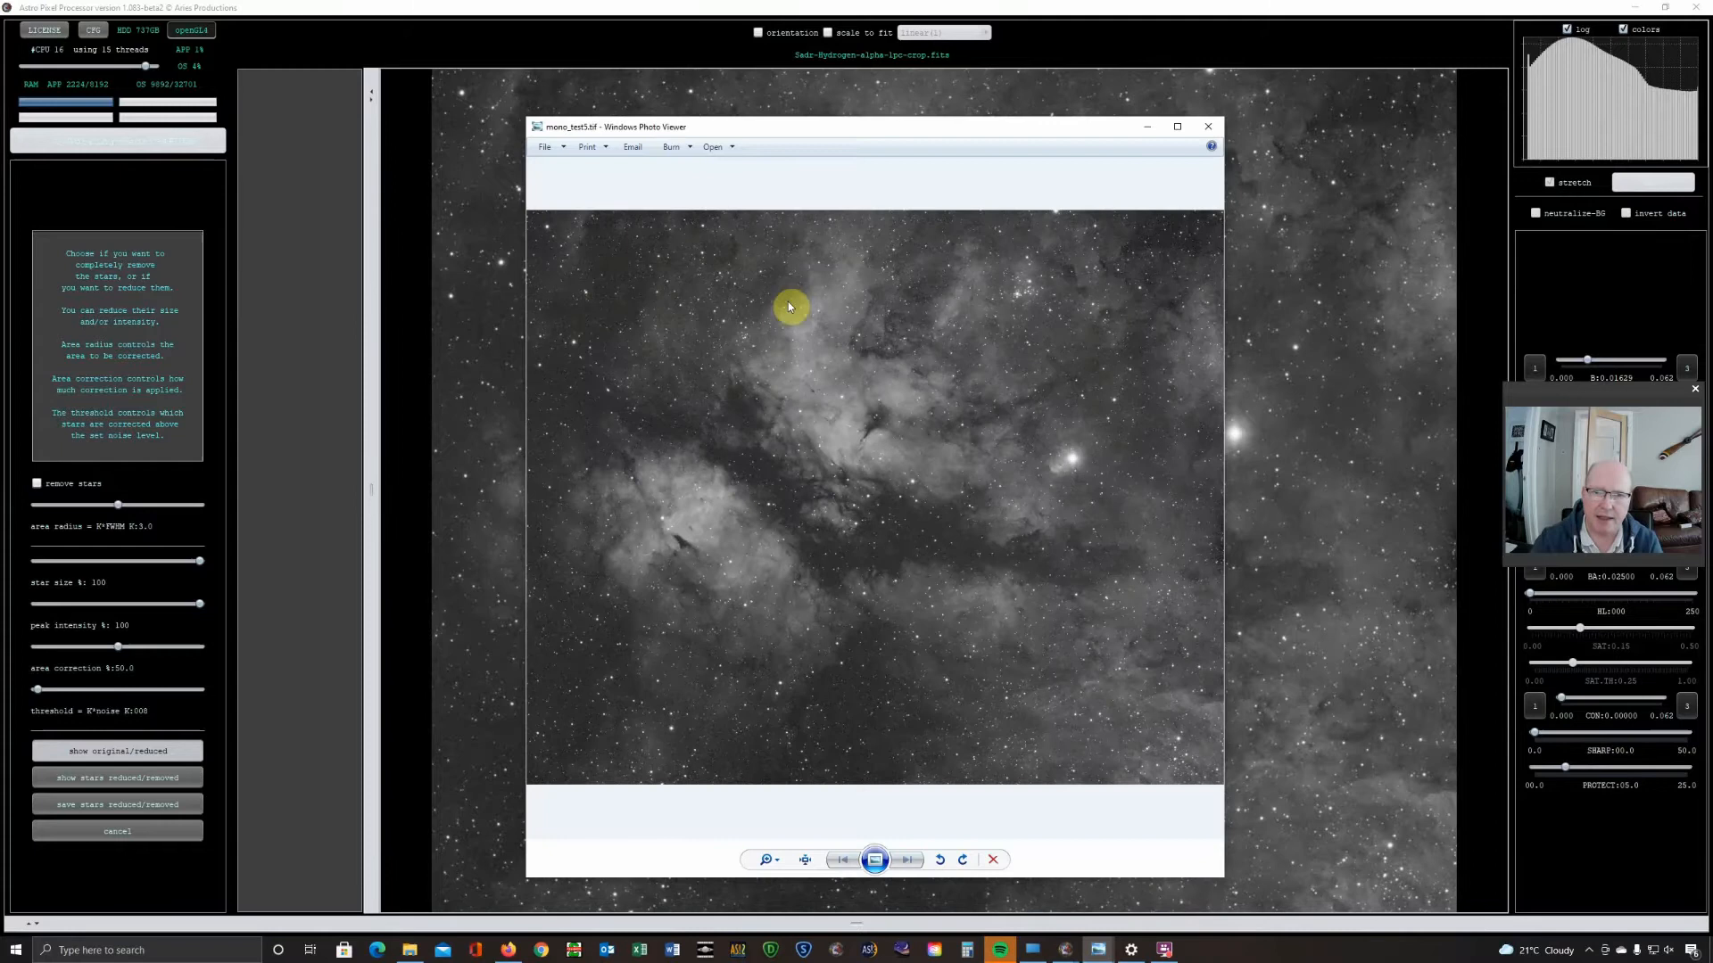
{"action": "mouse_move", "coordinate": [1038, 502]}
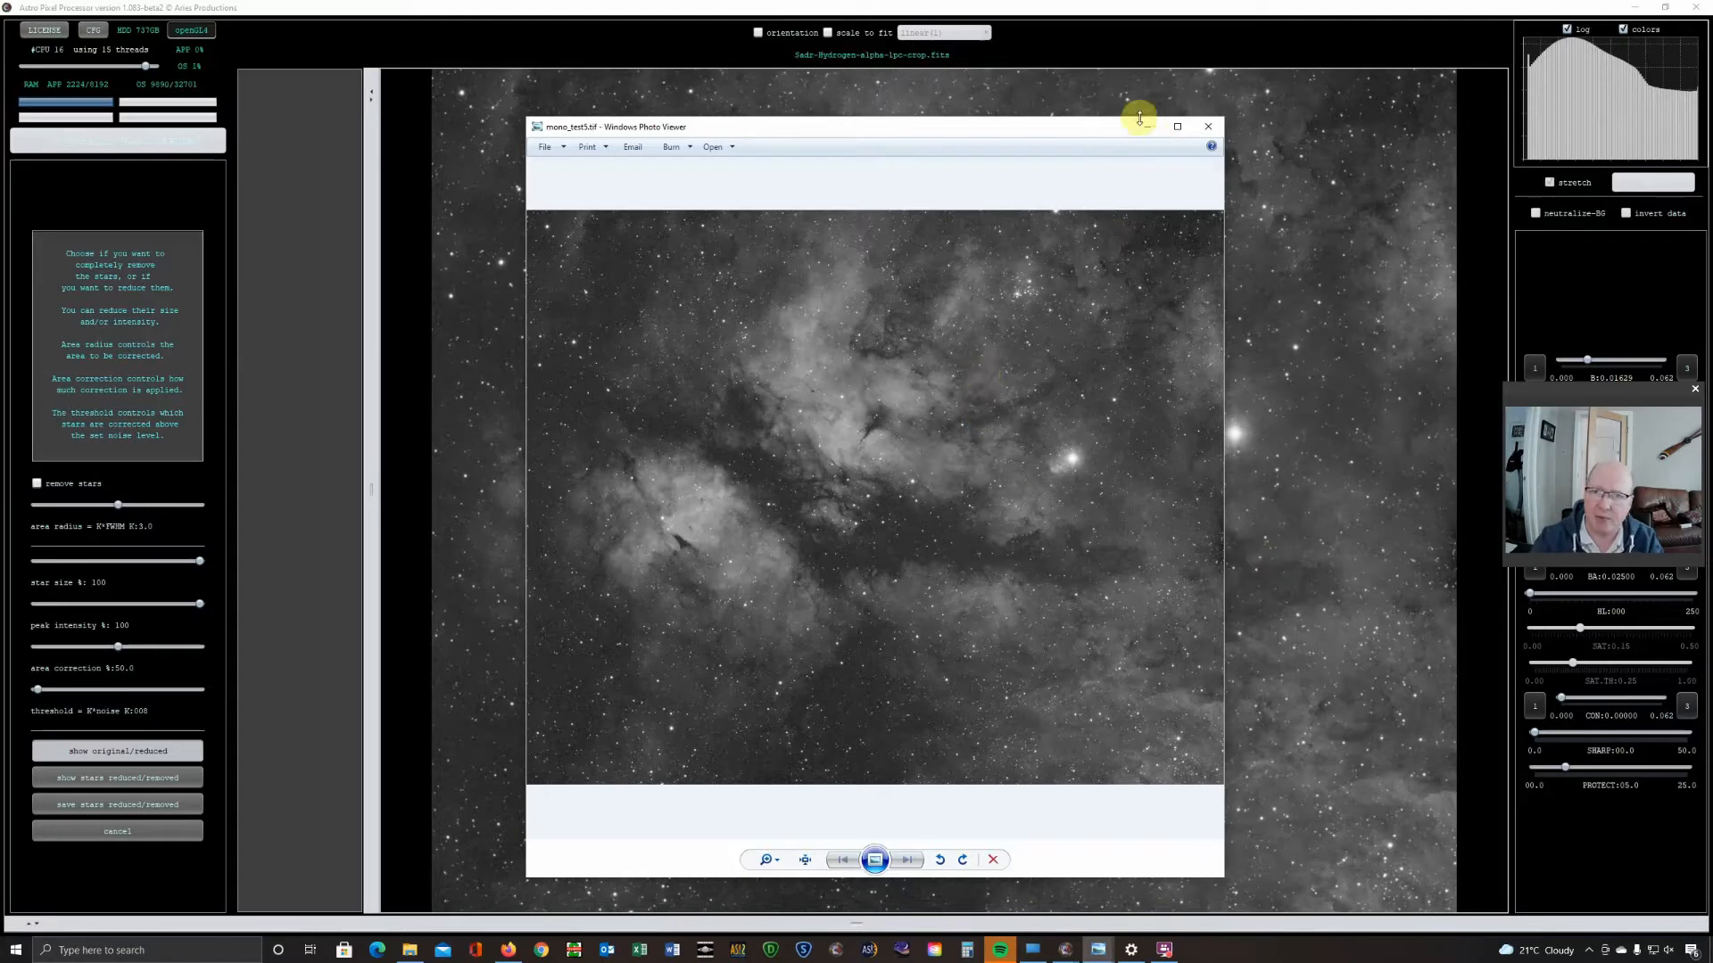
Minimize Windows Photo Viewer showing the comparison TIFF
{"action": "left_click", "coordinate": [1207, 126]}
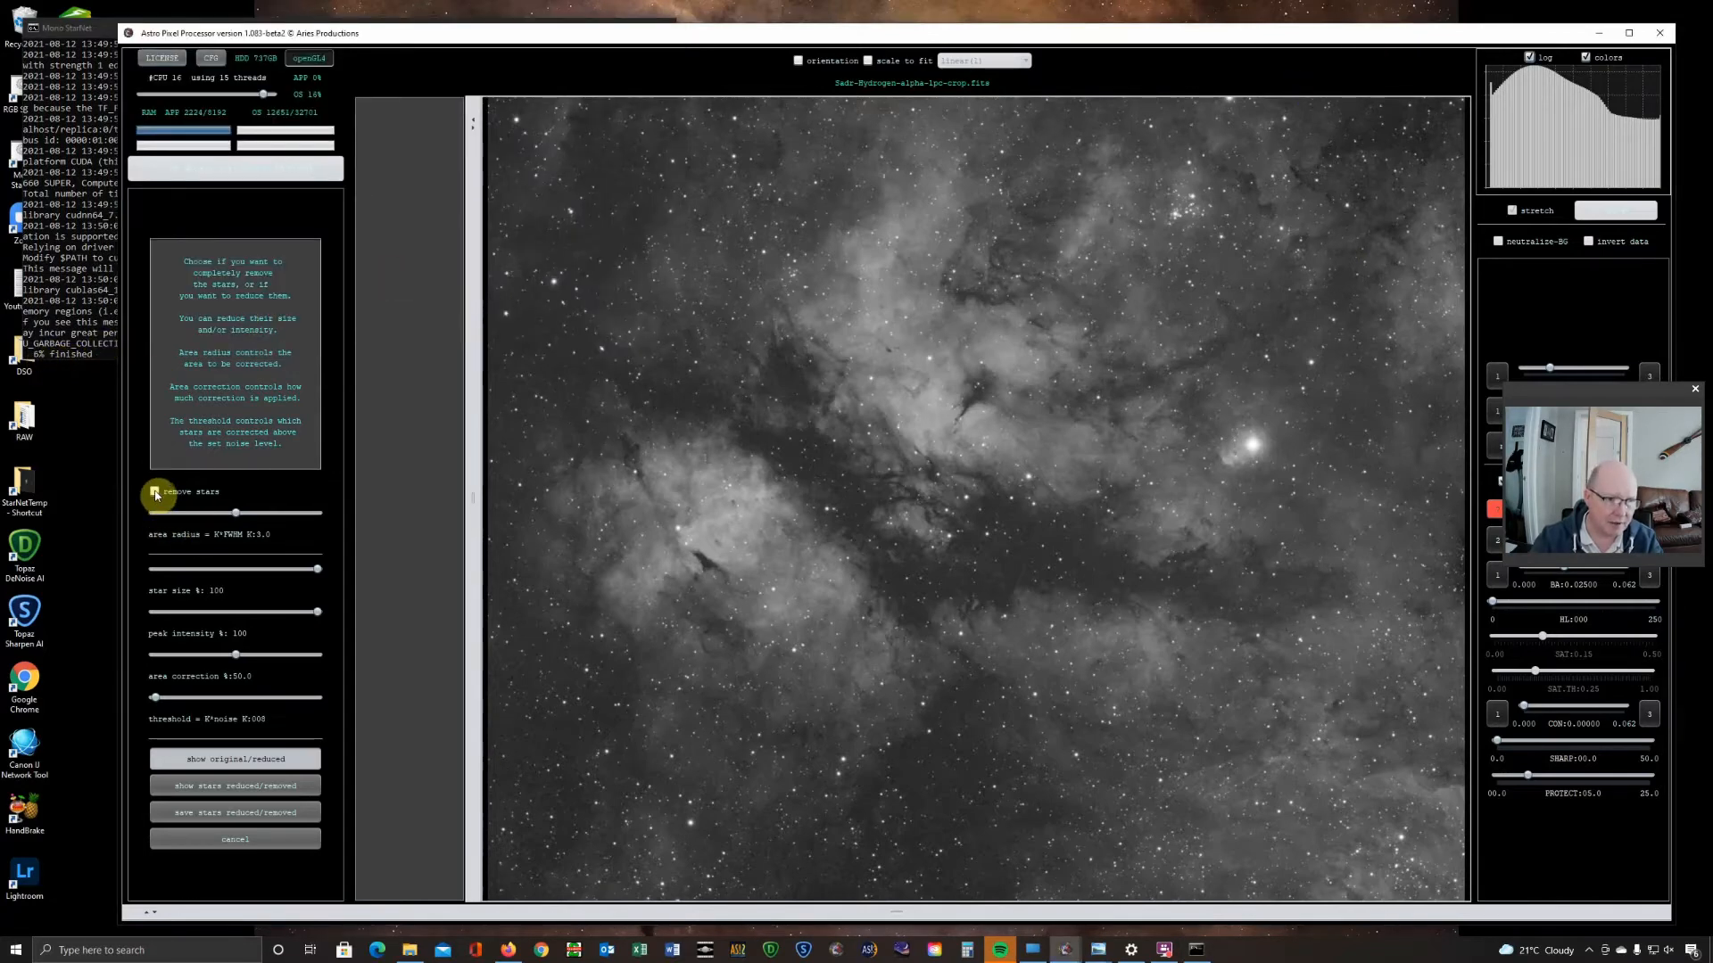
Enable 'remove stars' and preview the starless nebula
{"action": "left_click", "coordinate": [154, 491]}
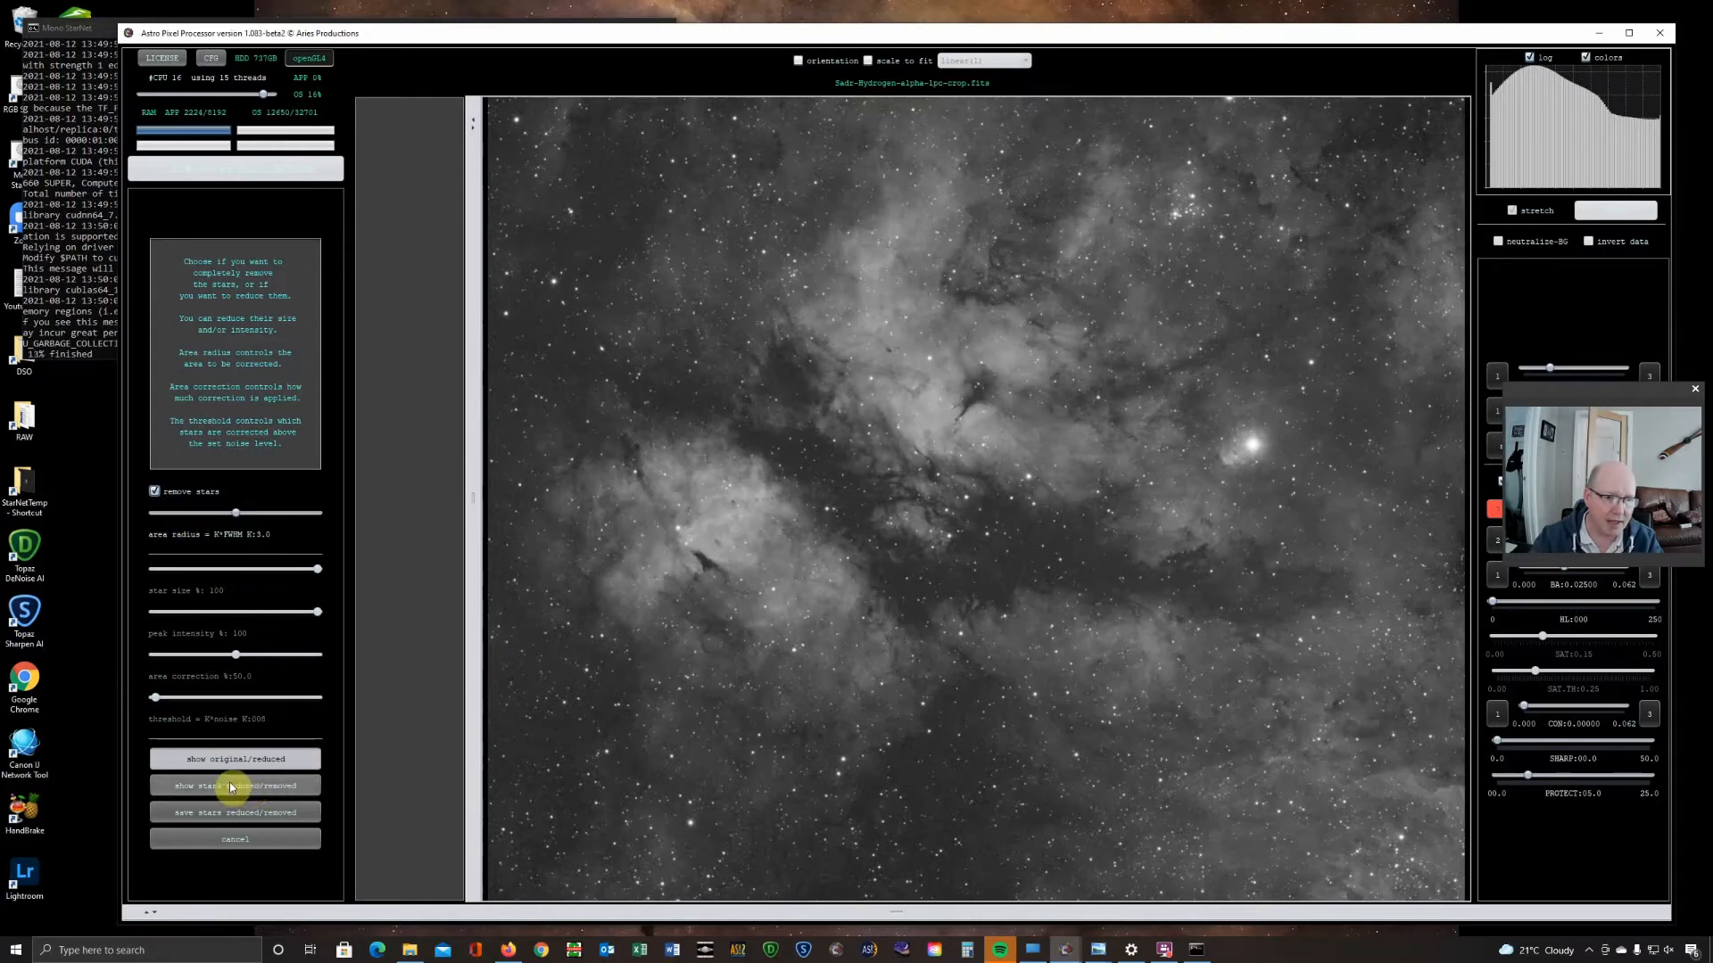
{"action": "left_click", "coordinate": [234, 785]}
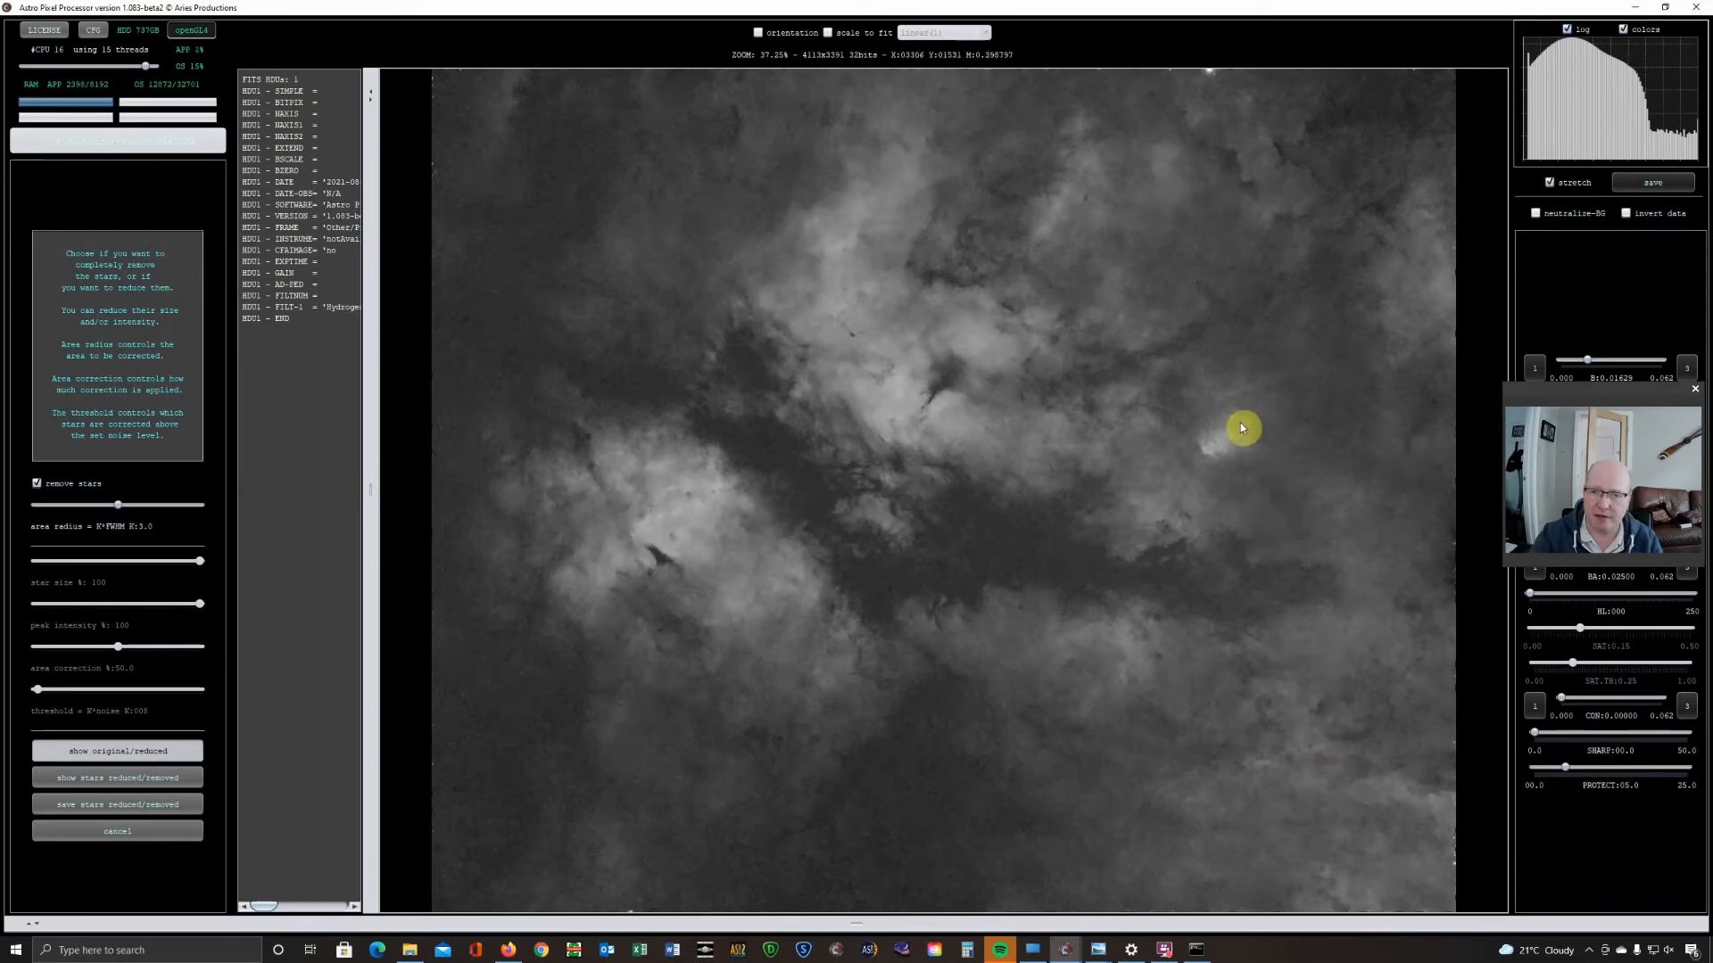
{"action": "mouse_move", "coordinate": [1262, 462]}
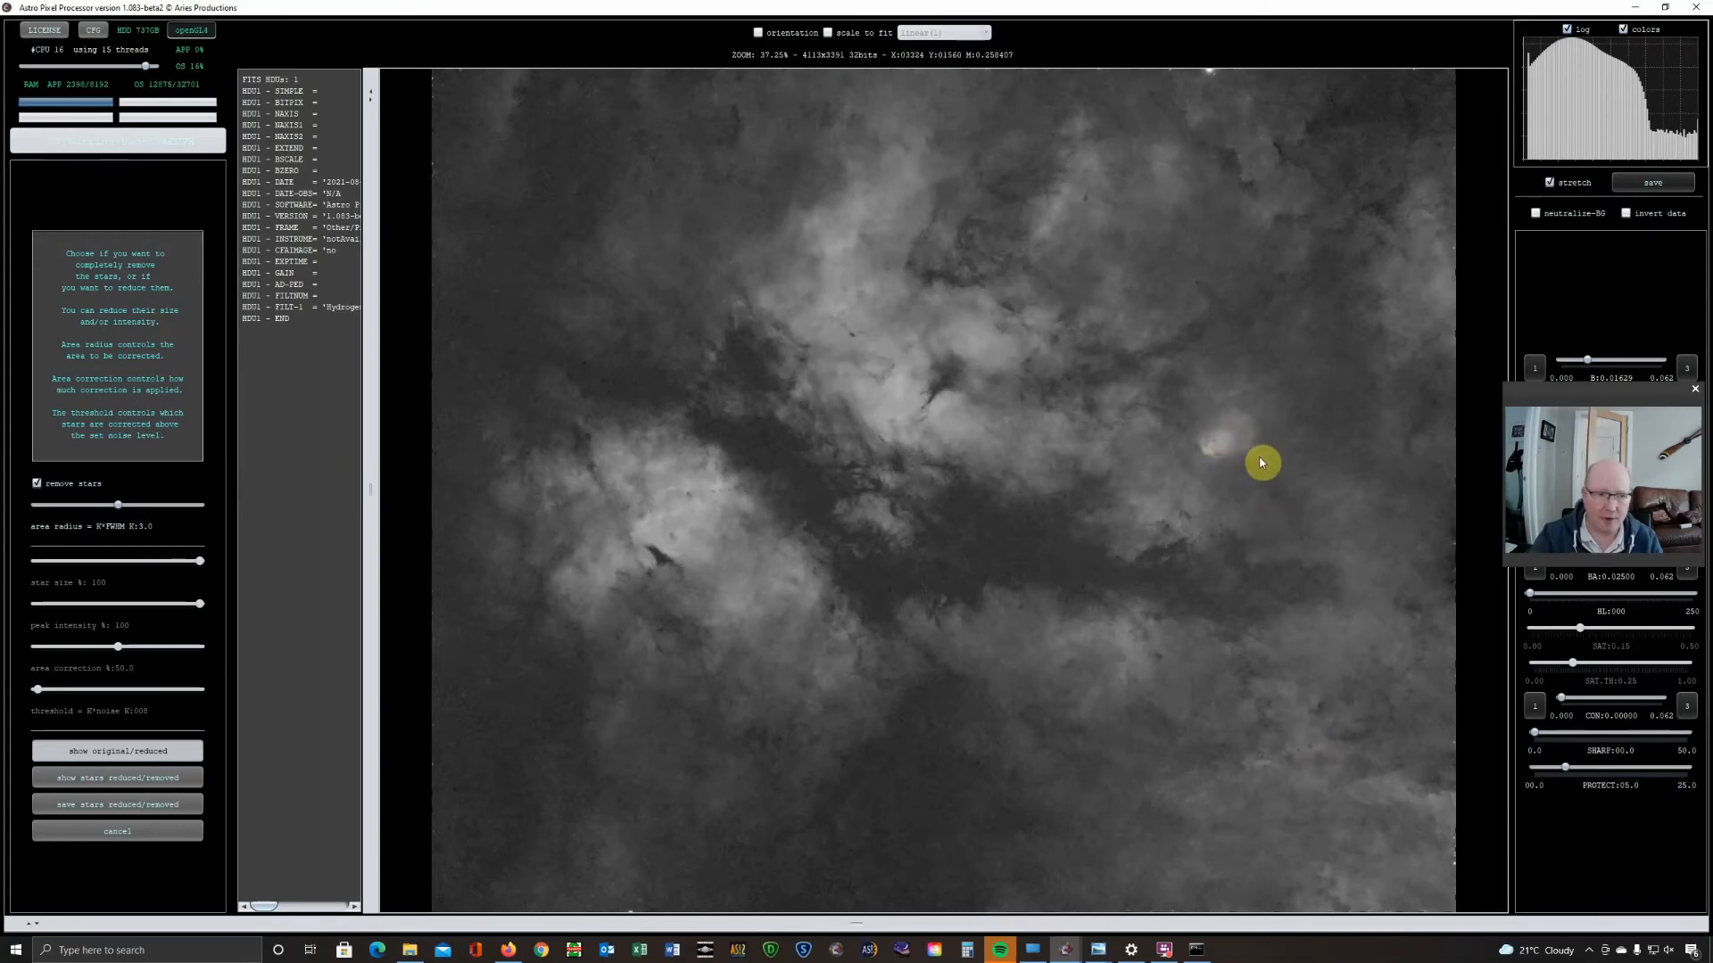
{"action": "mouse_move", "coordinate": [1268, 449]}
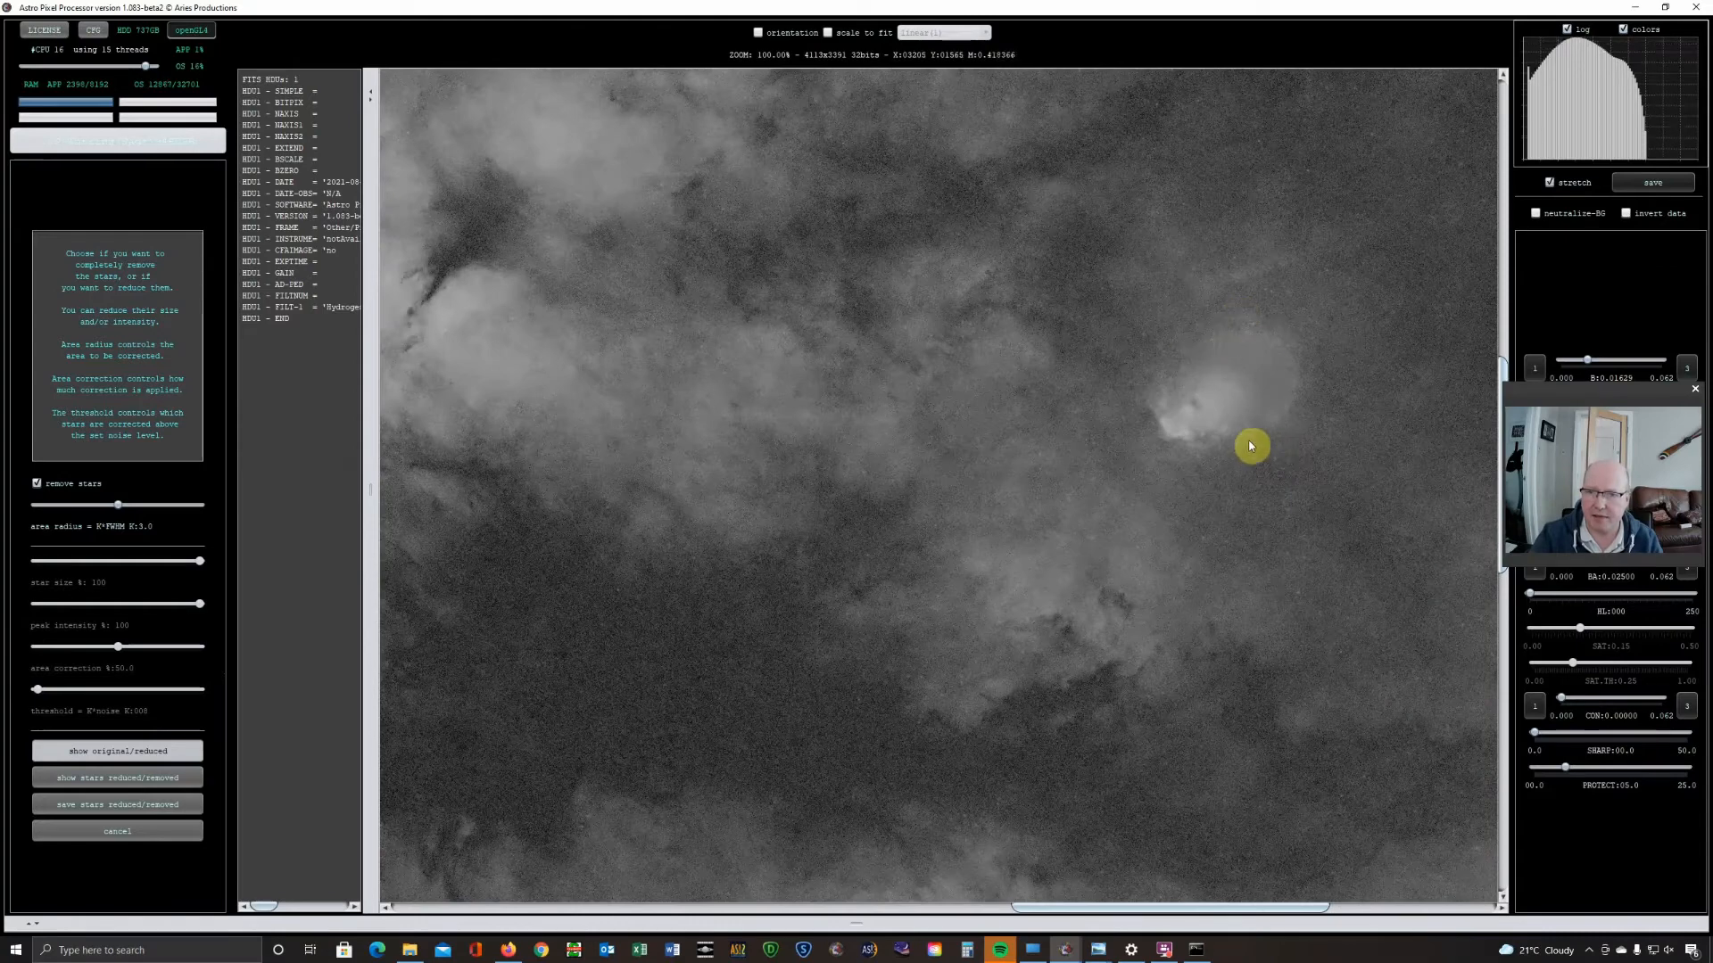
{"action": "mouse_move", "coordinate": [1289, 354]}
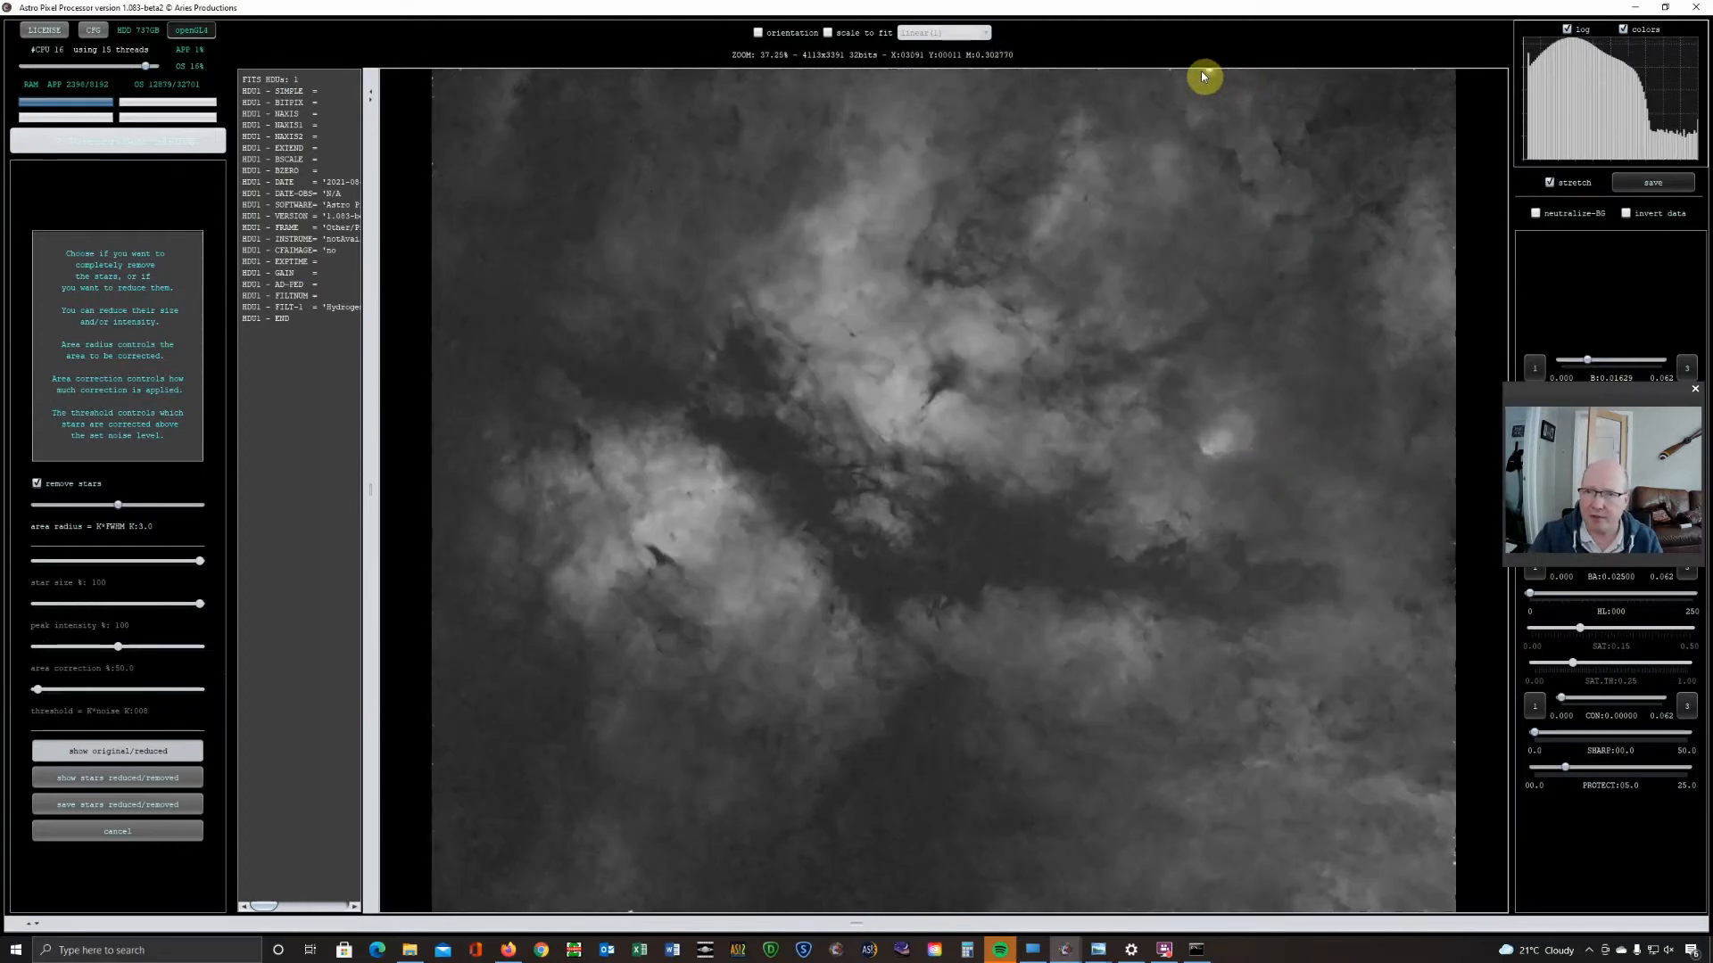
{"action": "mouse_move", "coordinate": [1220, 185]}
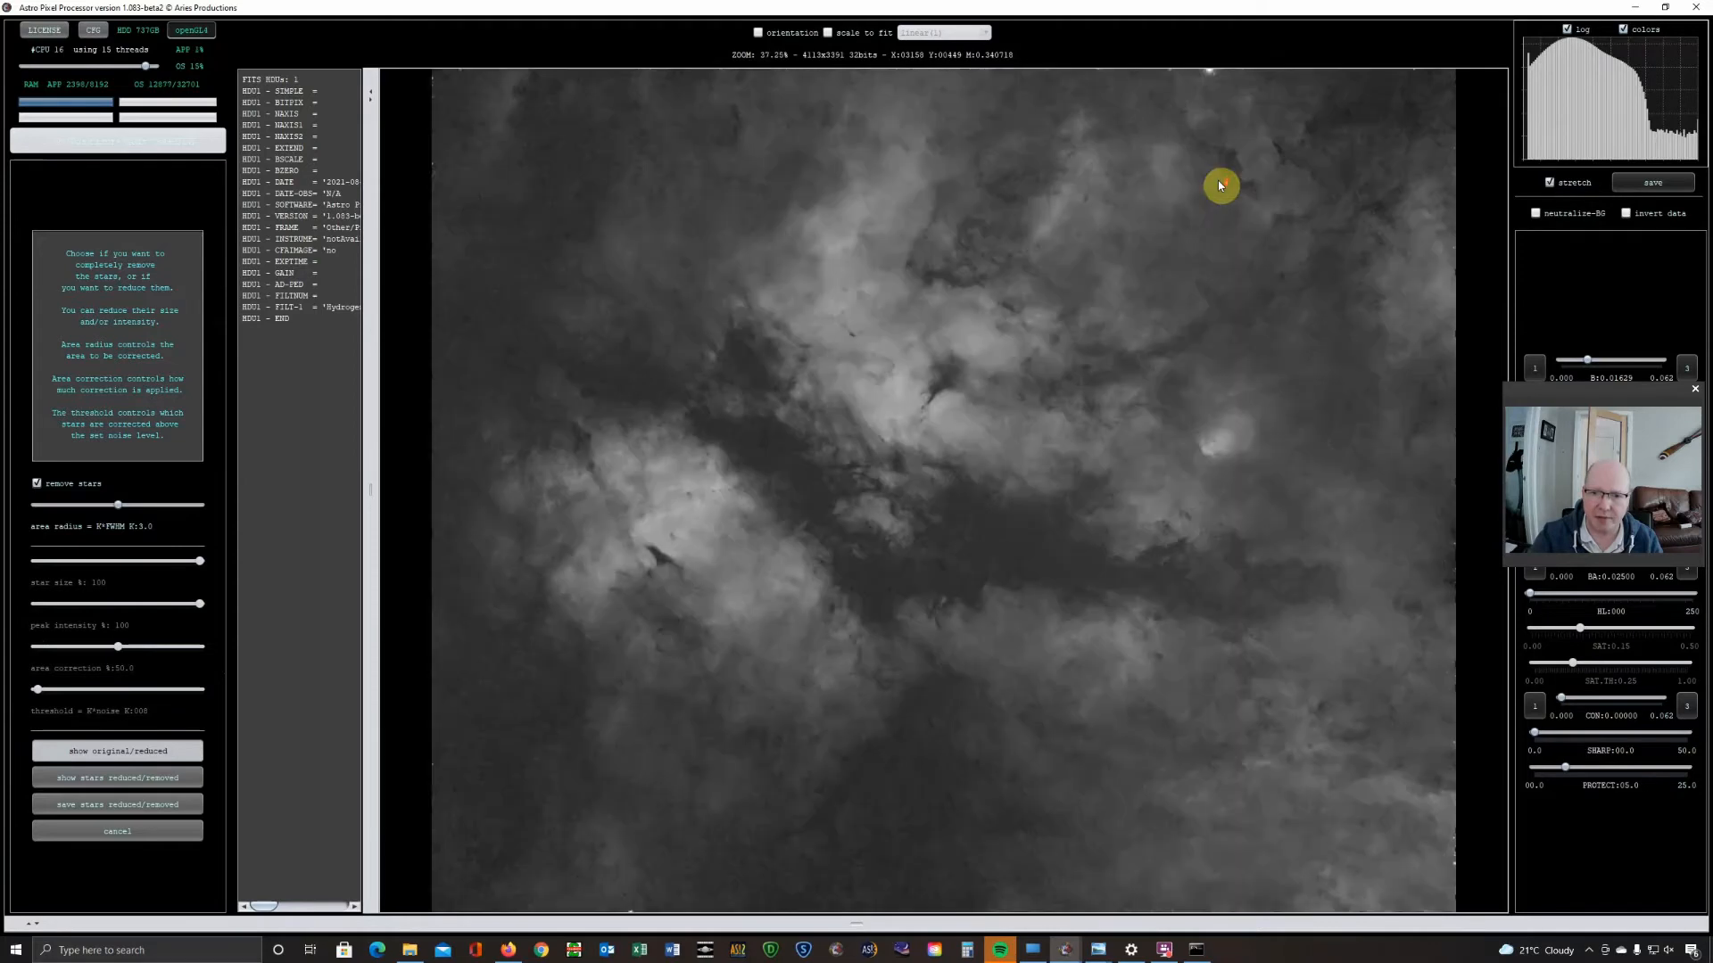
{"action": "mouse_move", "coordinate": [1377, 203]}
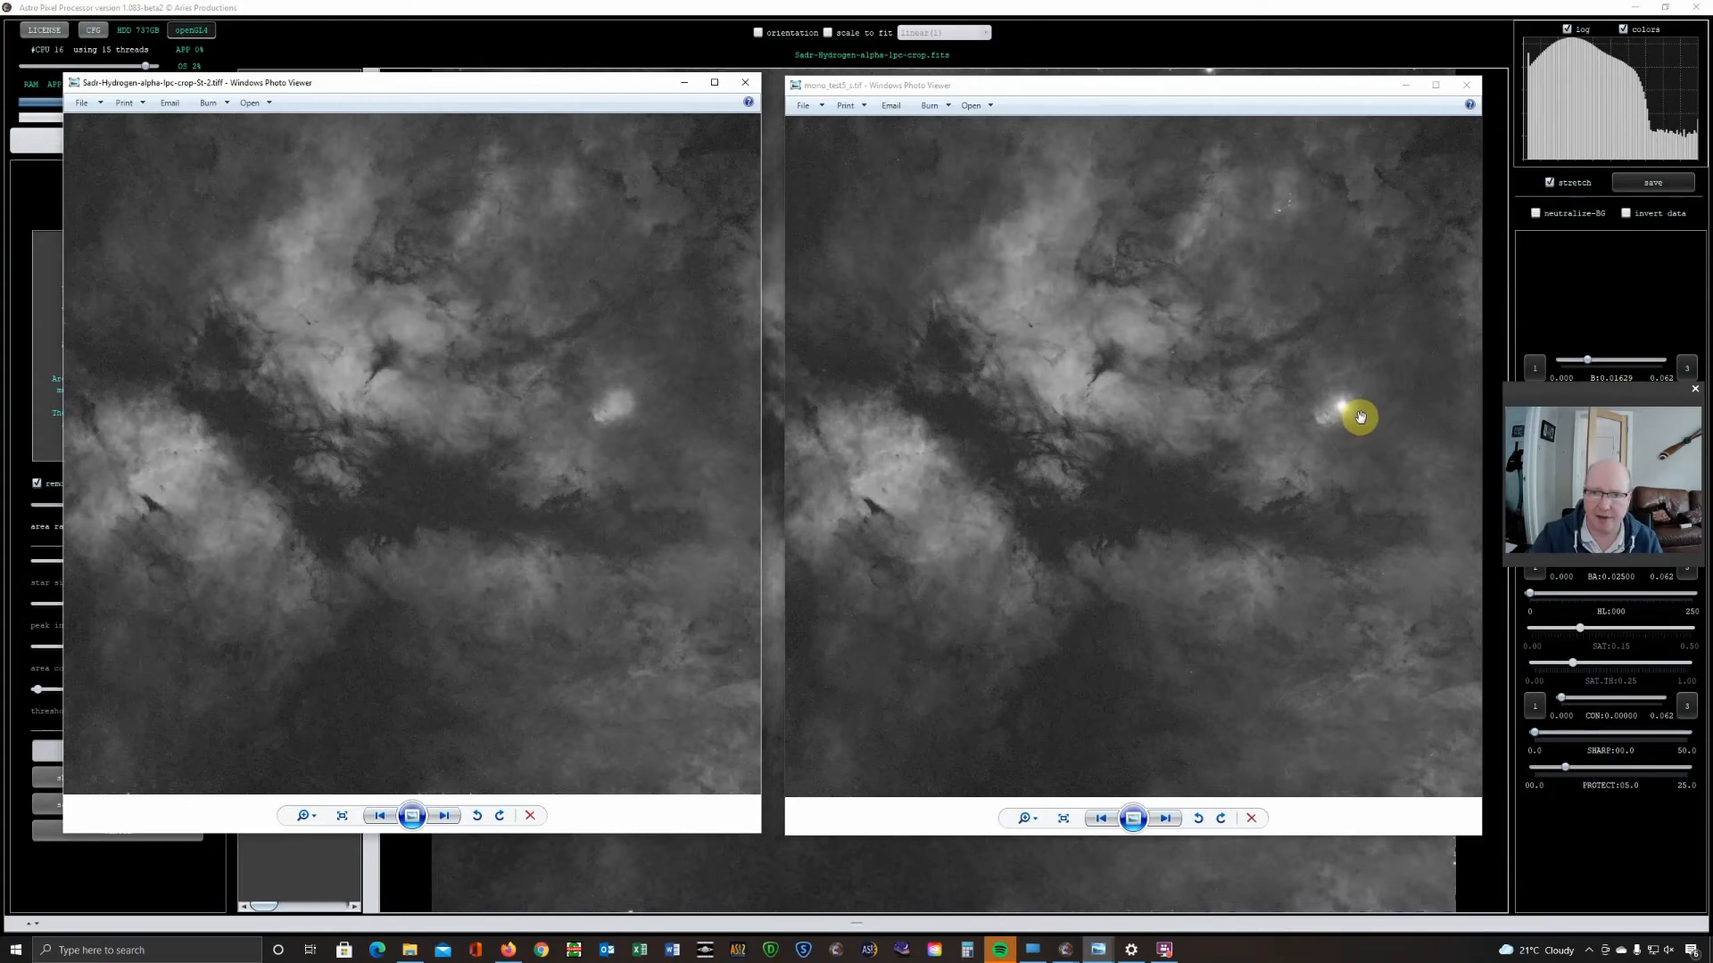
{"action": "mouse_move", "coordinate": [597, 393]}
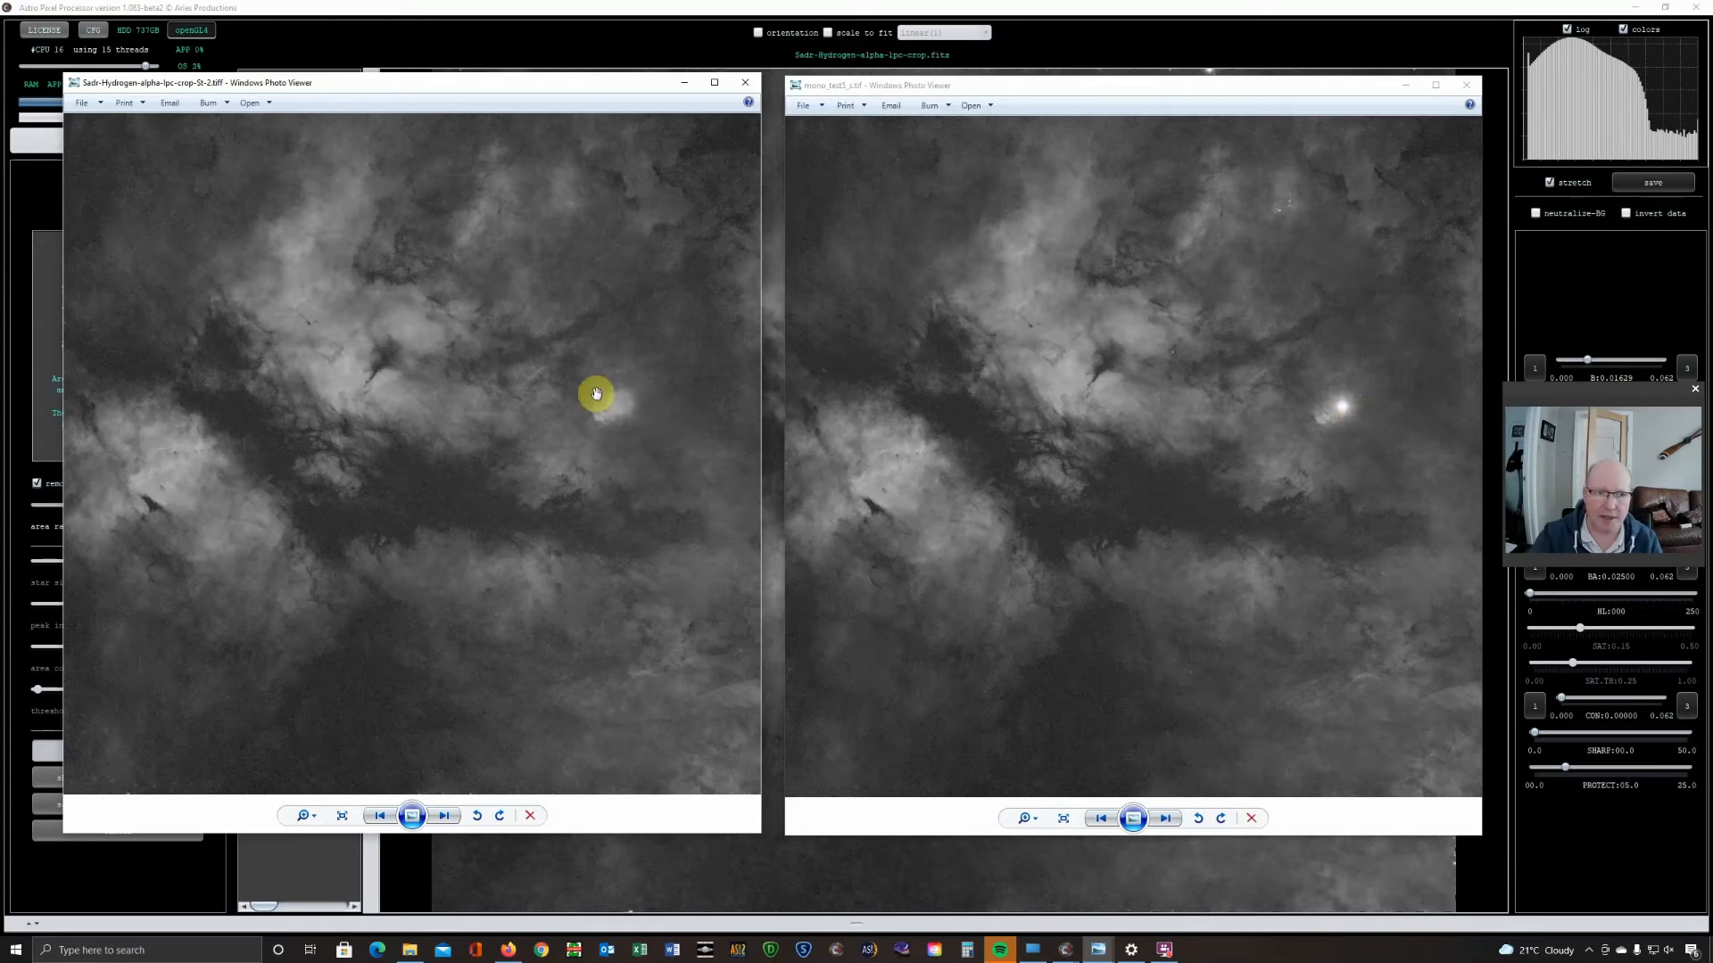
{"action": "mouse_move", "coordinate": [619, 409]}
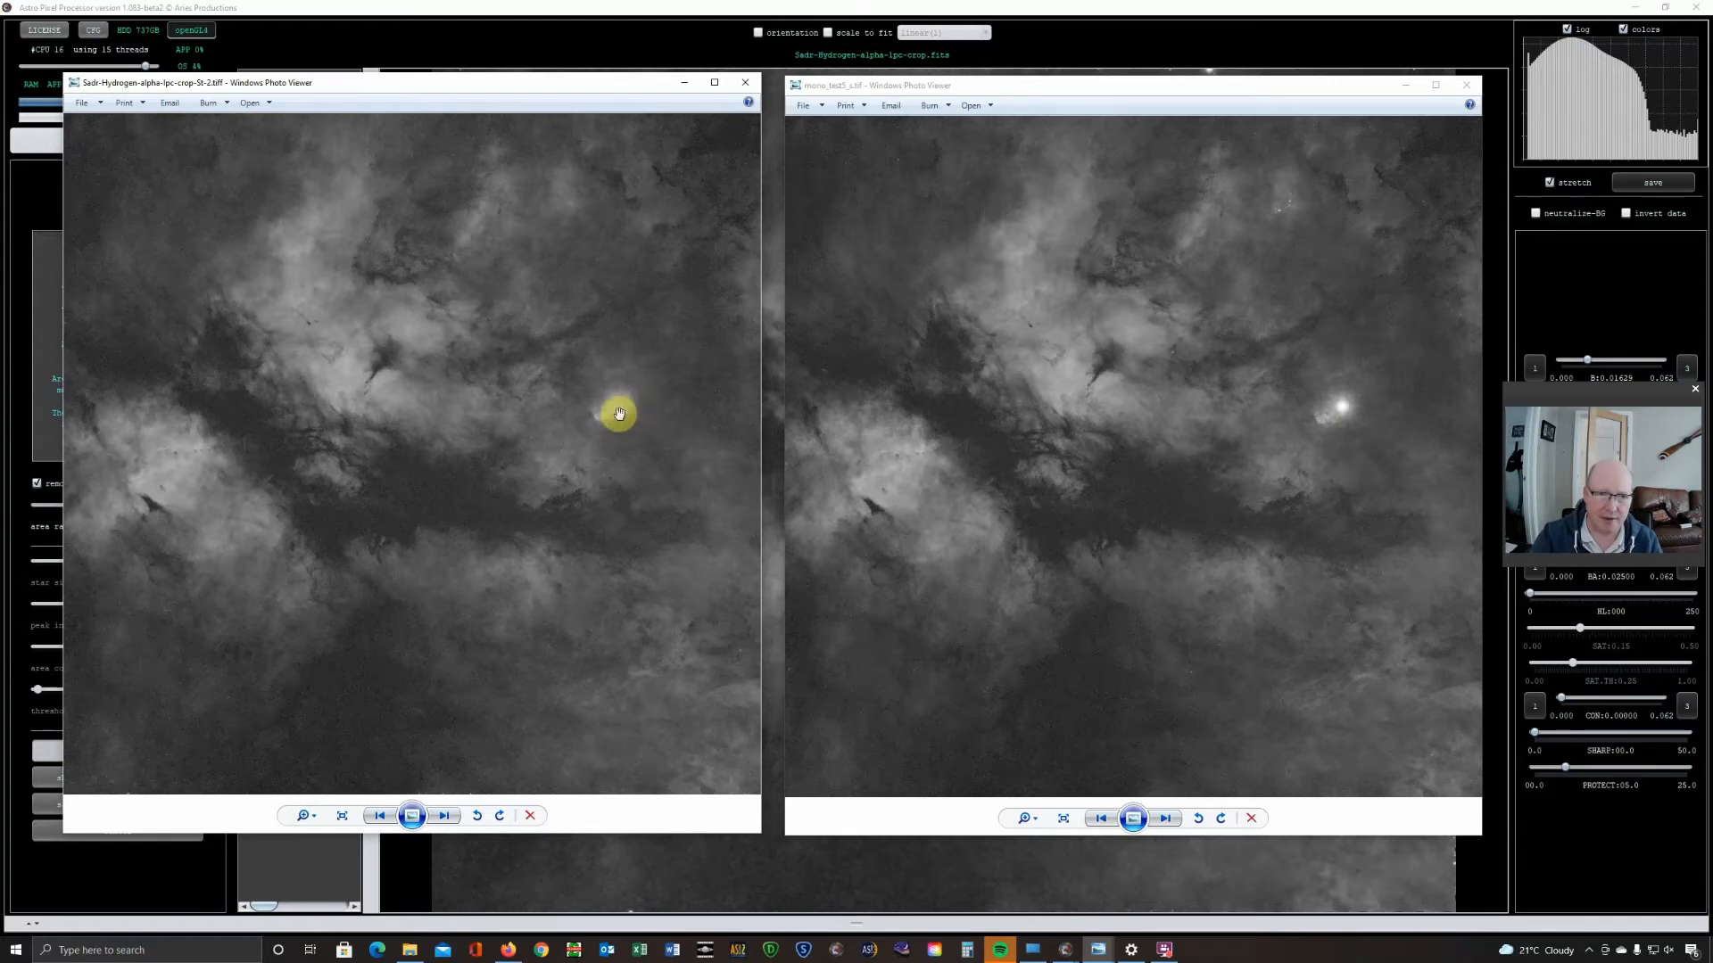
{"action": "mouse_move", "coordinate": [623, 404]}
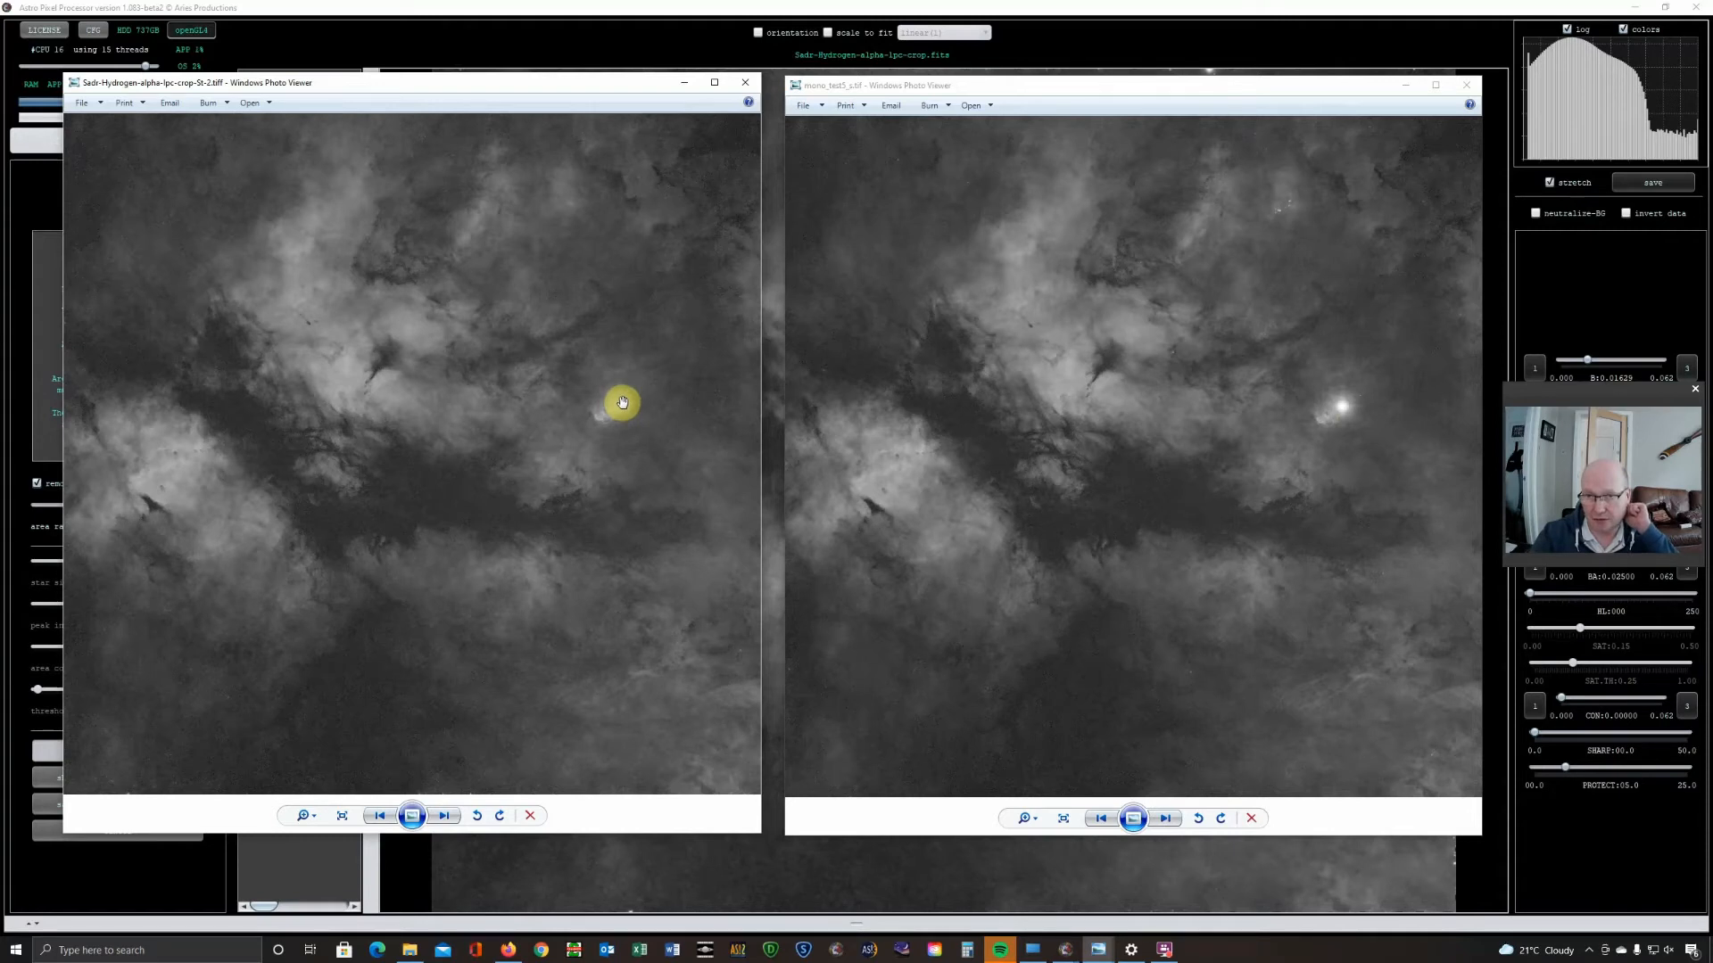
{"action": "mouse_move", "coordinate": [1123, 428]}
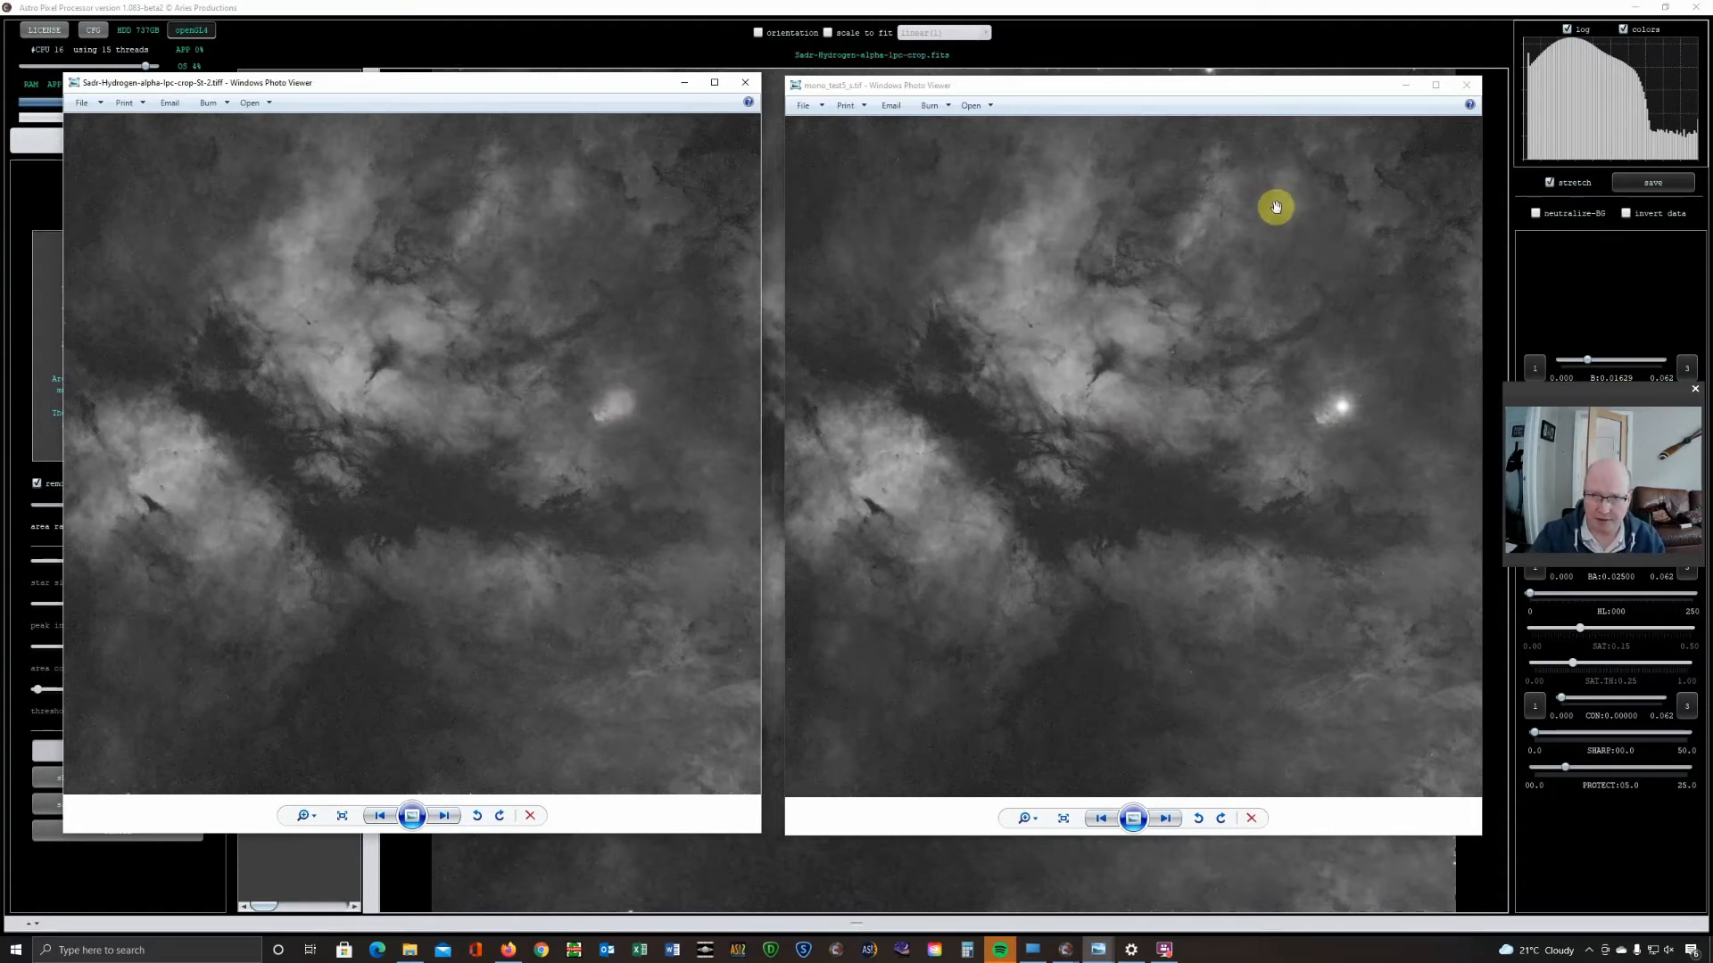
{"action": "mouse_move", "coordinate": [1287, 199]}
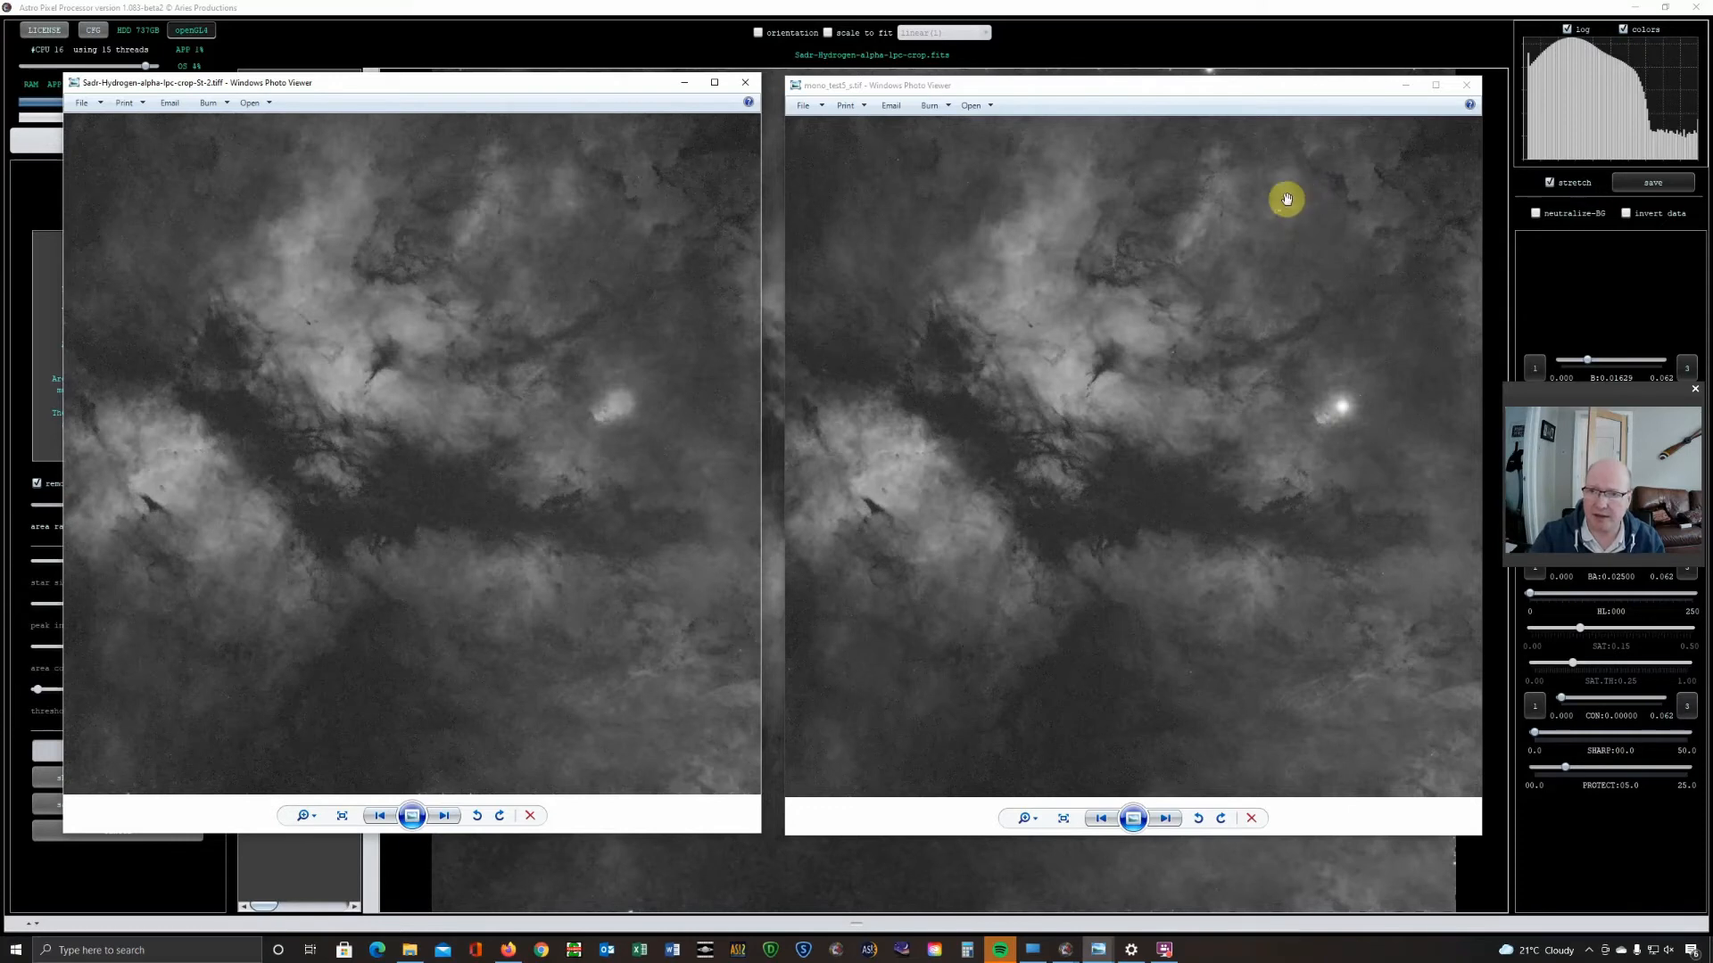
{"action": "mouse_move", "coordinate": [1279, 239]}
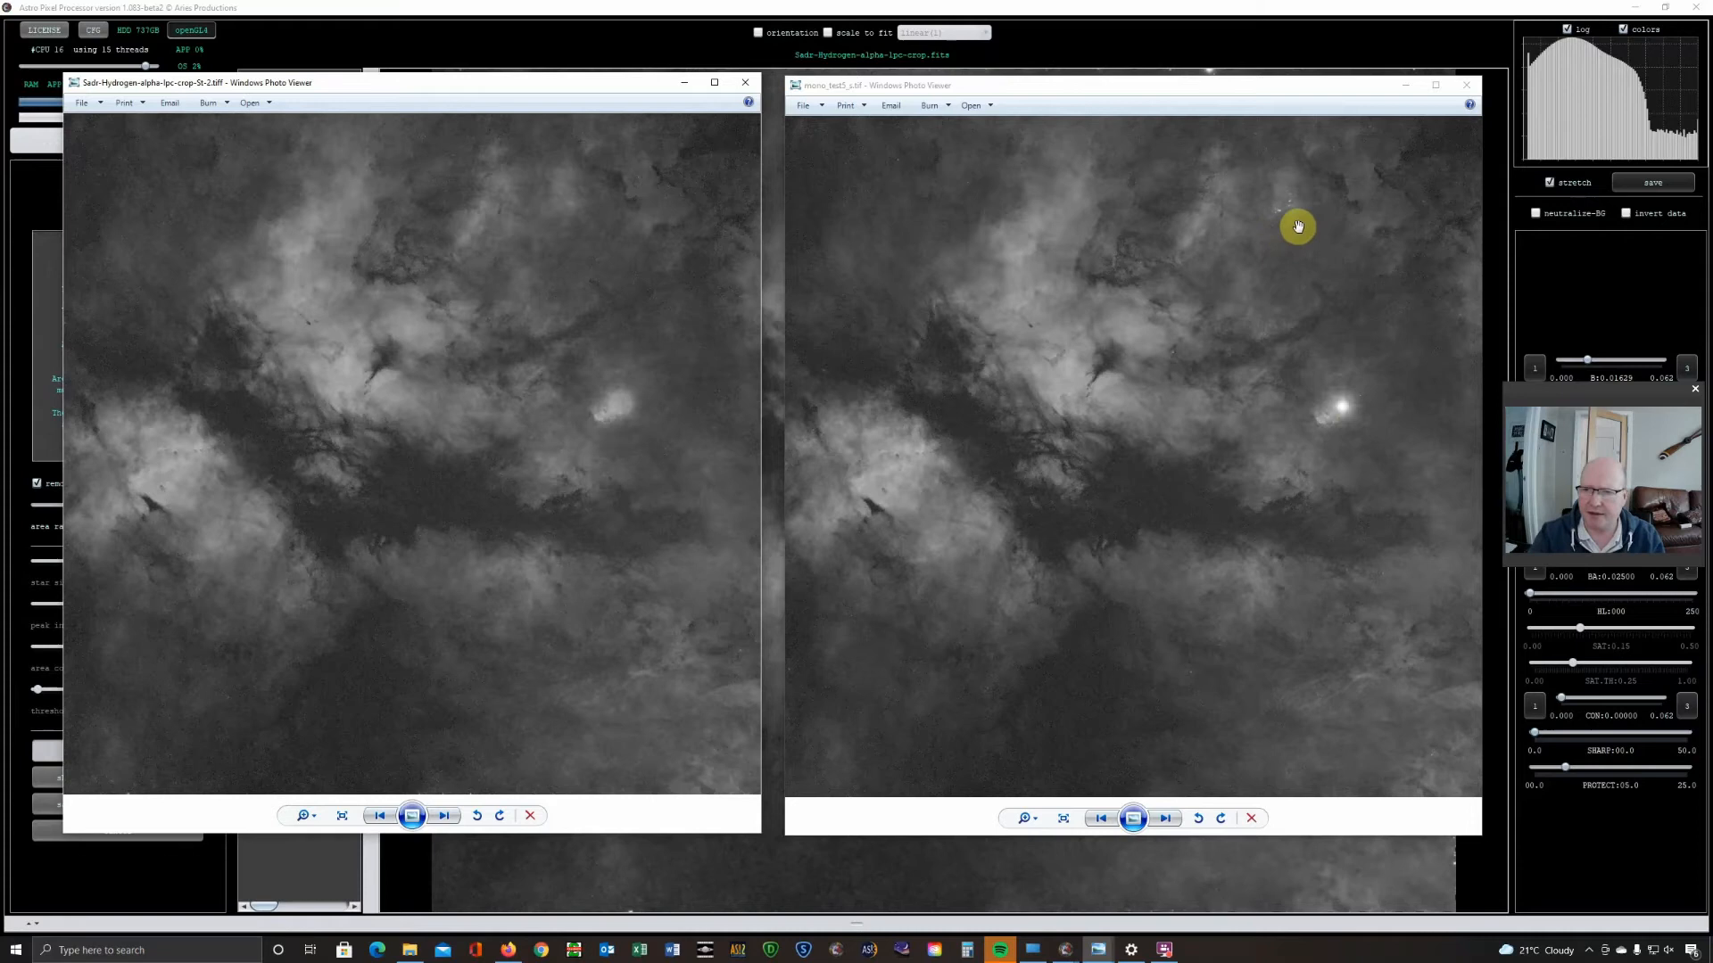
{"action": "mouse_move", "coordinate": [1293, 202]}
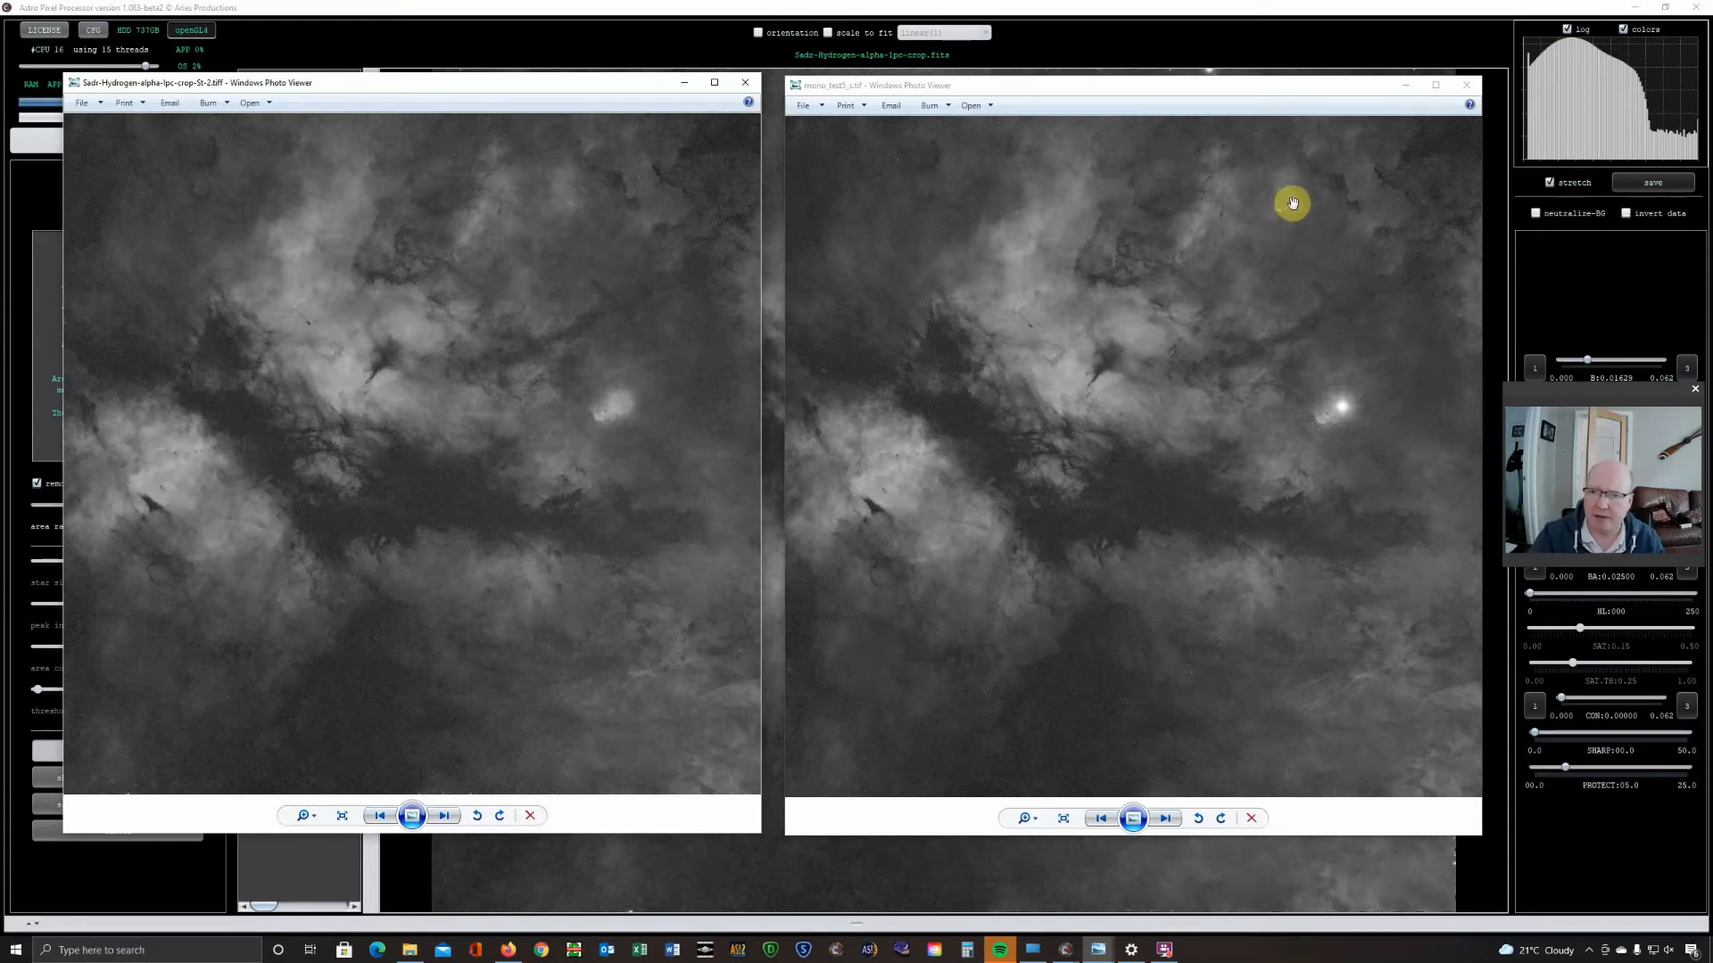
{"action": "mouse_move", "coordinate": [1427, 297]}
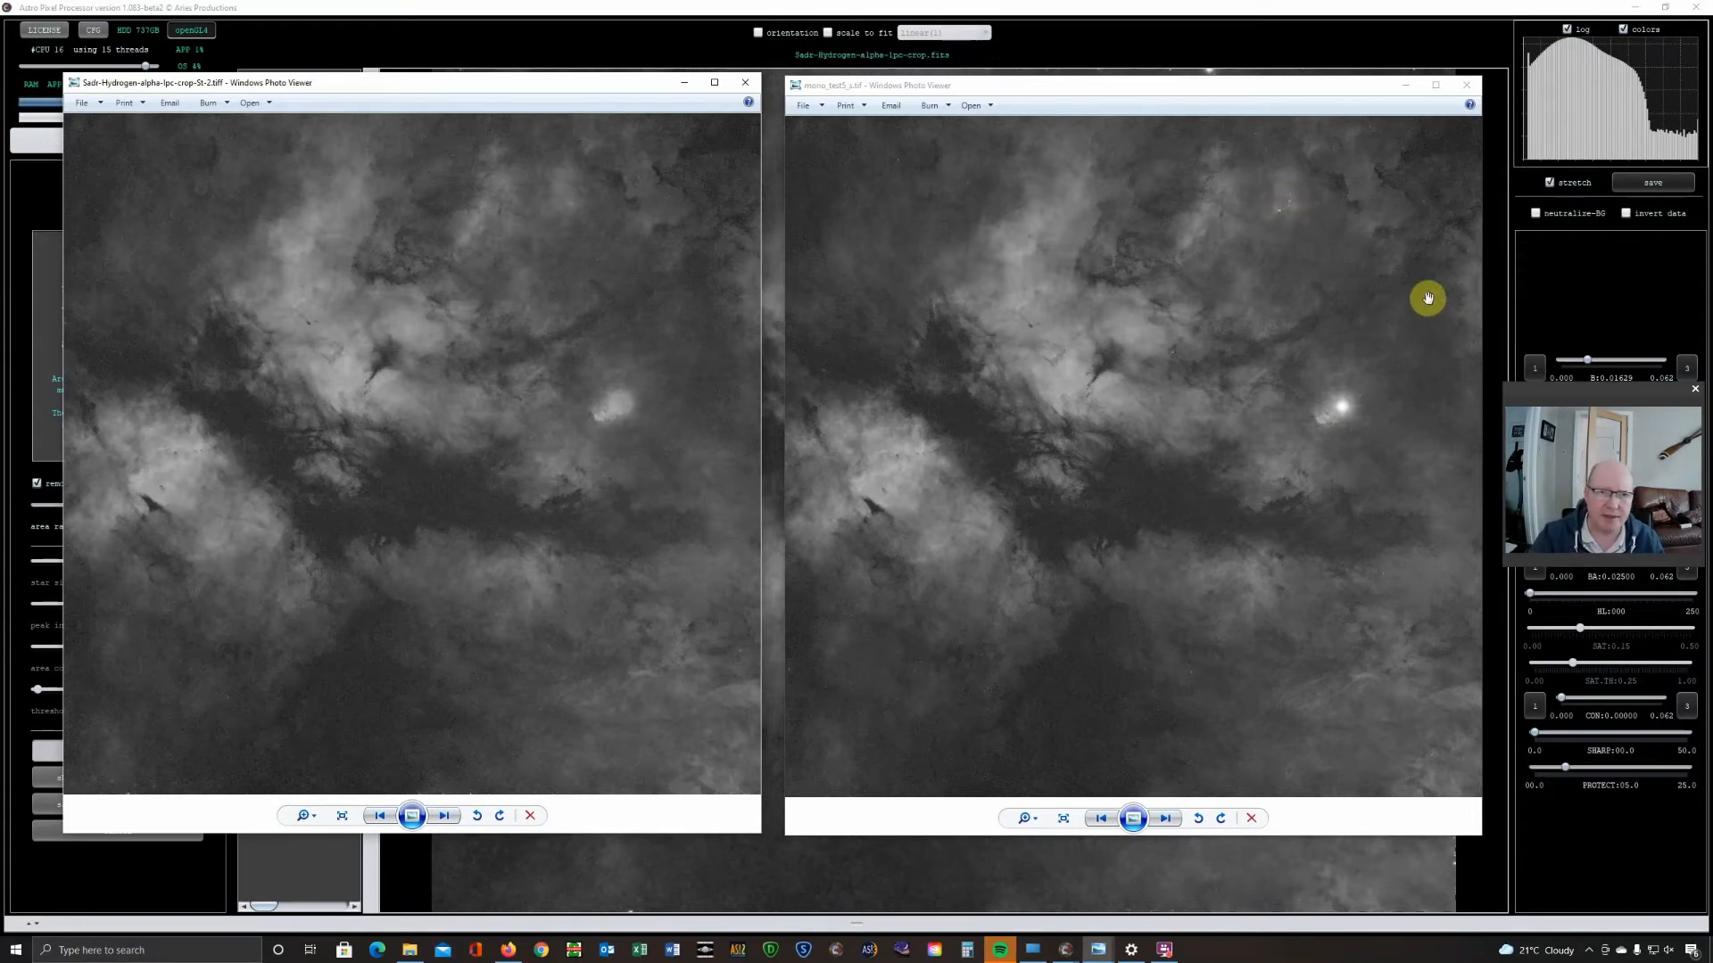
{"action": "mouse_move", "coordinate": [596, 218]}
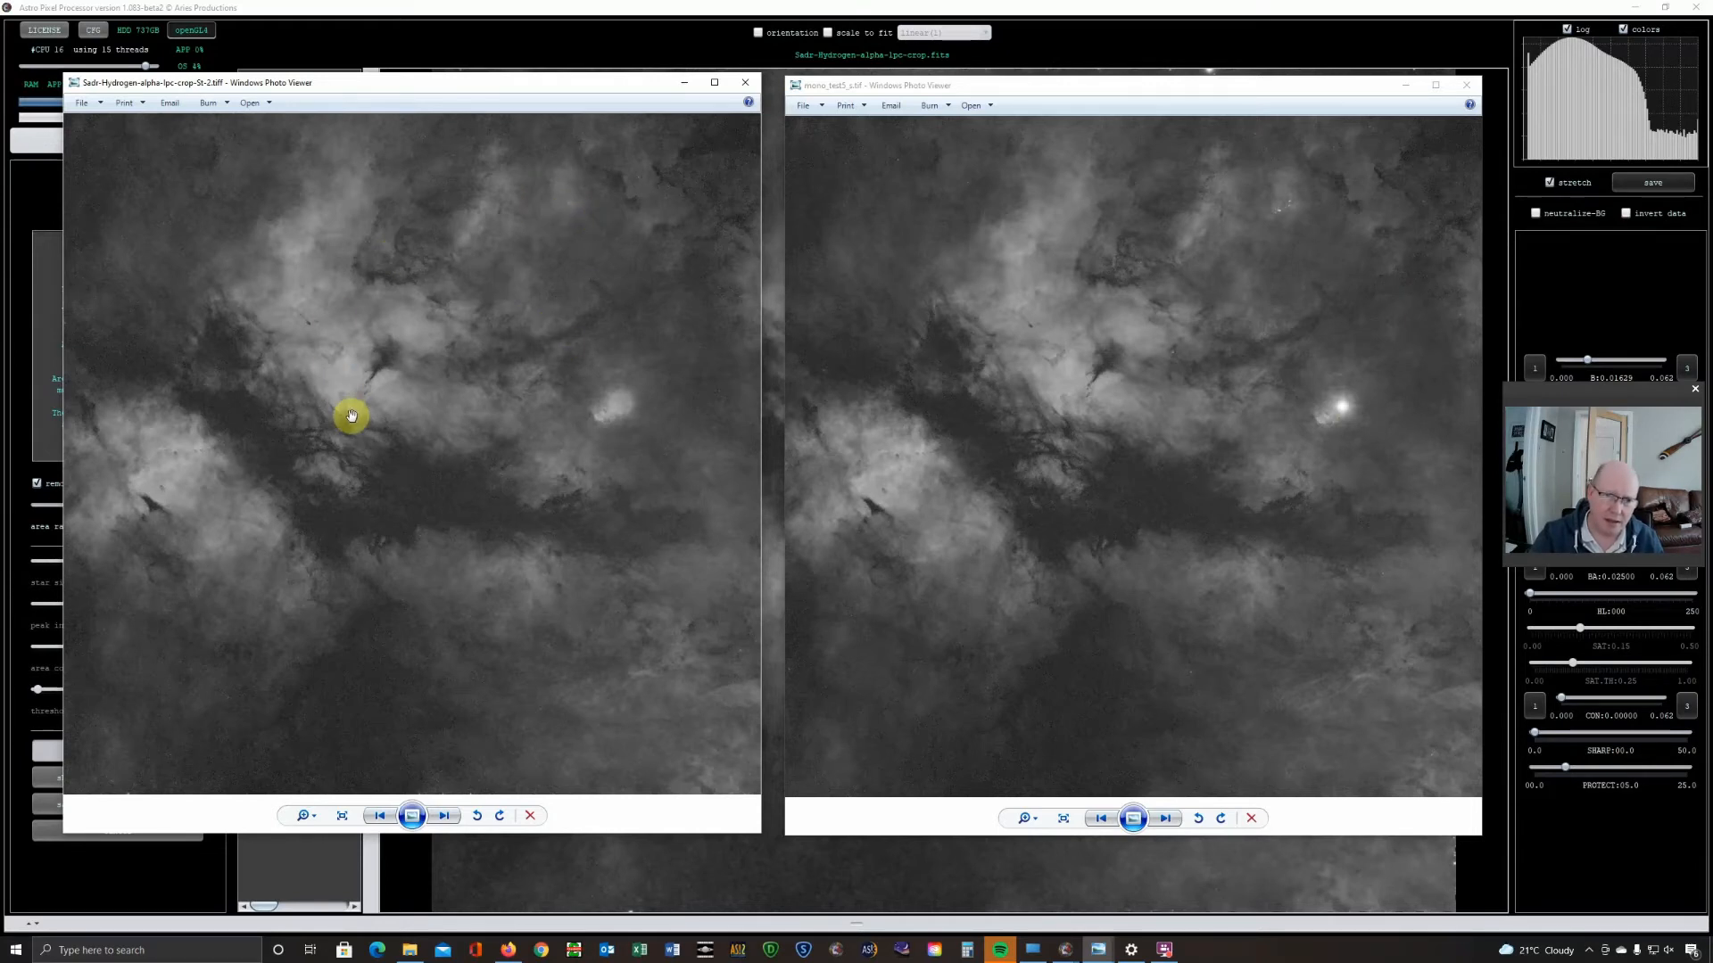
{"action": "mouse_move", "coordinate": [449, 535]}
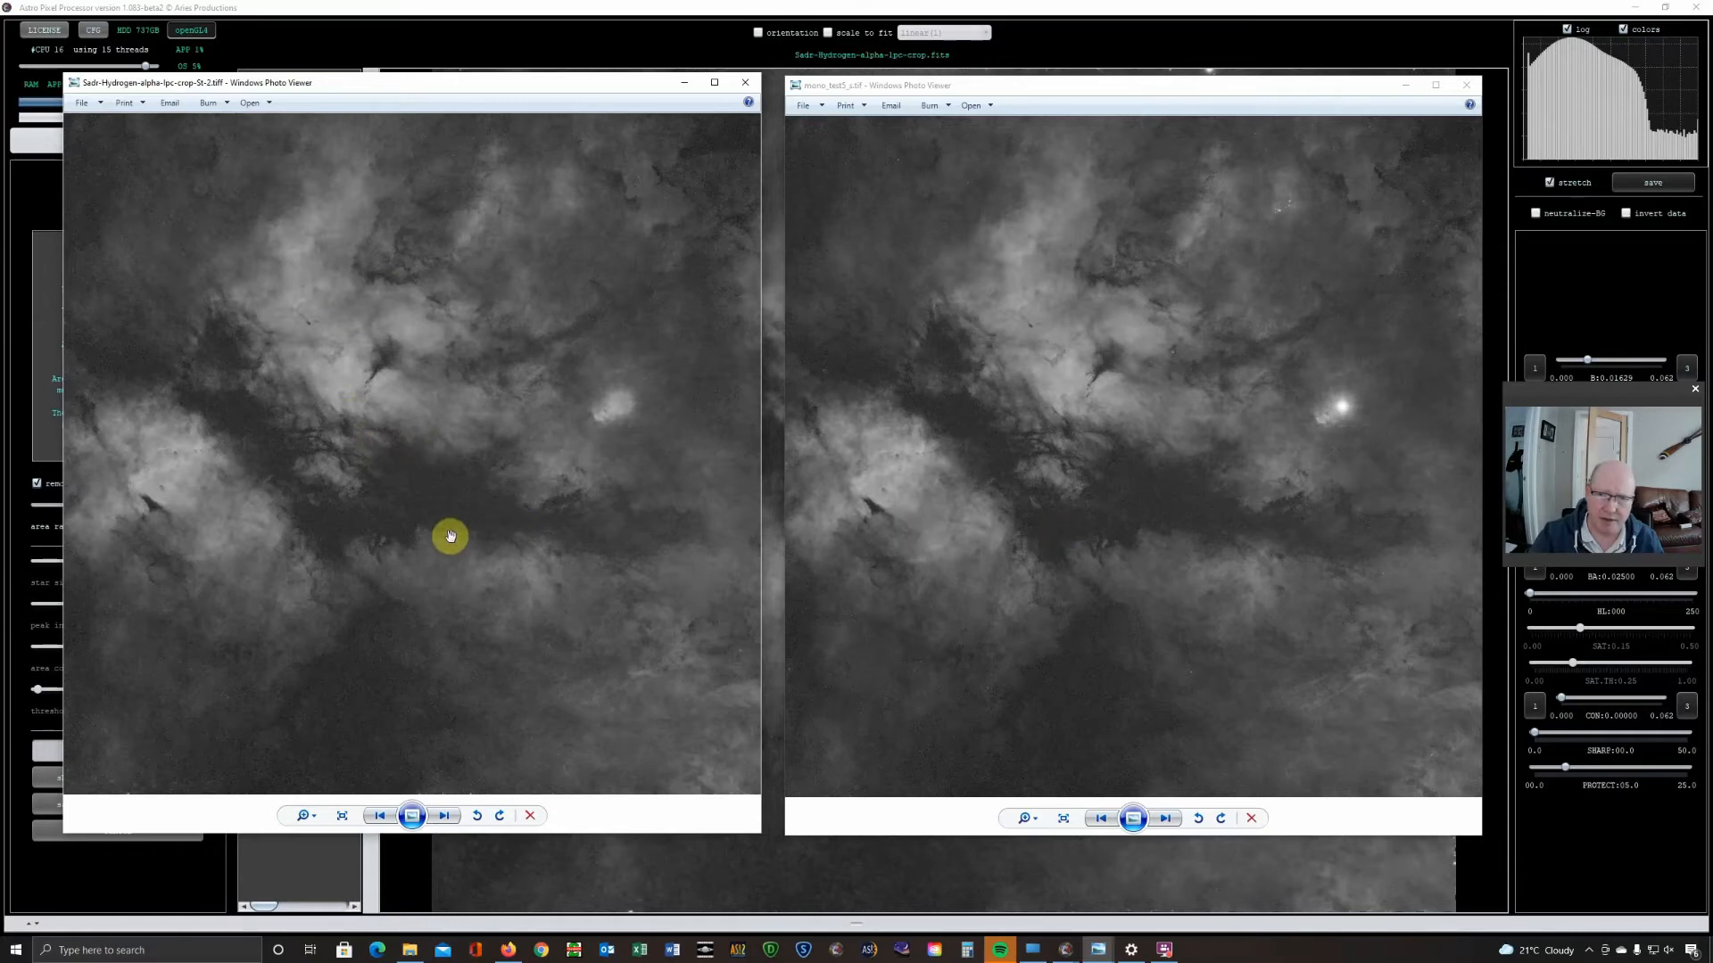
{"action": "mouse_move", "coordinate": [1337, 413]}
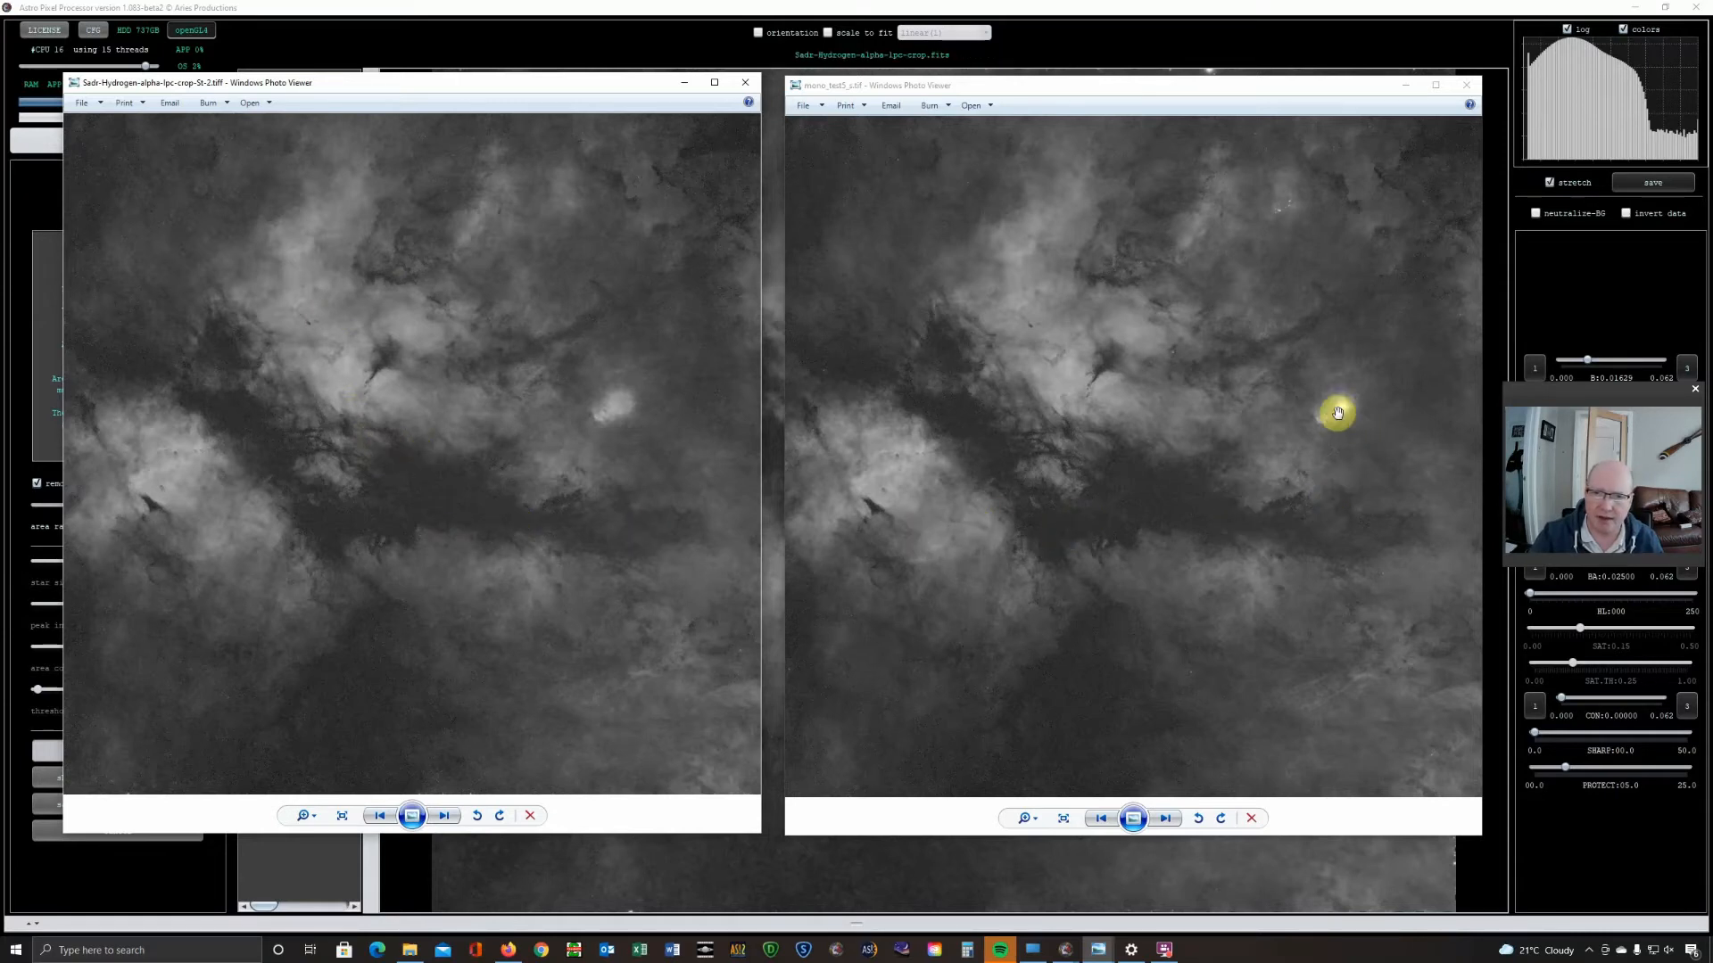
{"action": "mouse_move", "coordinate": [637, 396]}
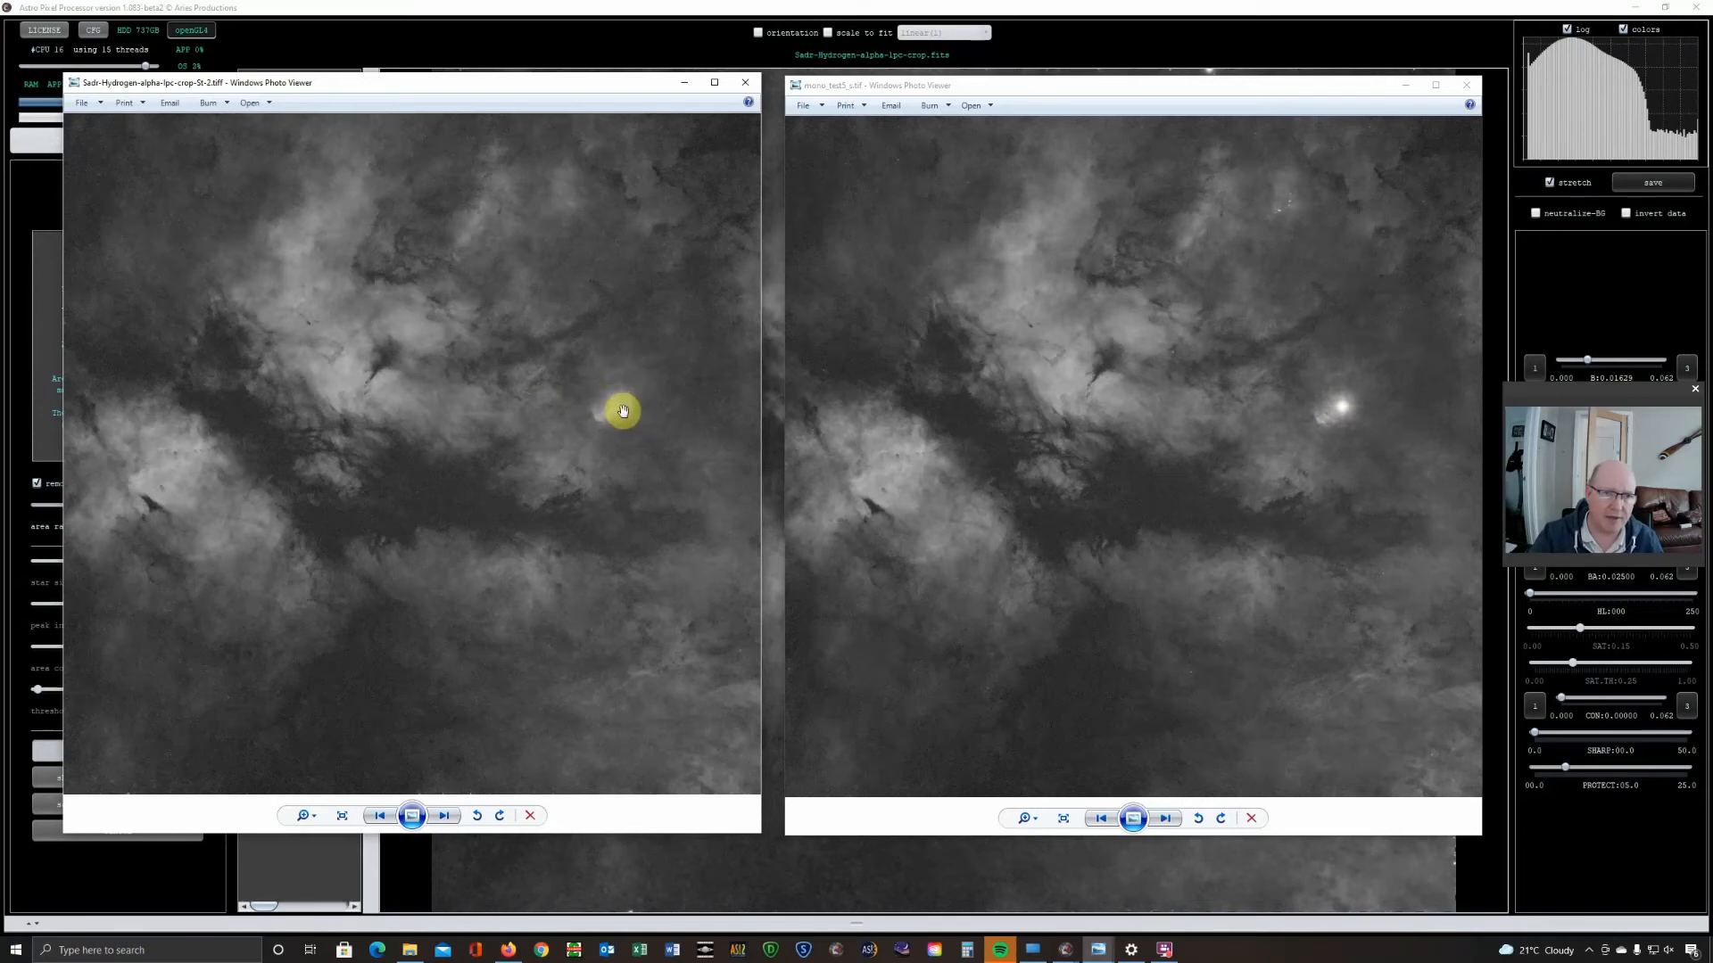
{"action": "mouse_move", "coordinate": [644, 410]}
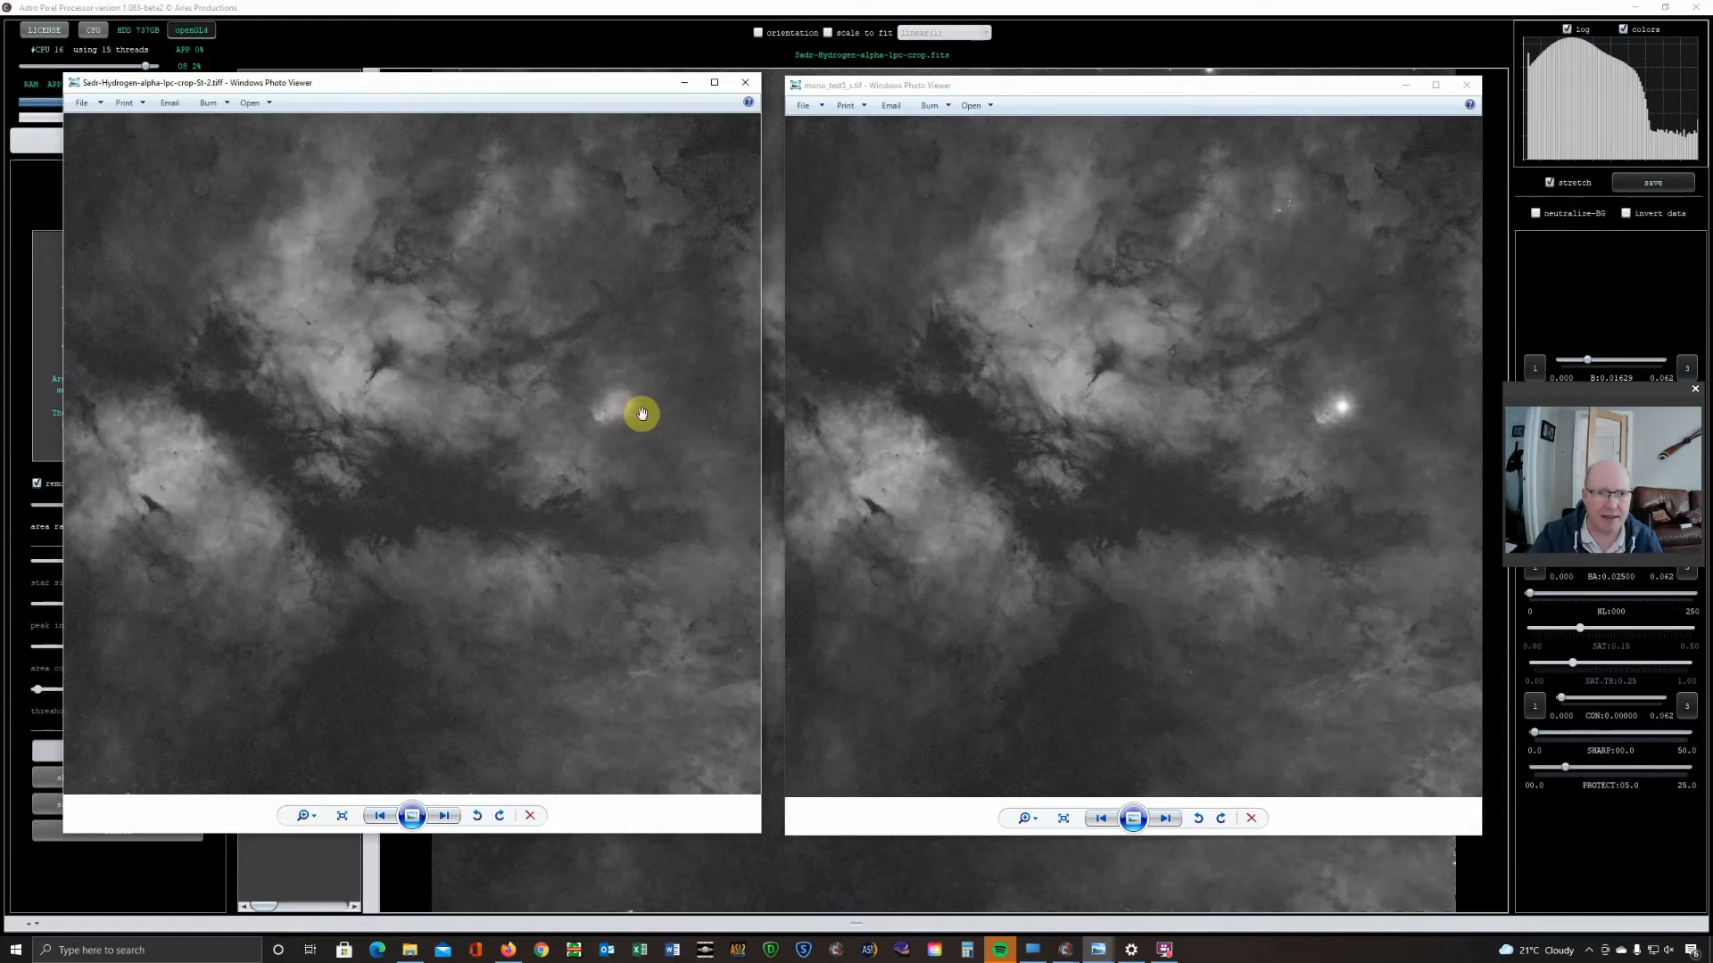
{"action": "mouse_move", "coordinate": [580, 272]}
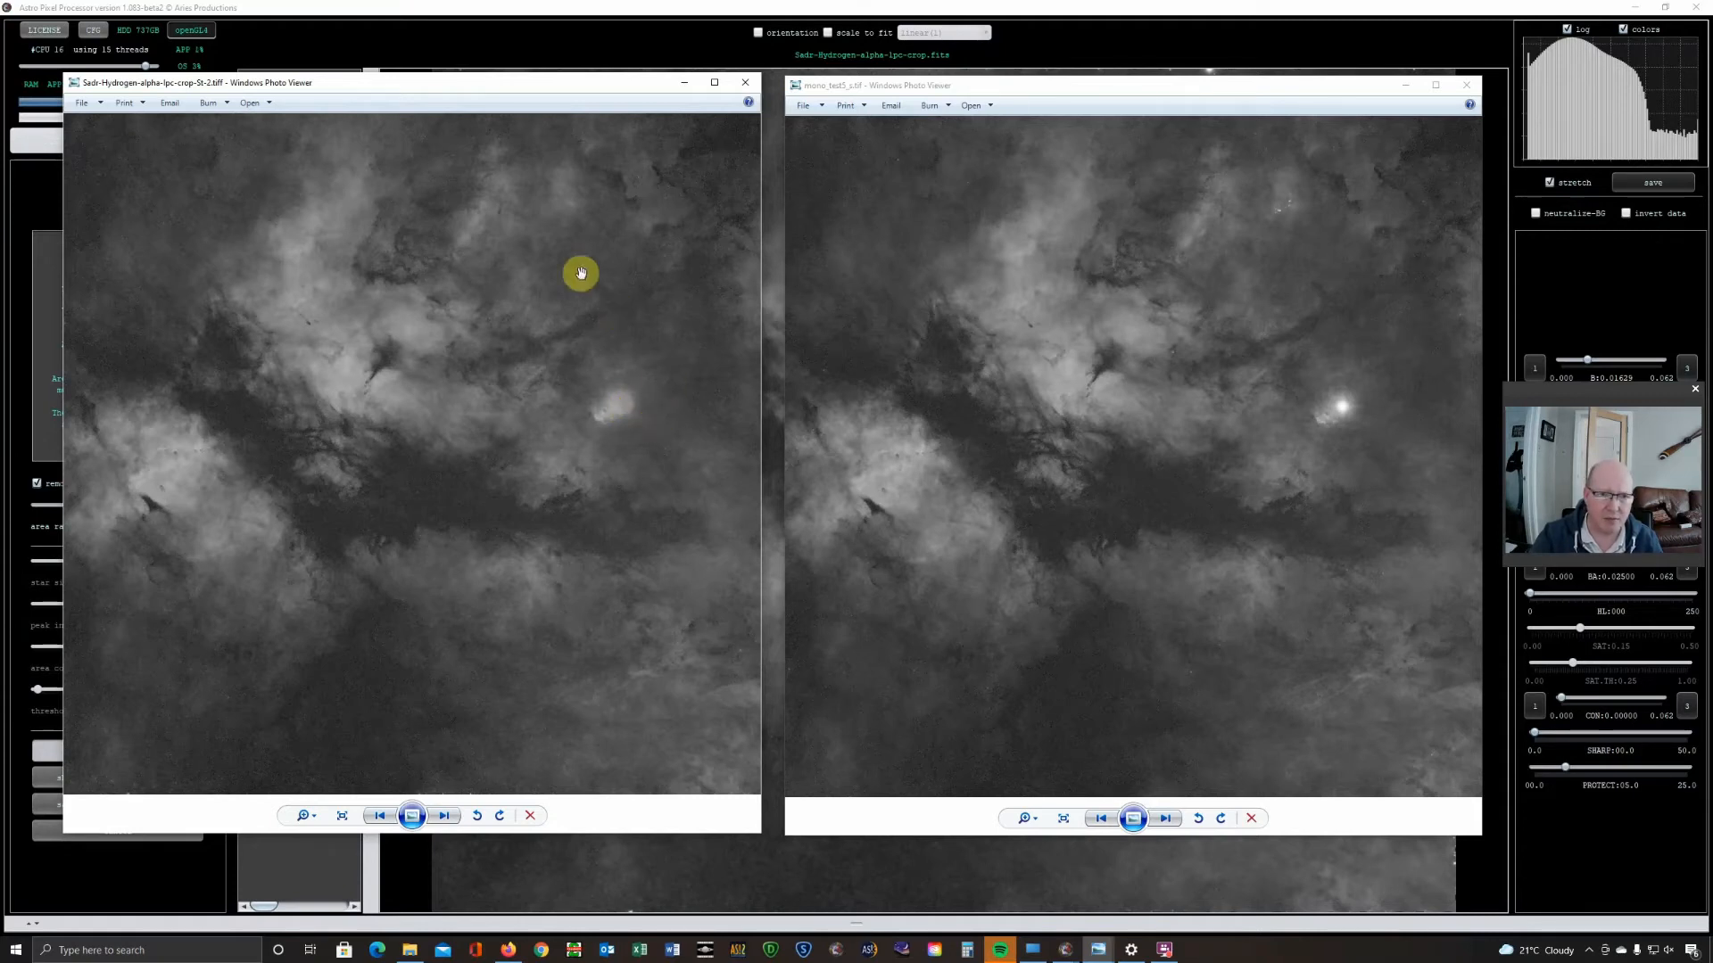
{"action": "mouse_move", "coordinate": [826, 599]}
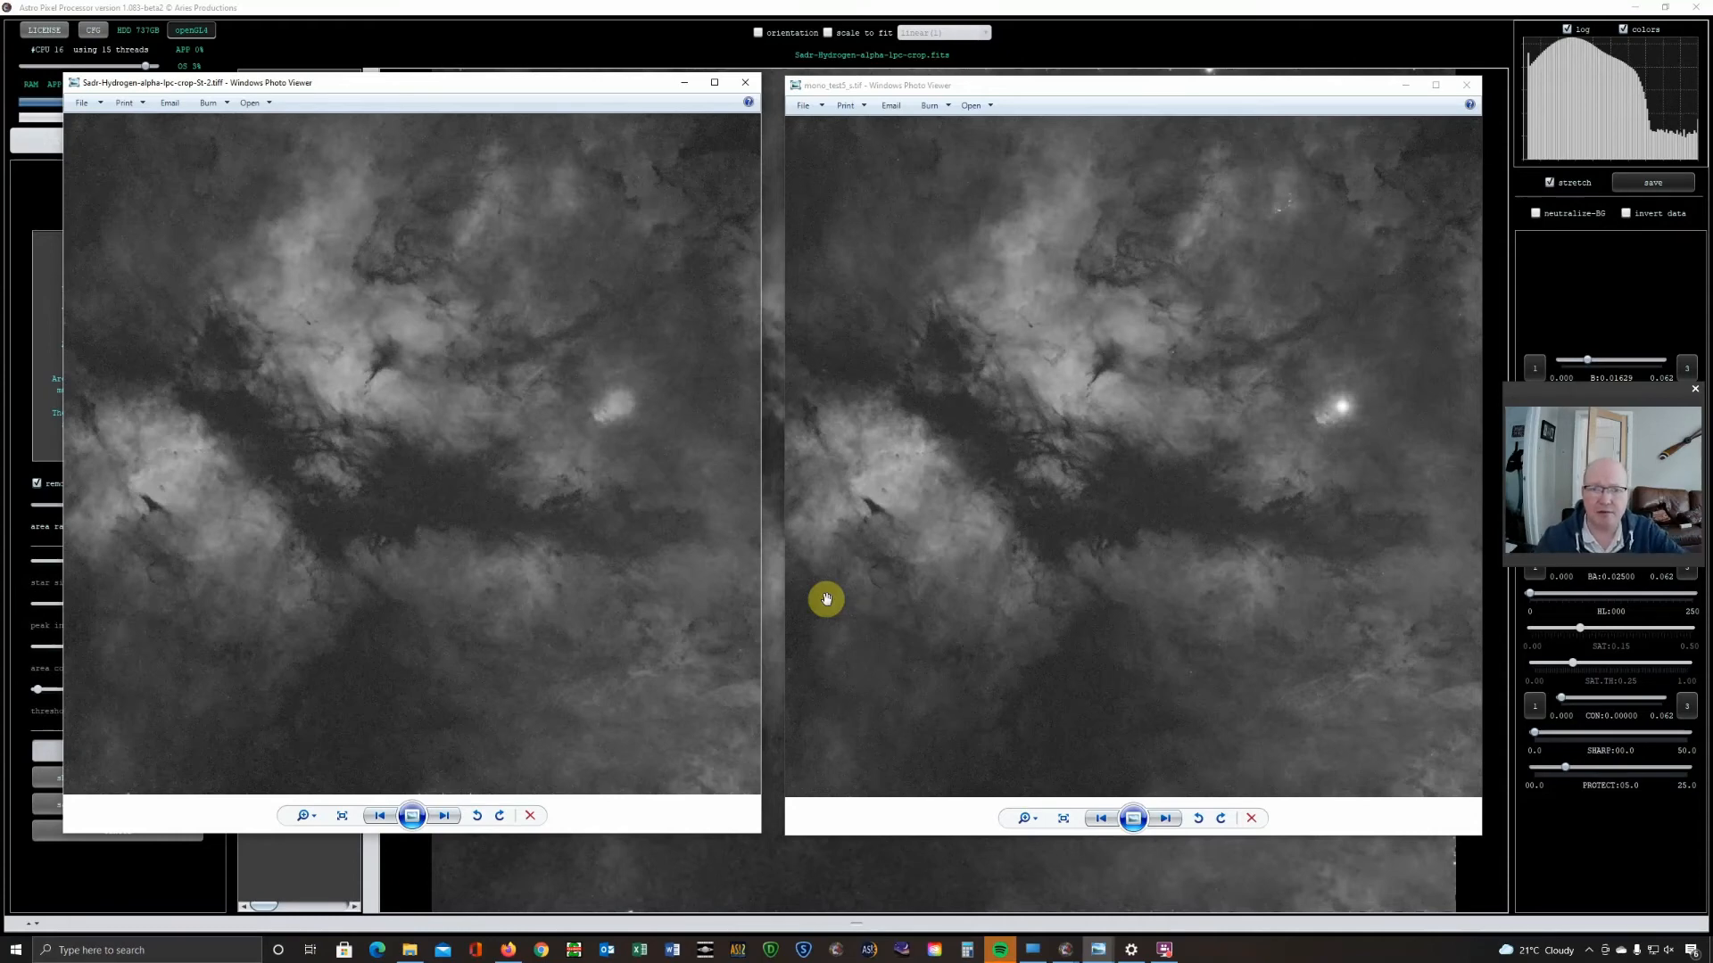
{"action": "mouse_move", "coordinate": [1420, 102]}
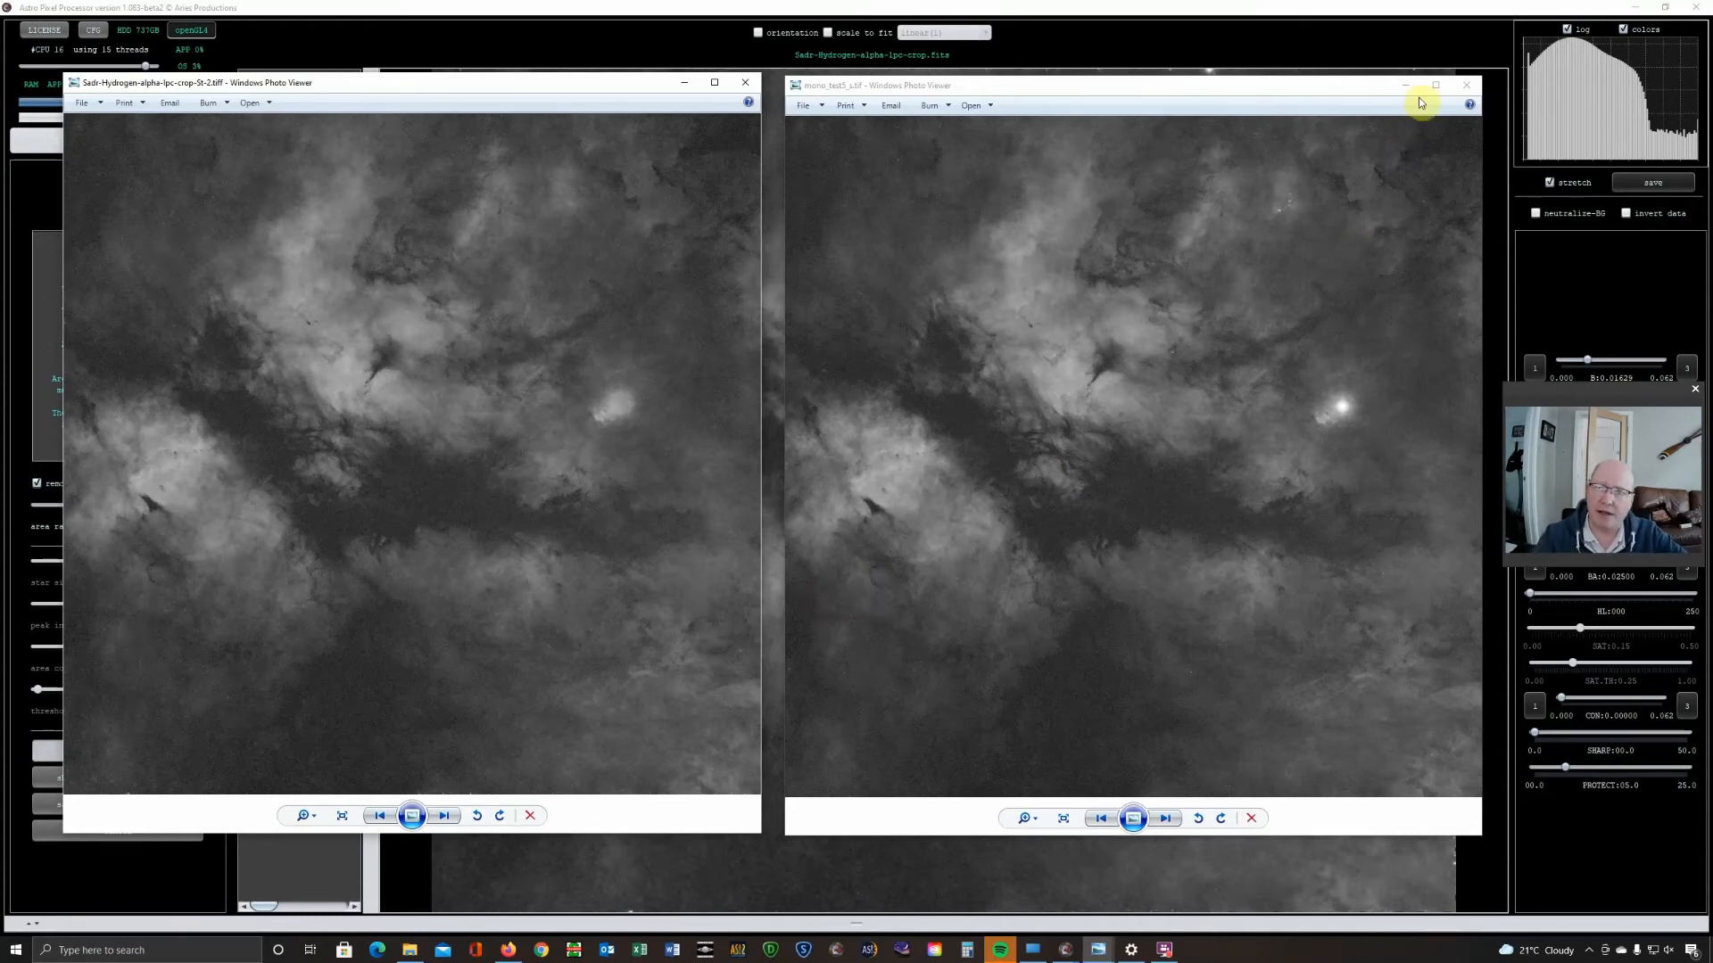
Close the comparison viewer, show the original nebula, and untick 'remove stars'
{"action": "left_click", "coordinate": [1465, 86]}
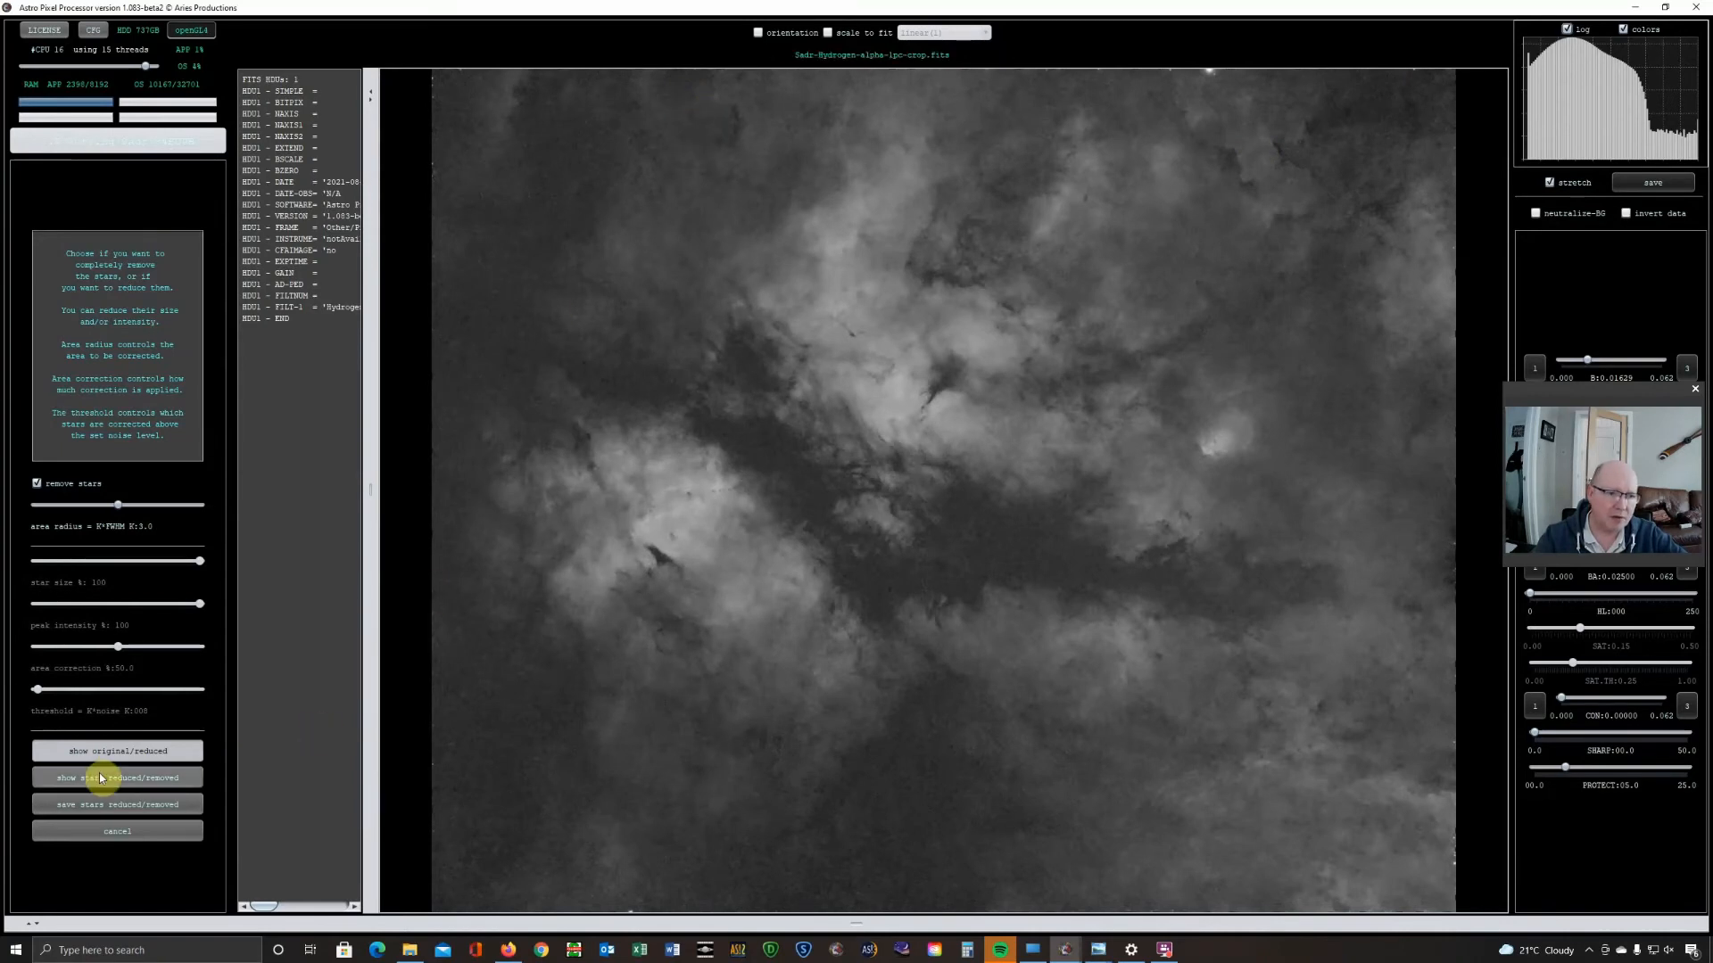
{"action": "left_click", "coordinate": [117, 778]}
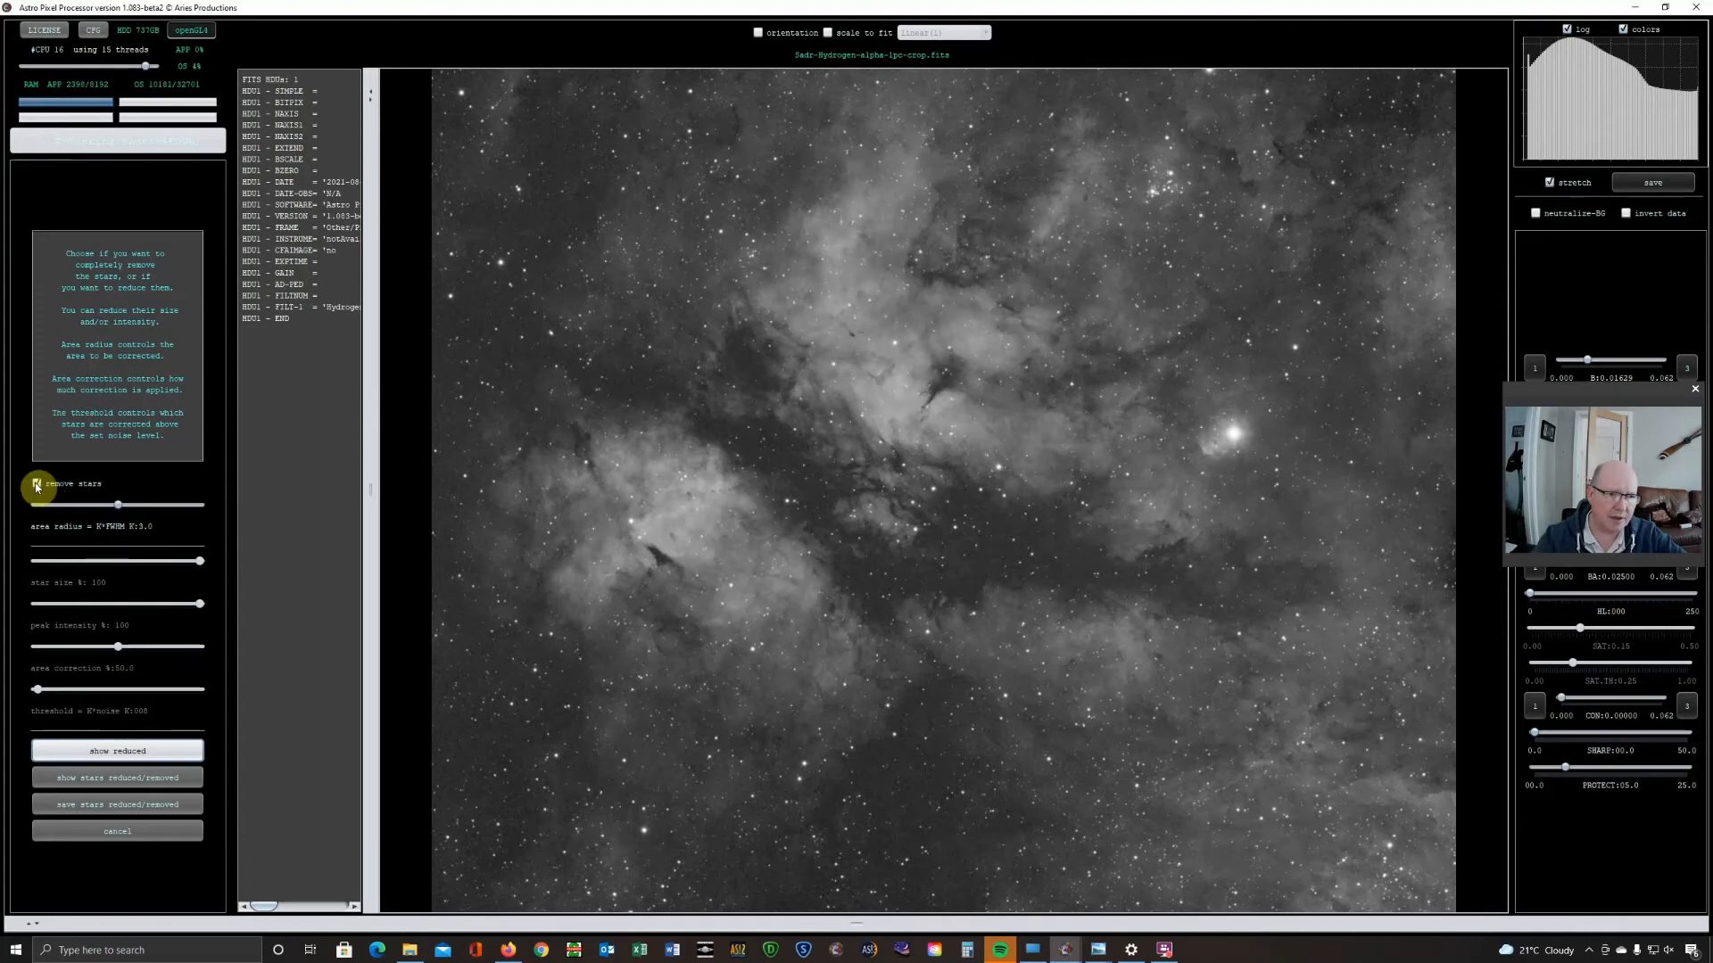
{"action": "left_click", "coordinate": [36, 483]}
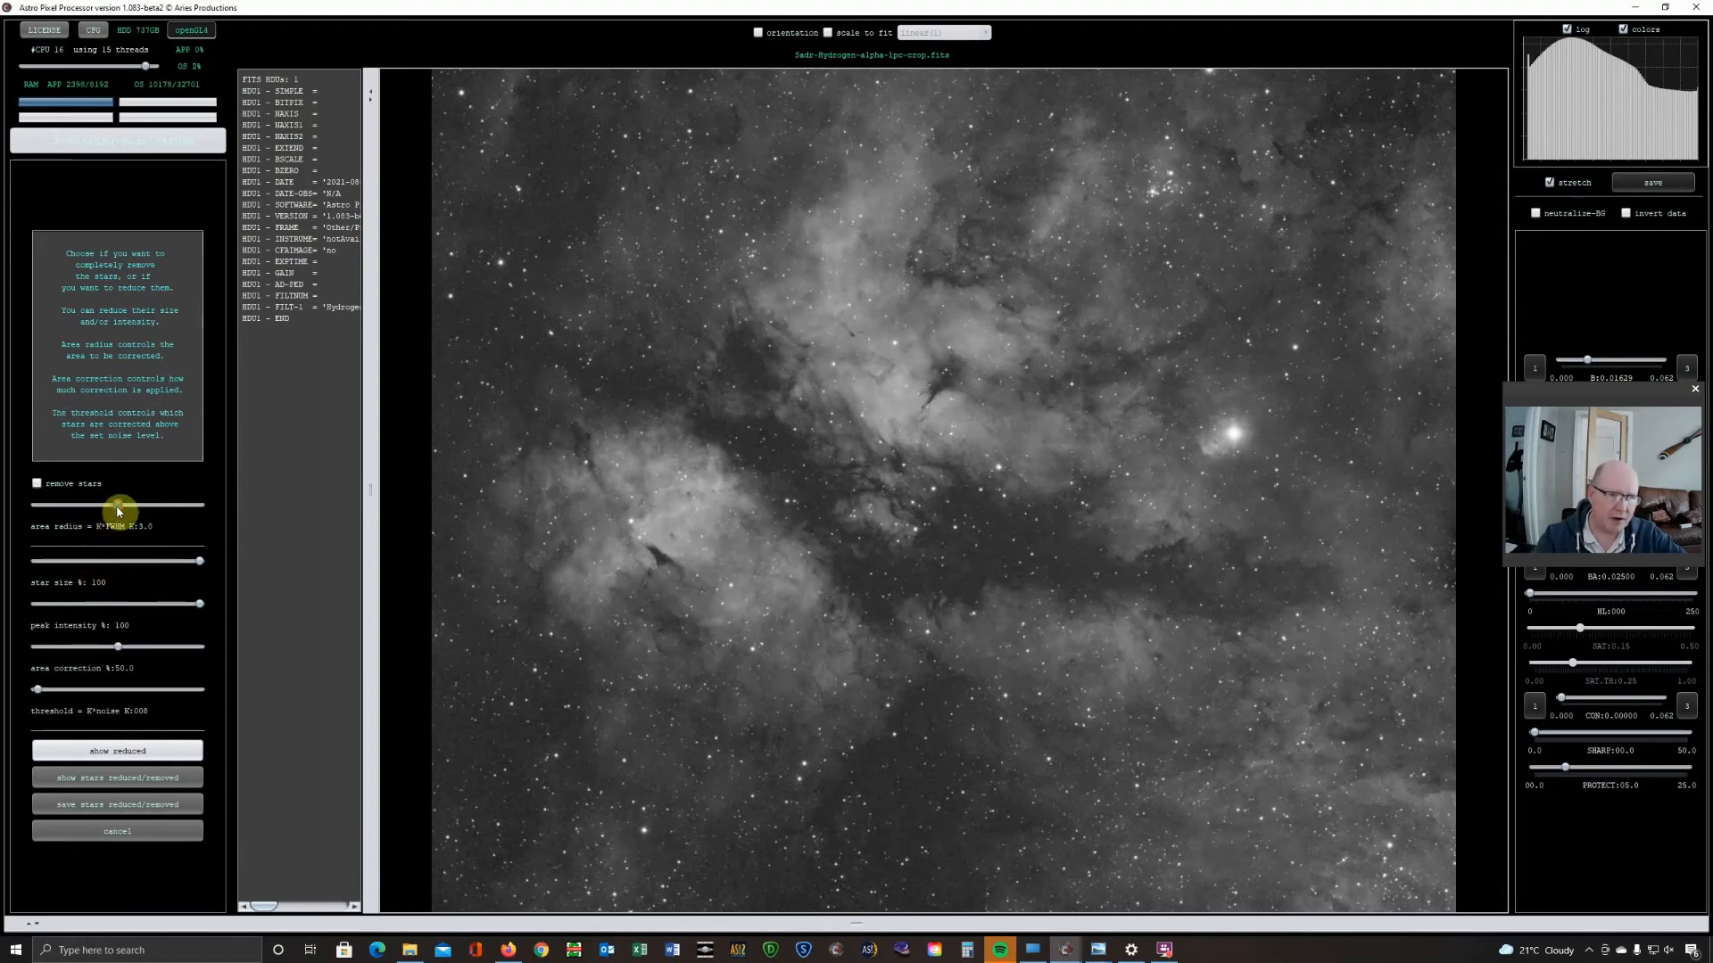
Set area radius to 1.5 and star size to 50%, then preview the reduced stars
{"action": "left_click_drag", "start_coordinate": [116, 504], "coordinate": [71, 505]}
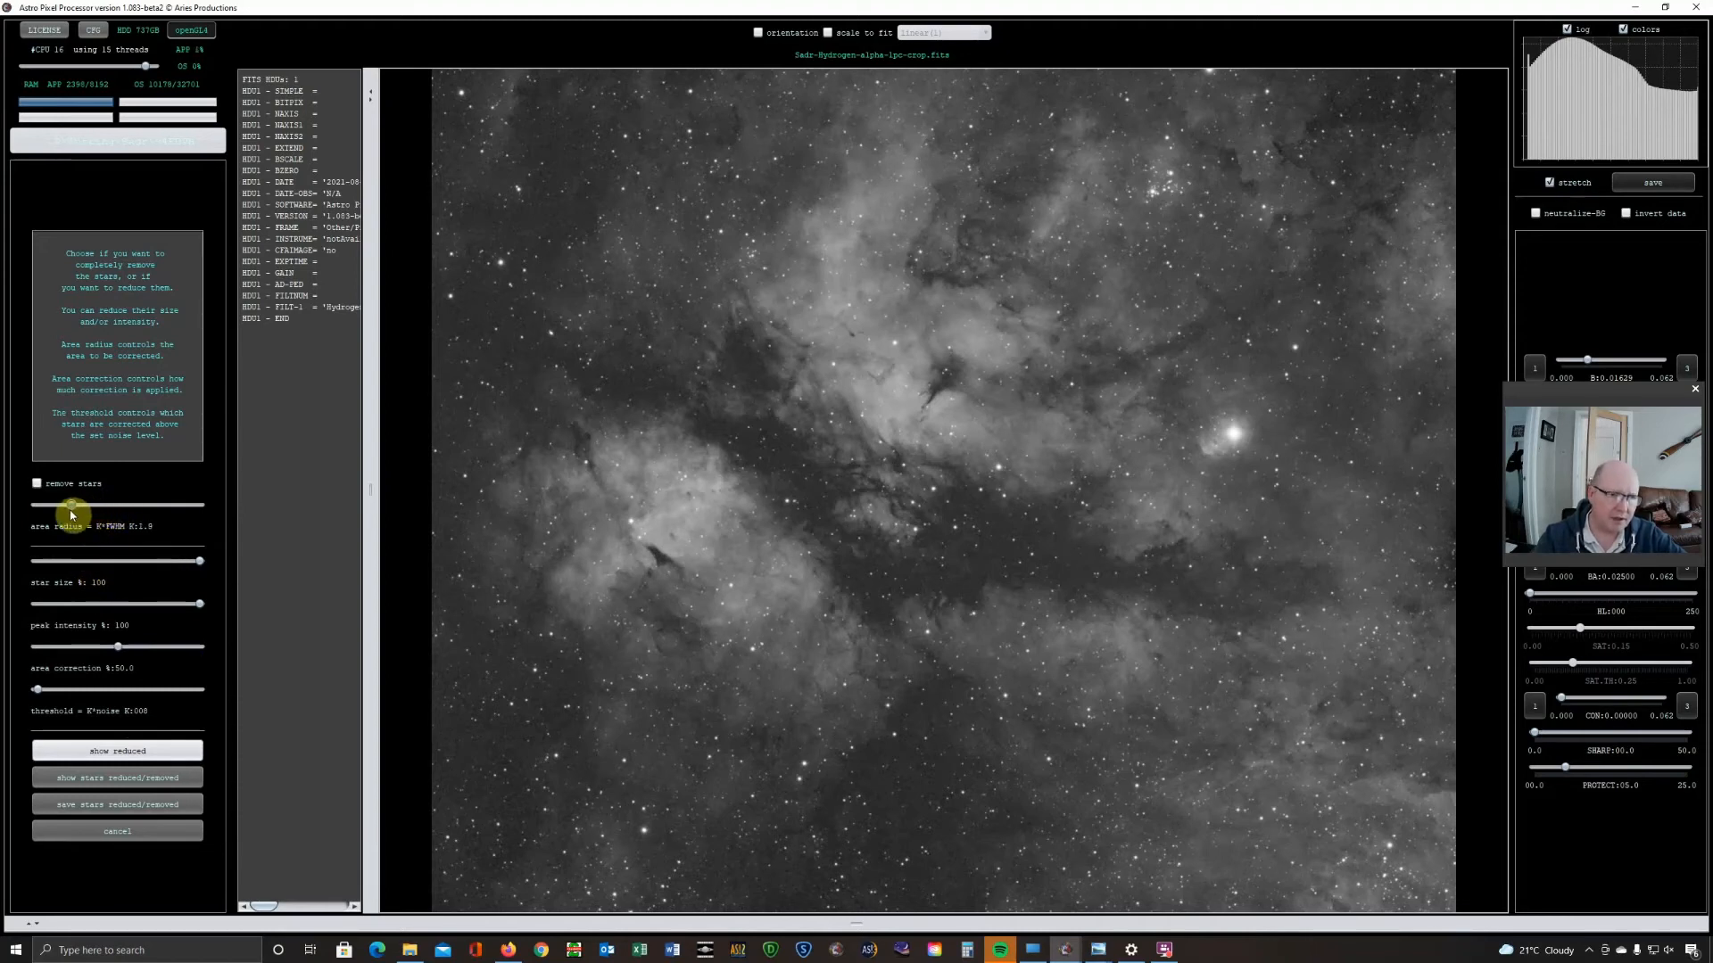
{"action": "left_click_drag", "start_coordinate": [77, 505], "coordinate": [70, 505]}
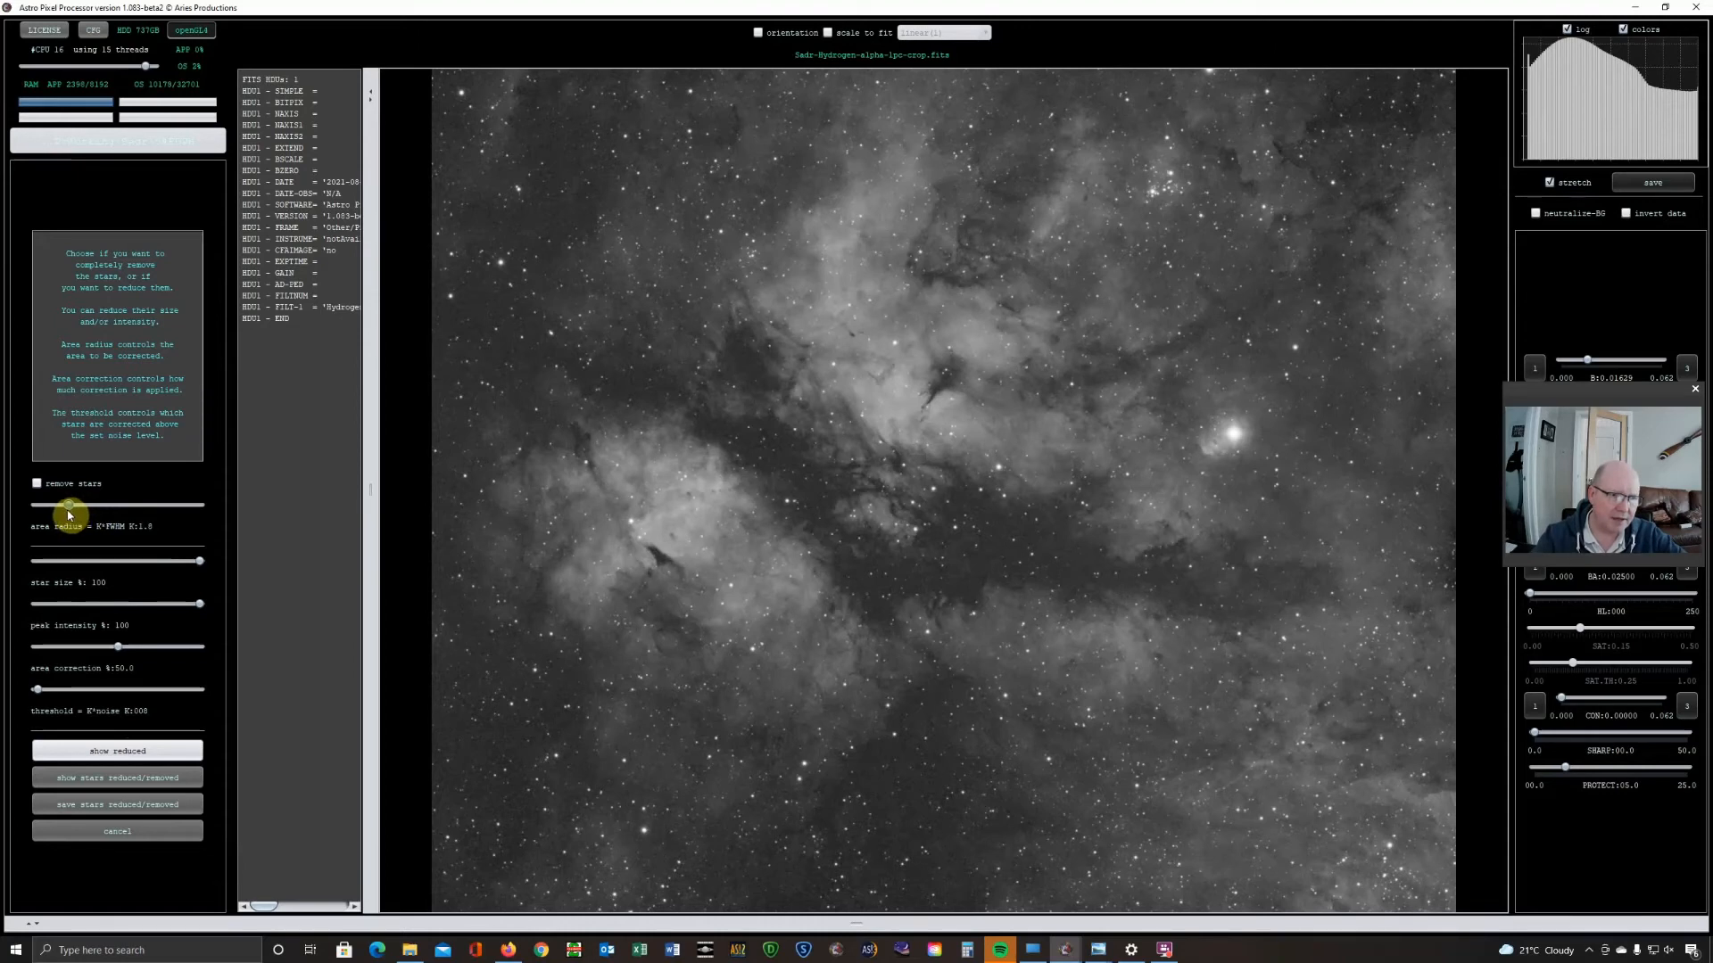
{"action": "left_click_drag", "start_coordinate": [65, 506], "coordinate": [60, 506]}
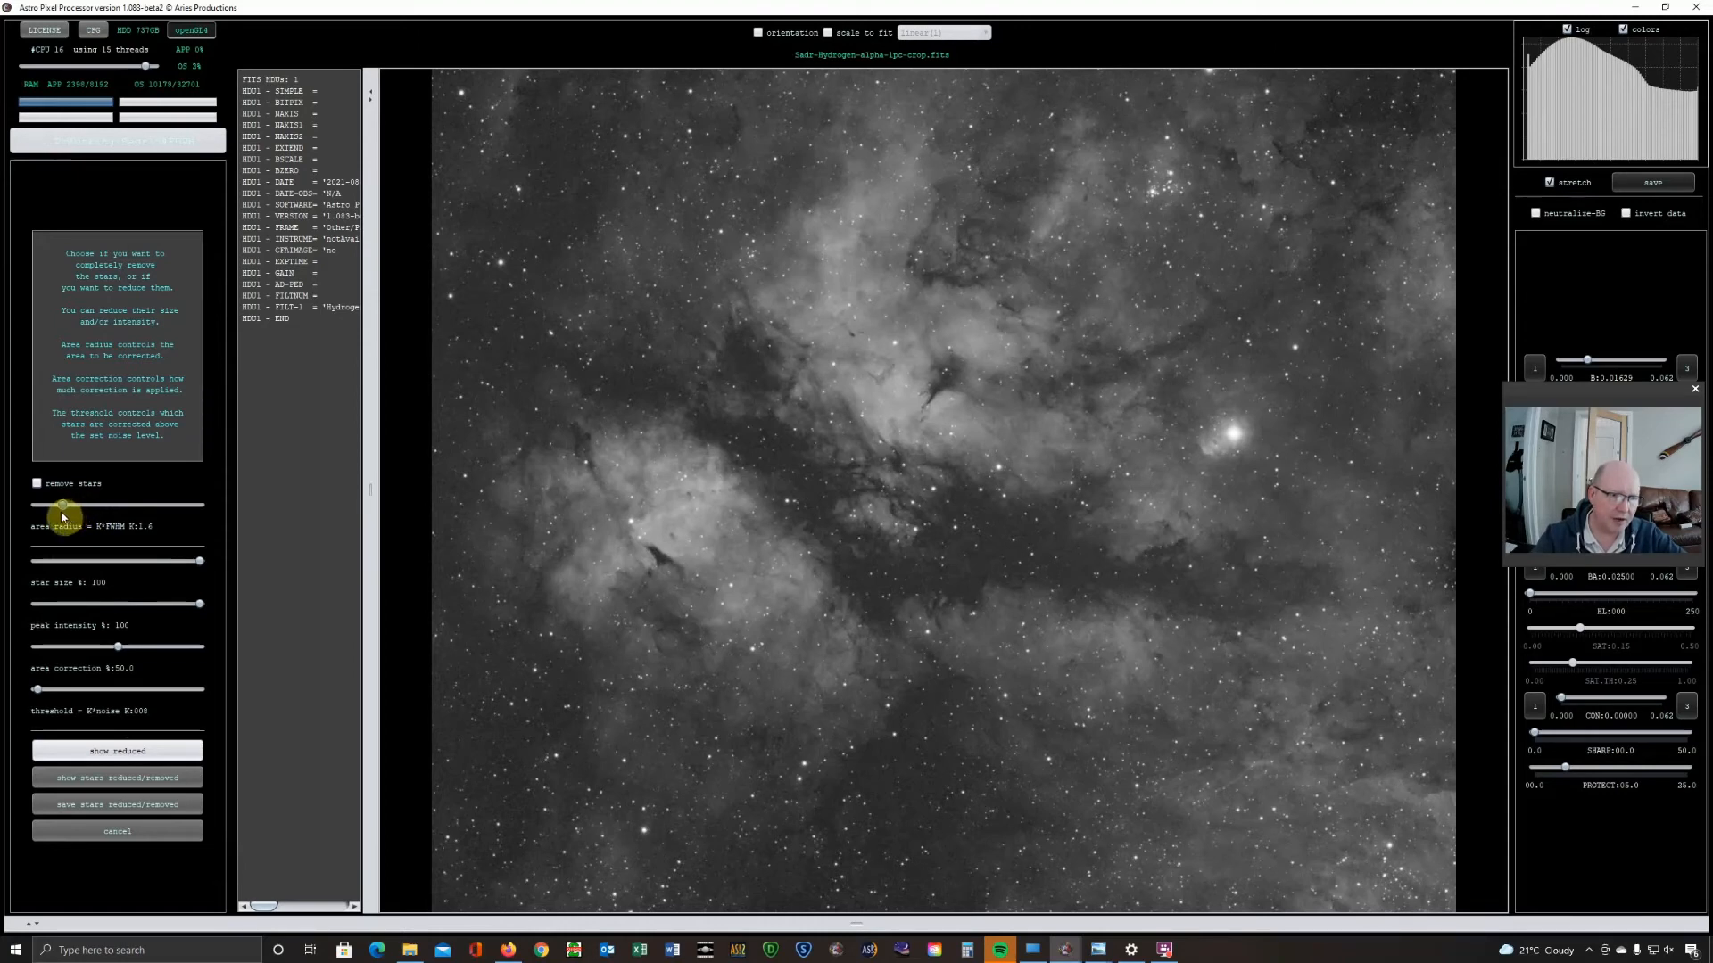
{"action": "left_click_drag", "start_coordinate": [65, 505], "coordinate": [60, 505]}
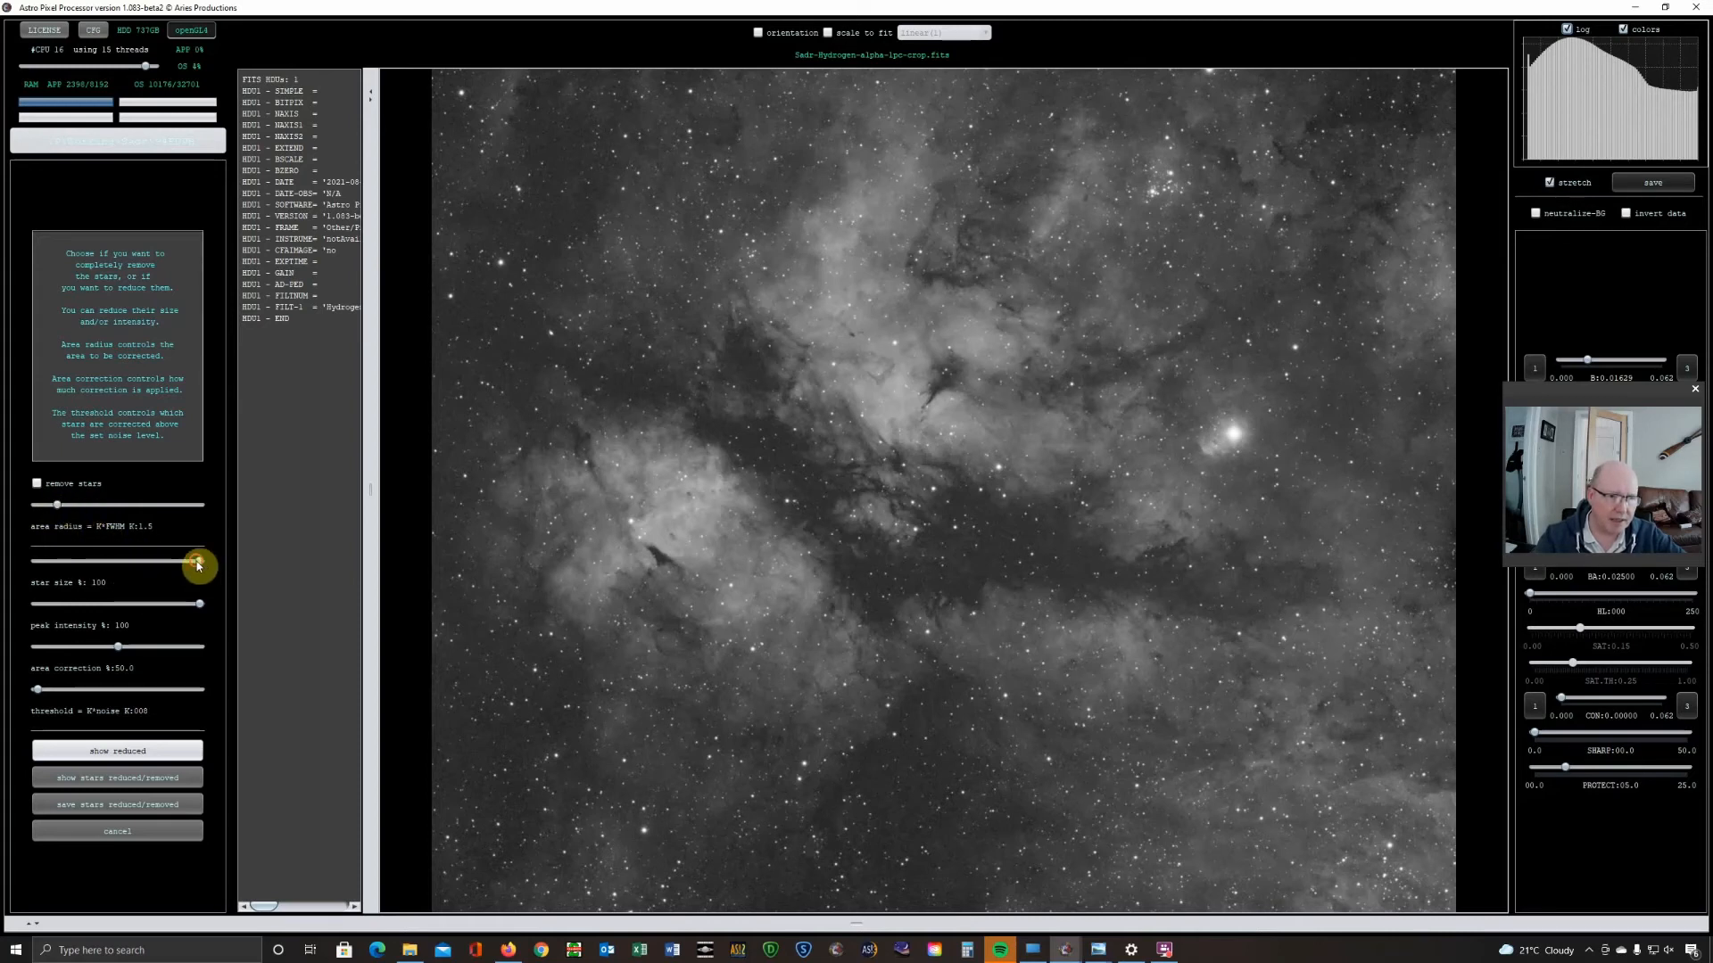
{"action": "left_click_drag", "start_coordinate": [197, 562], "coordinate": [116, 561]}
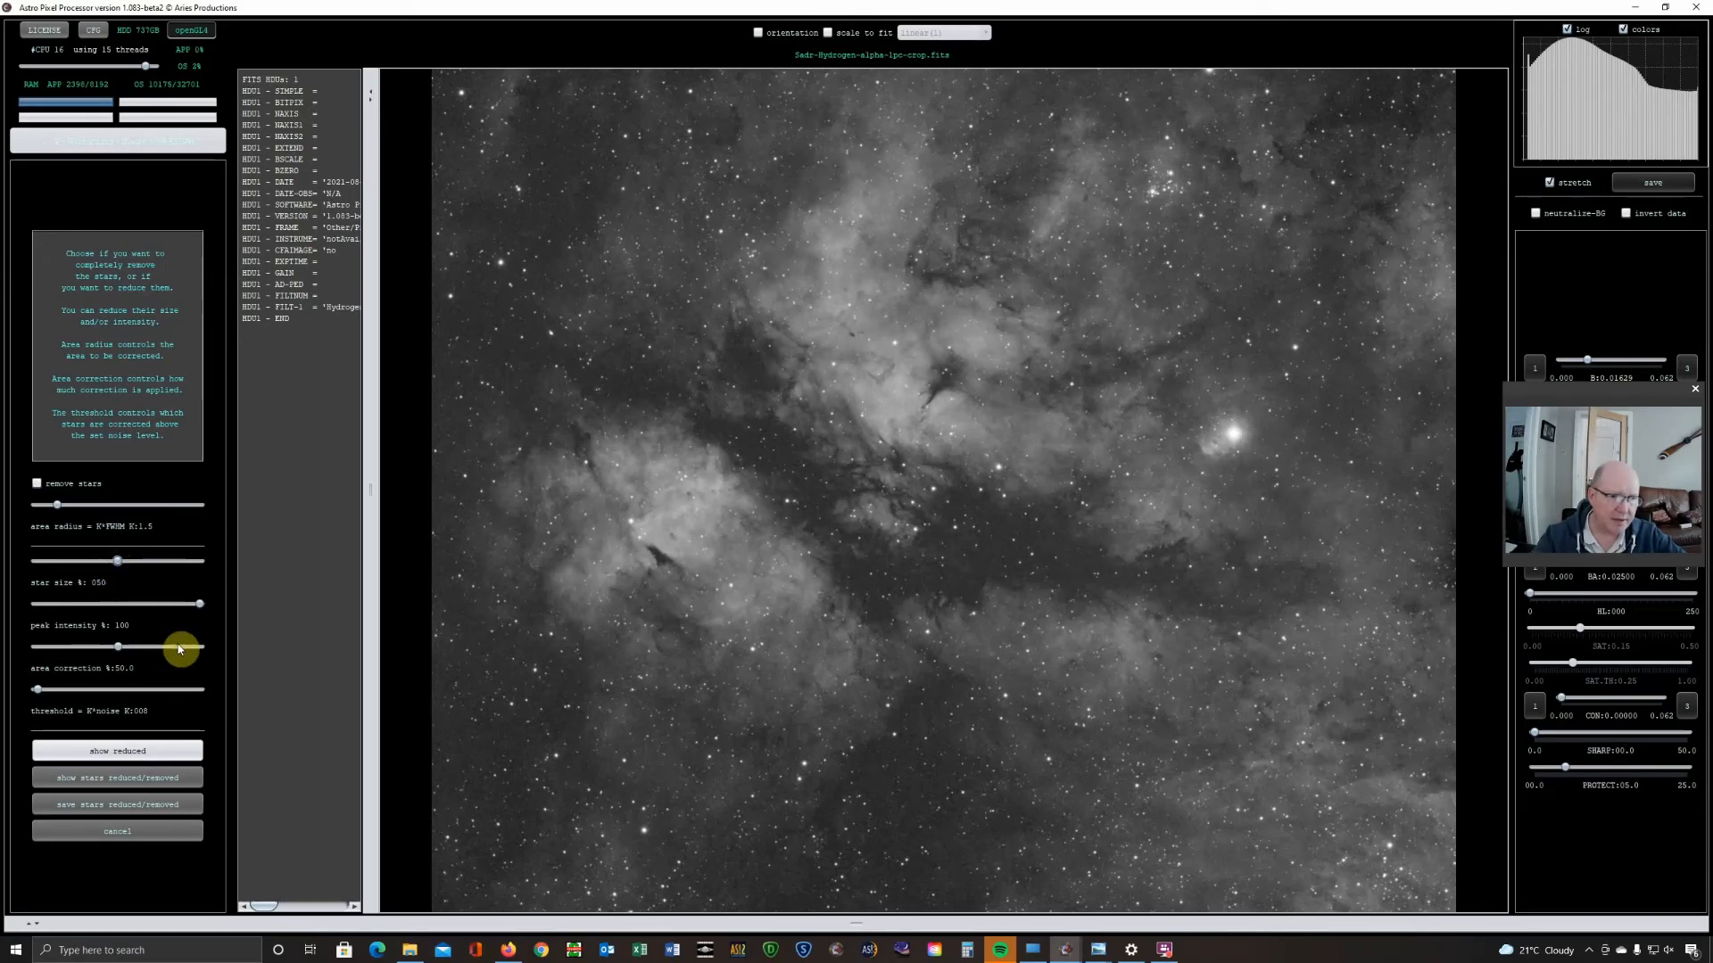
{"action": "left_click", "coordinate": [117, 751]}
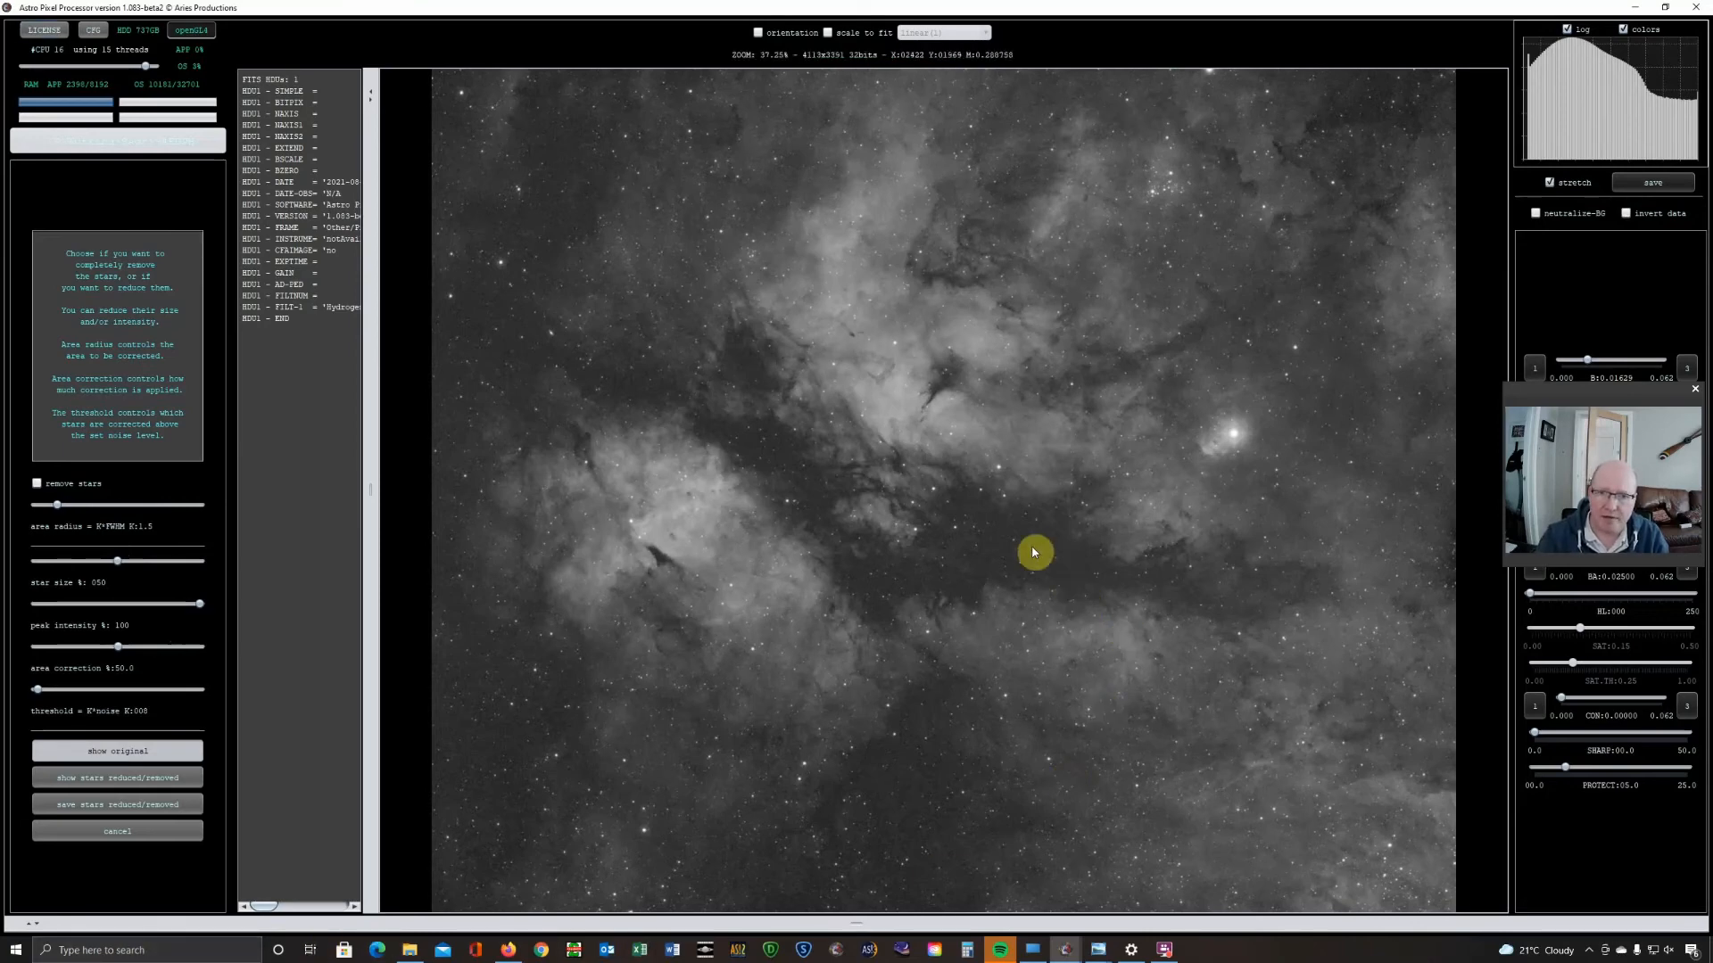
{"action": "left_click", "coordinate": [116, 777]}
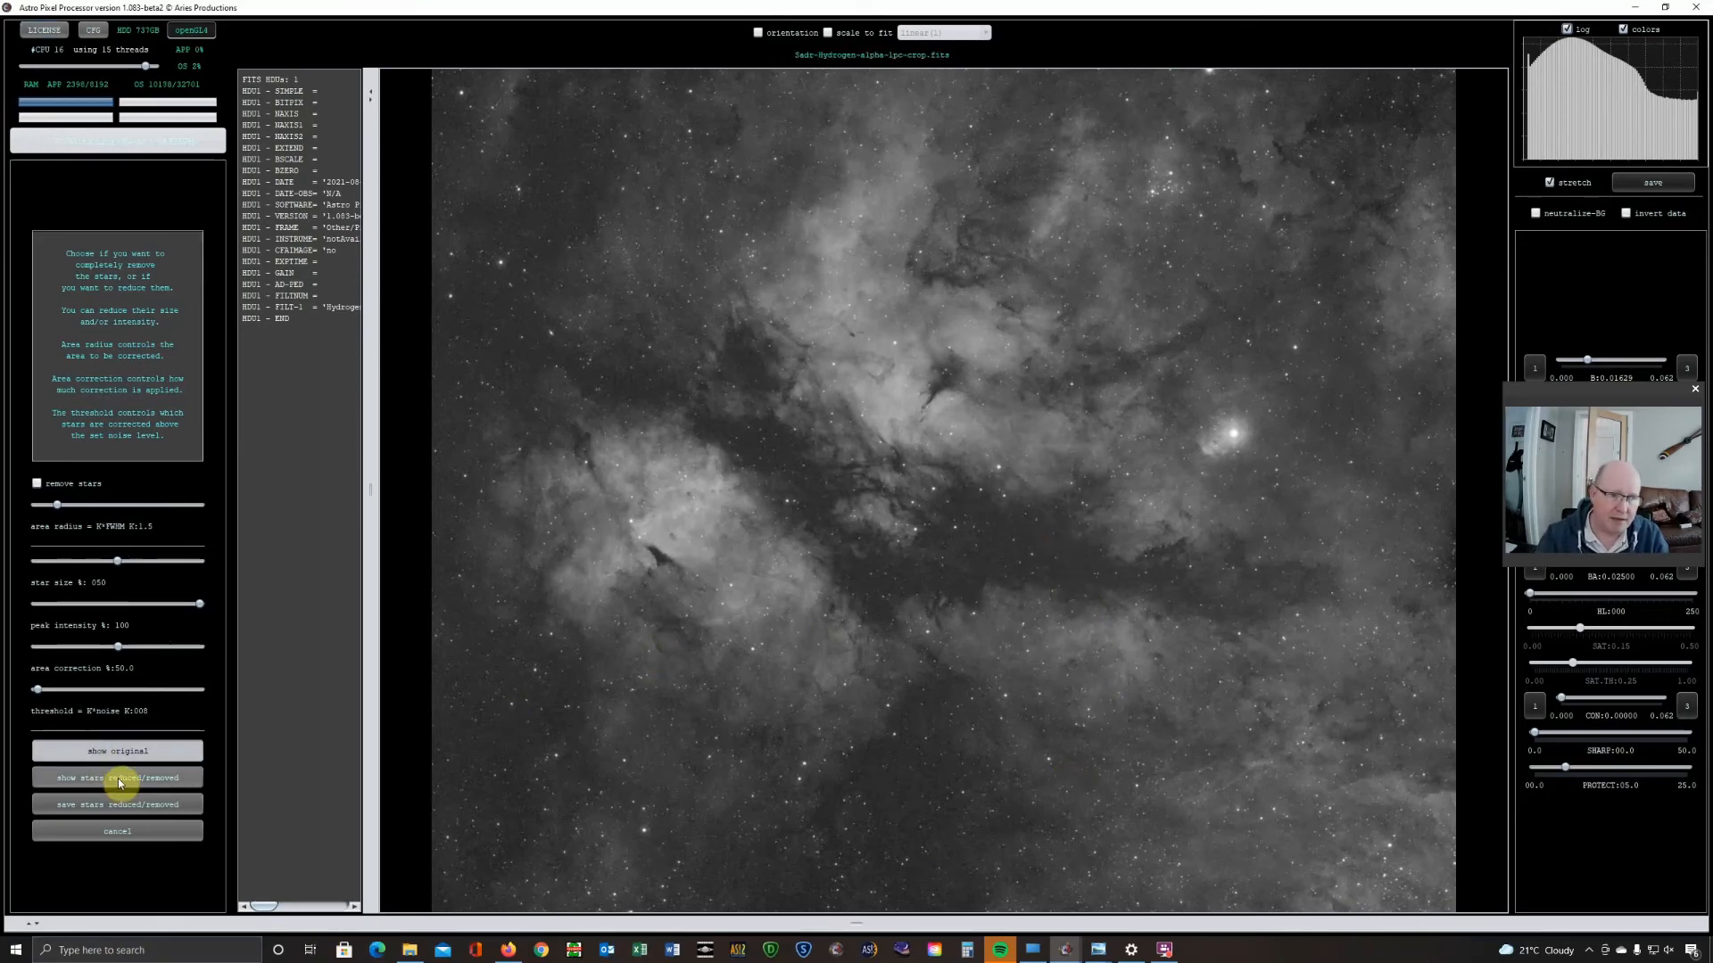
{"action": "left_click", "coordinate": [117, 750]}
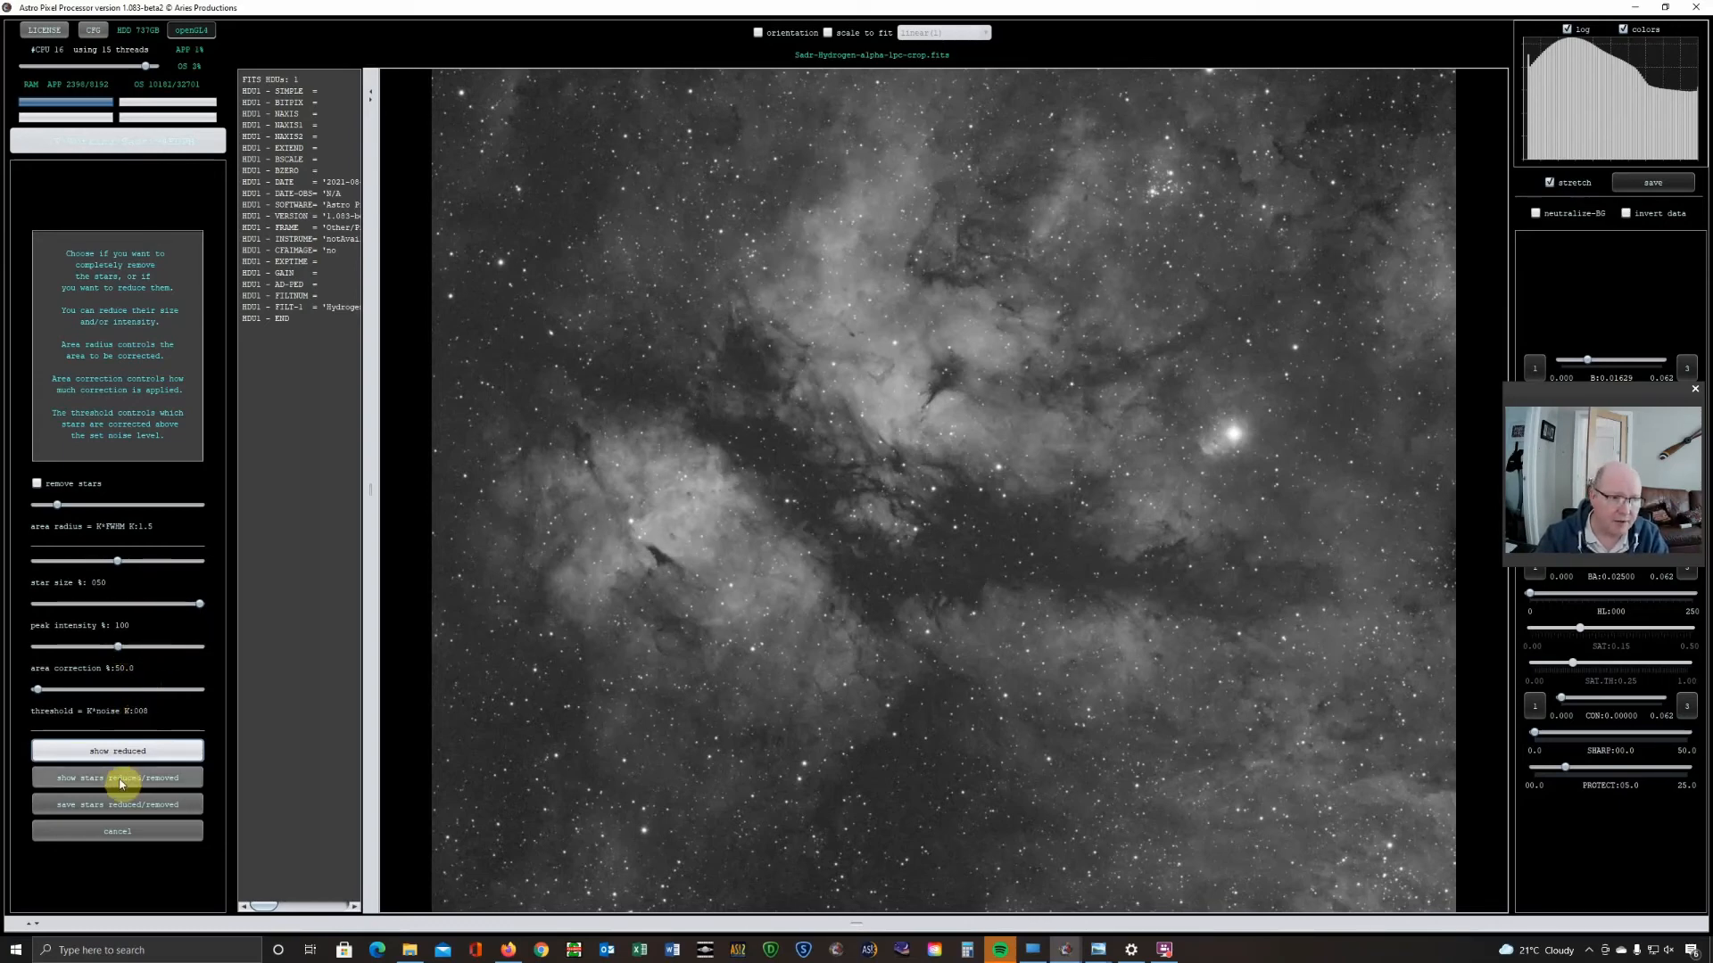
{"action": "left_click", "coordinate": [117, 750]}
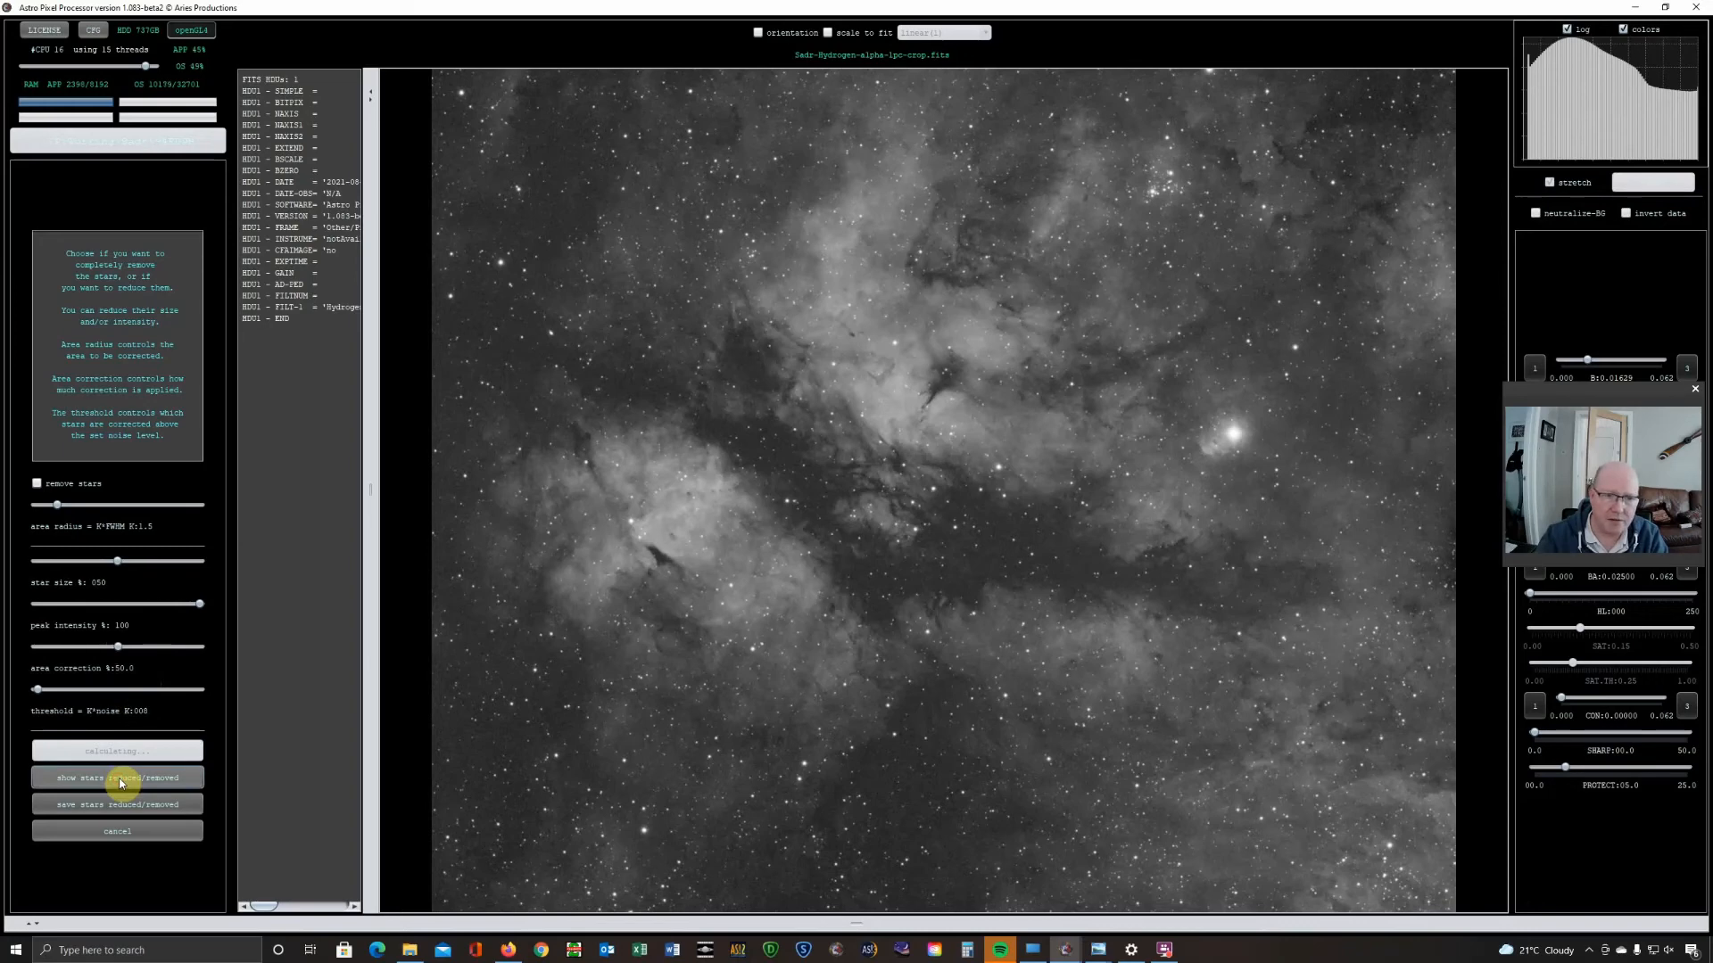
{"action": "left_click", "coordinate": [116, 778]}
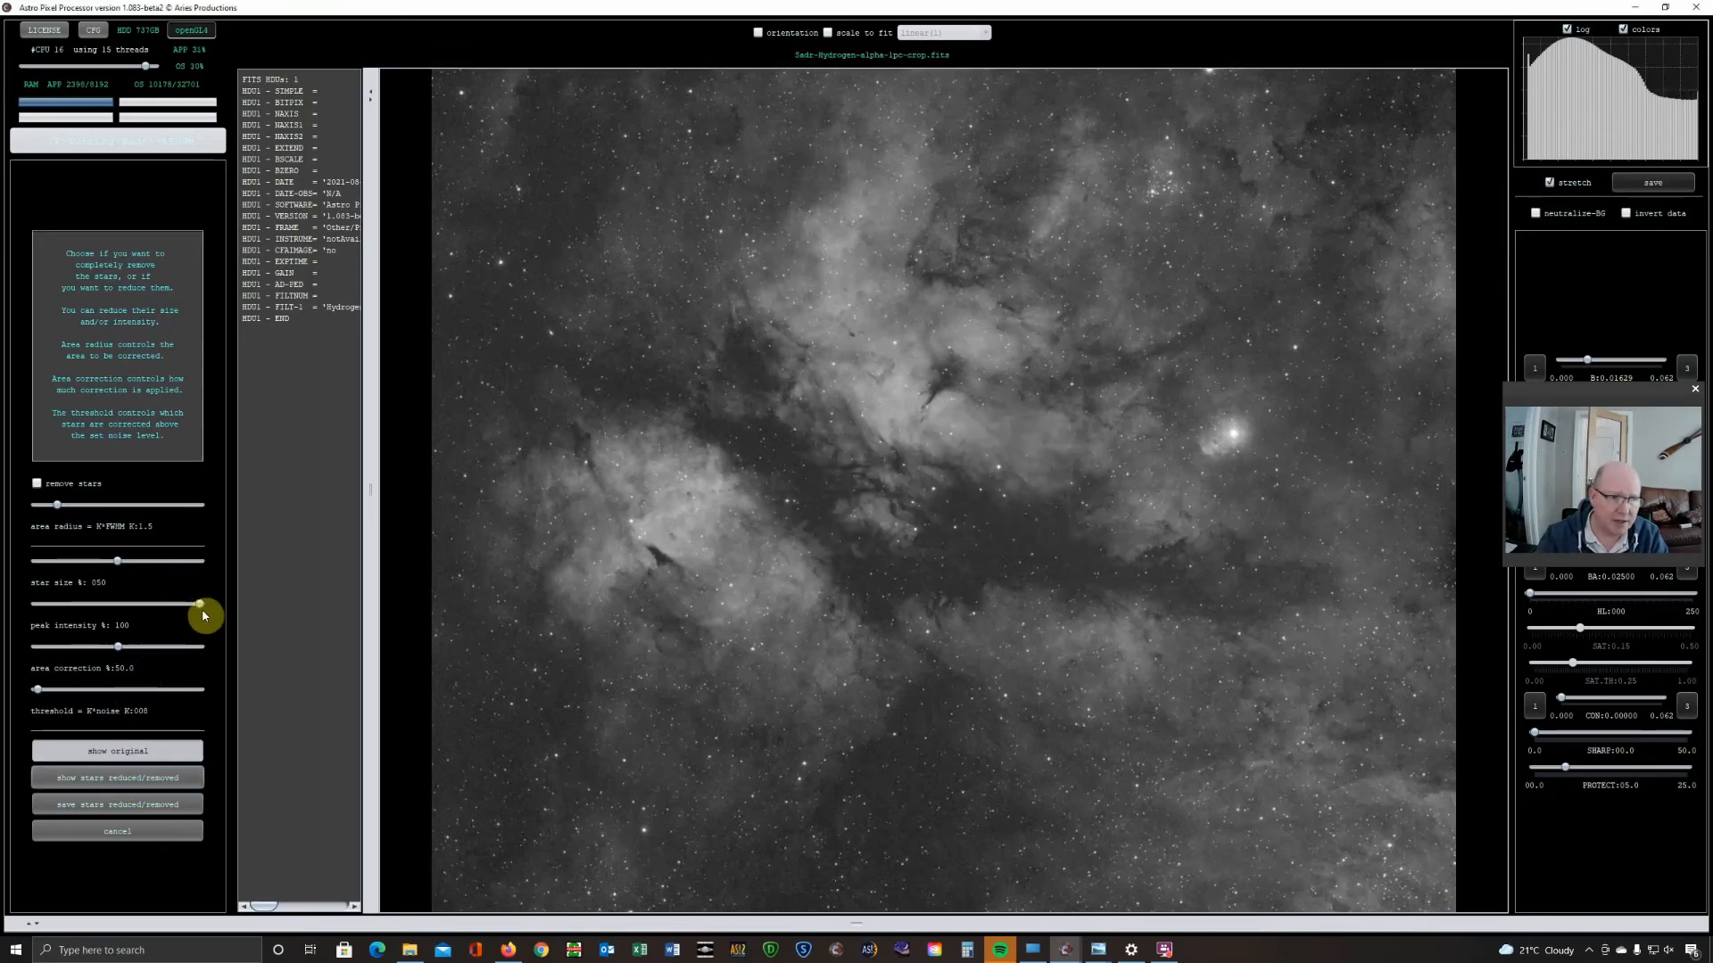
Lower star peak intensity to 50% and recalculate the reduced nebula
{"action": "left_click_drag", "start_coordinate": [205, 604], "coordinate": [126, 604]}
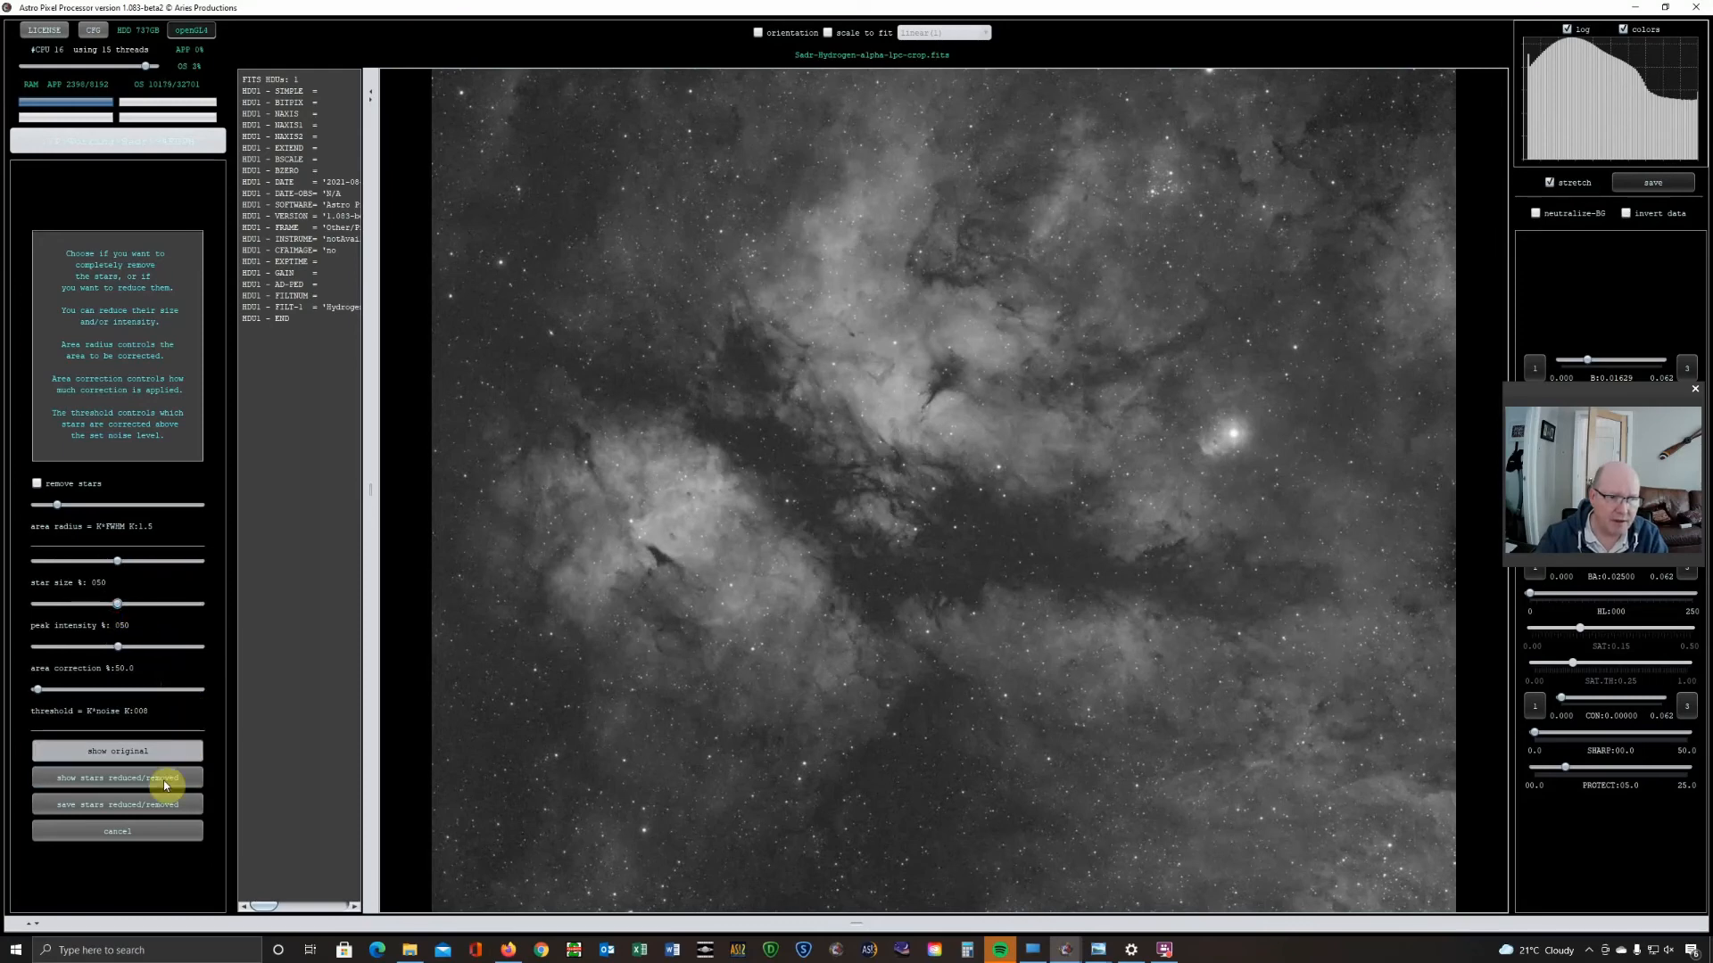
{"action": "left_click", "coordinate": [116, 777]}
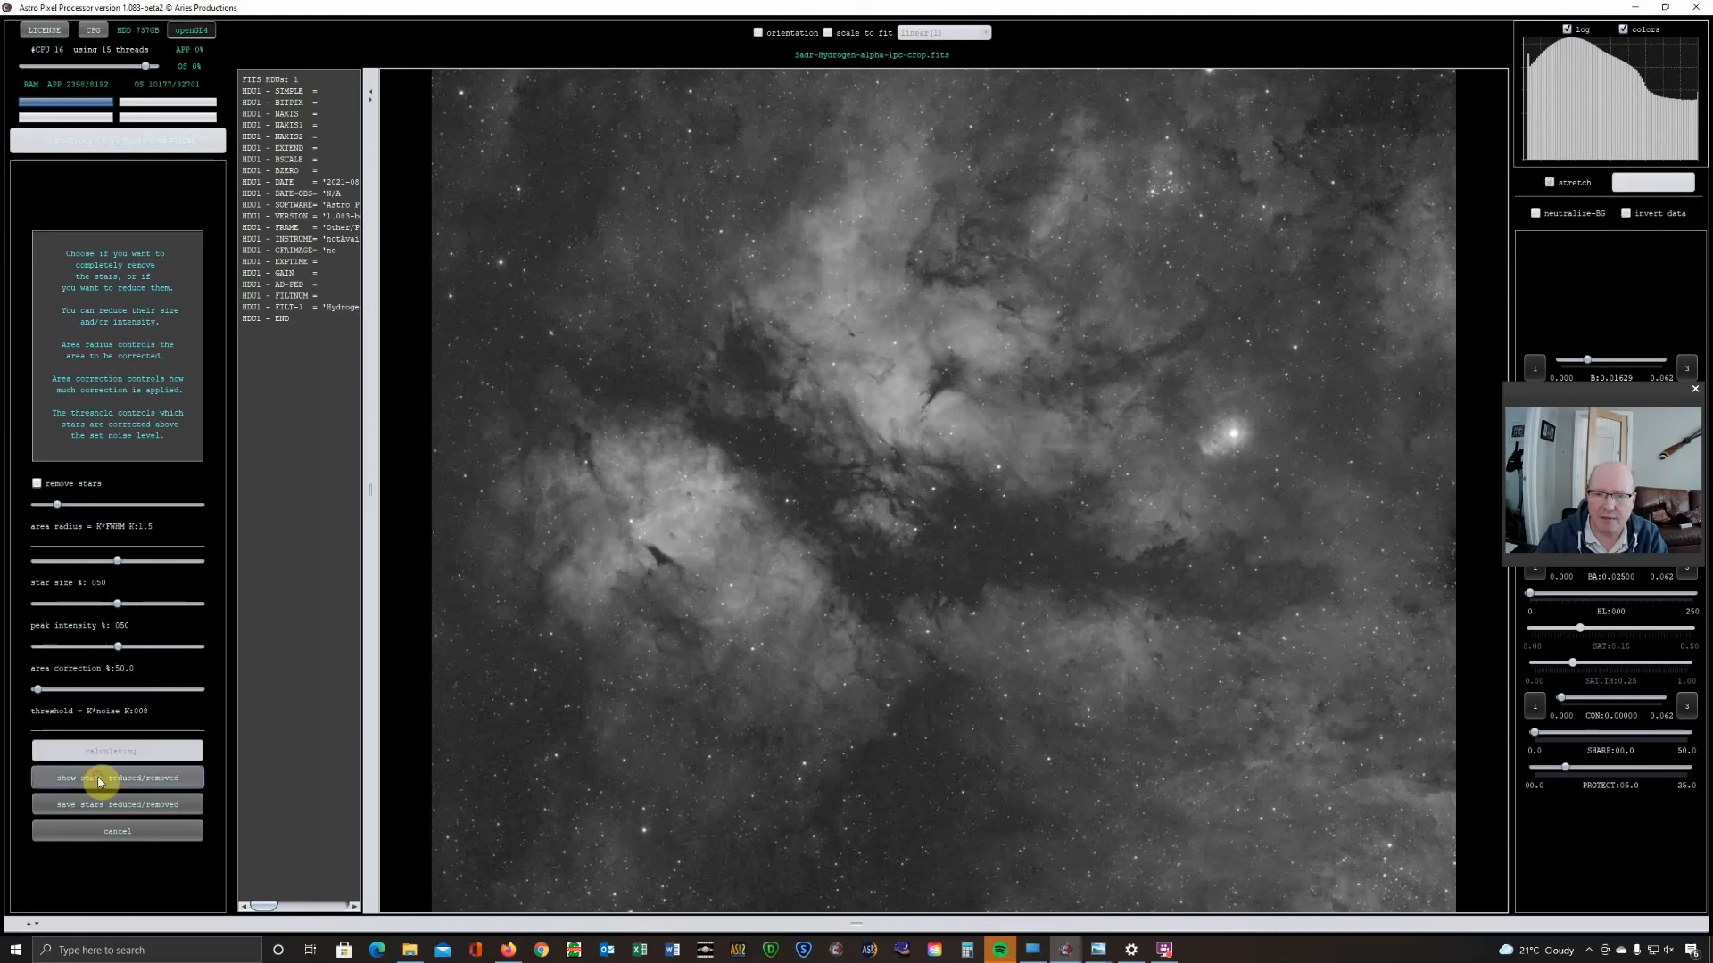
{"action": "left_click", "coordinate": [117, 777]}
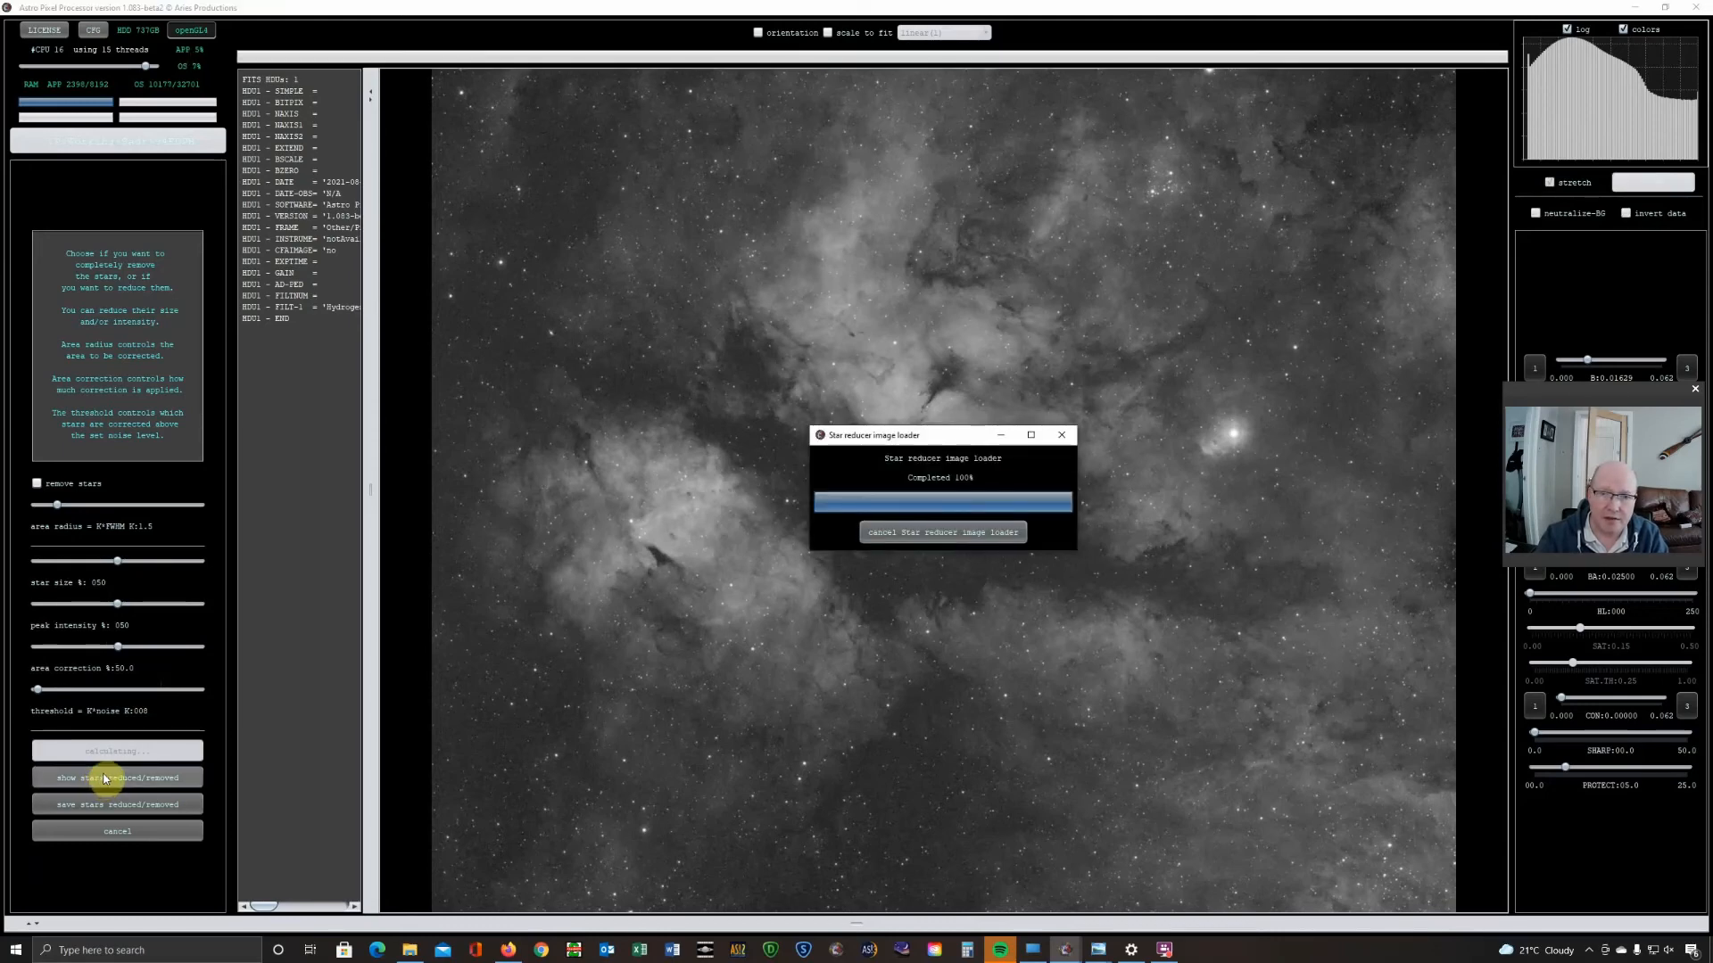
{"action": "left_click", "coordinate": [117, 778]}
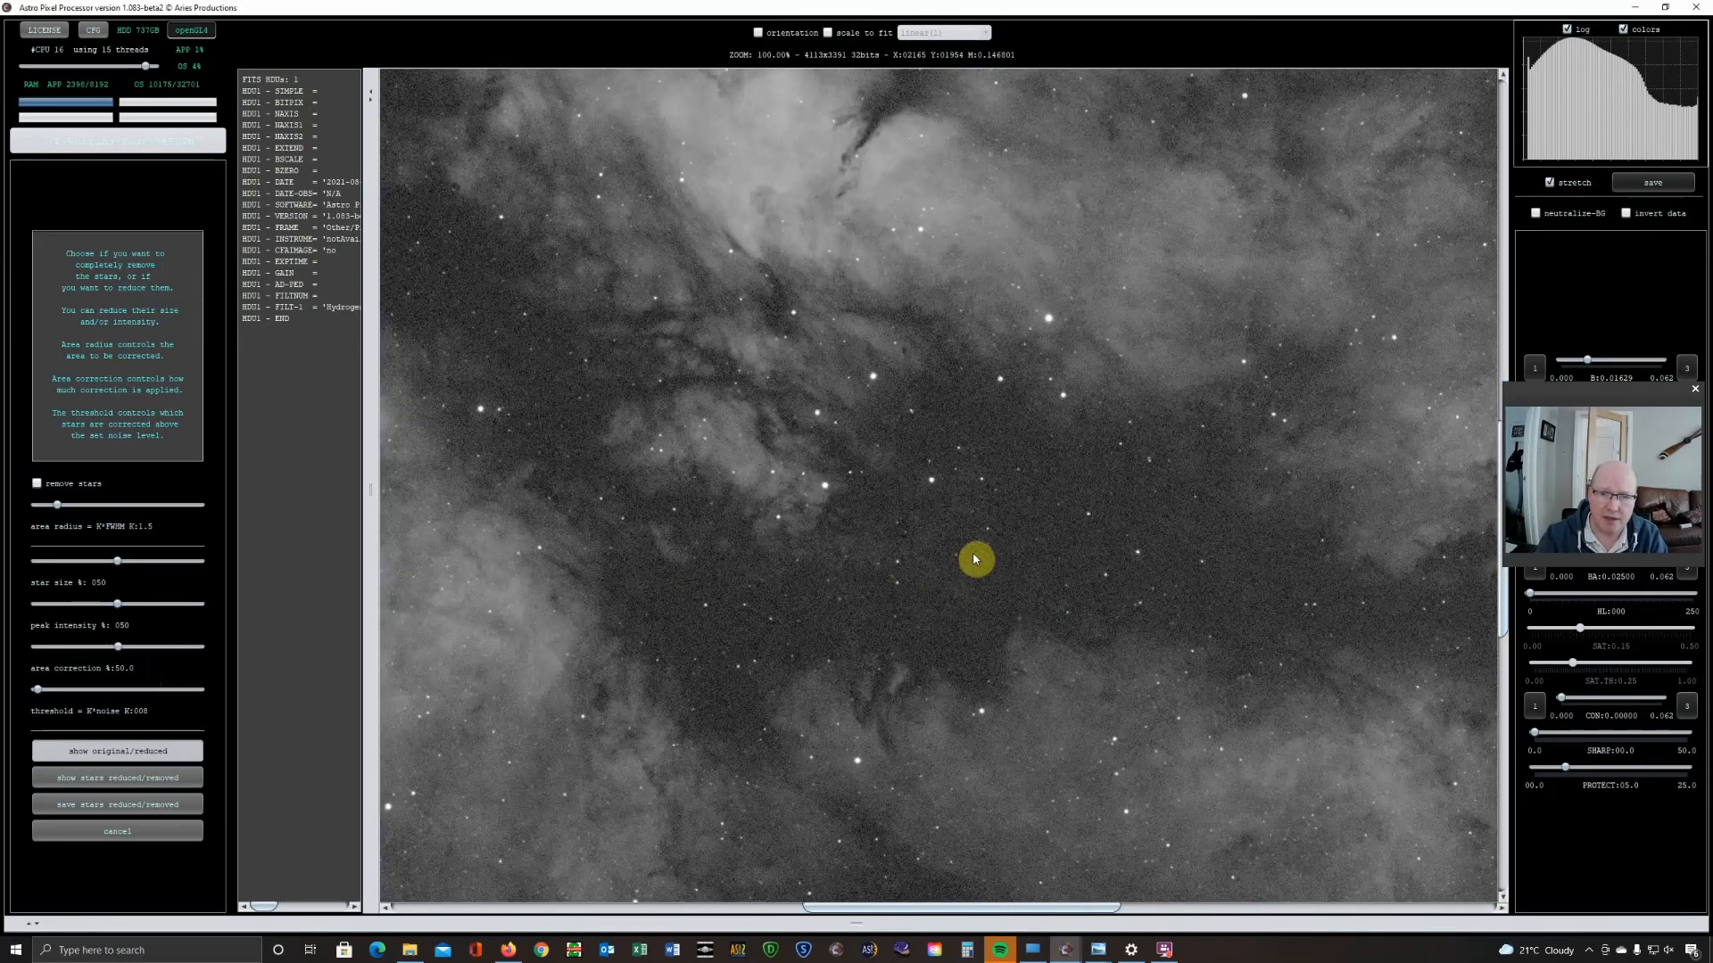
{"action": "left_click", "coordinate": [117, 777]}
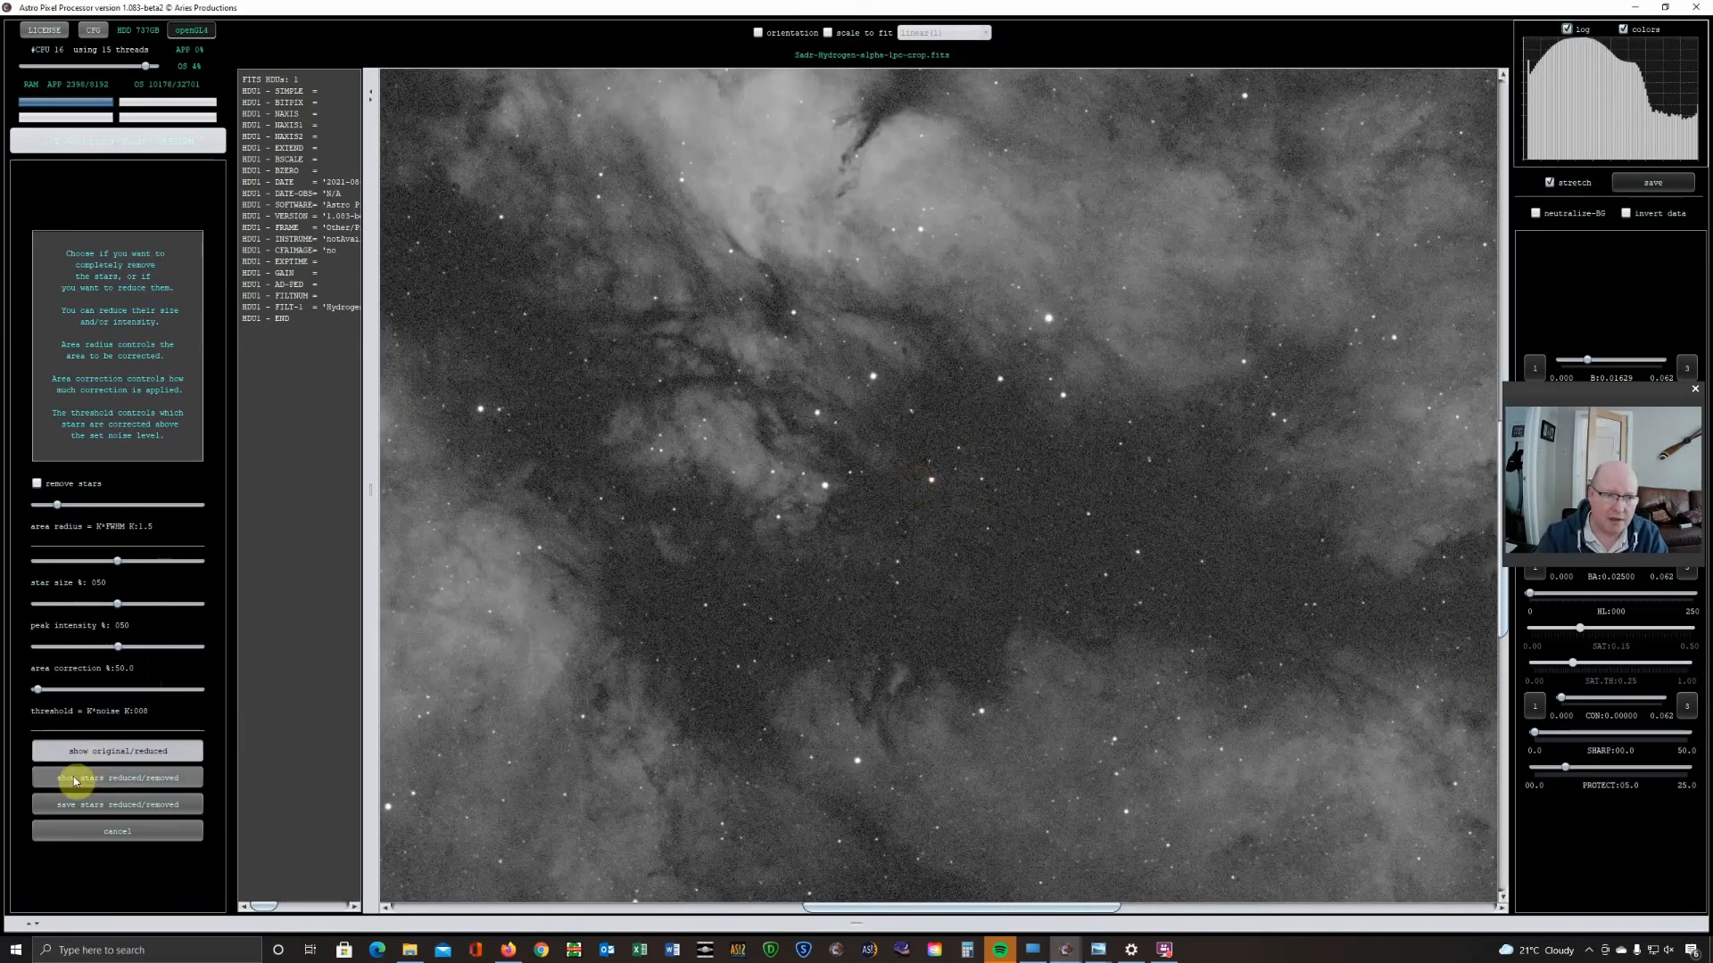
{"action": "left_click", "coordinate": [117, 750]}
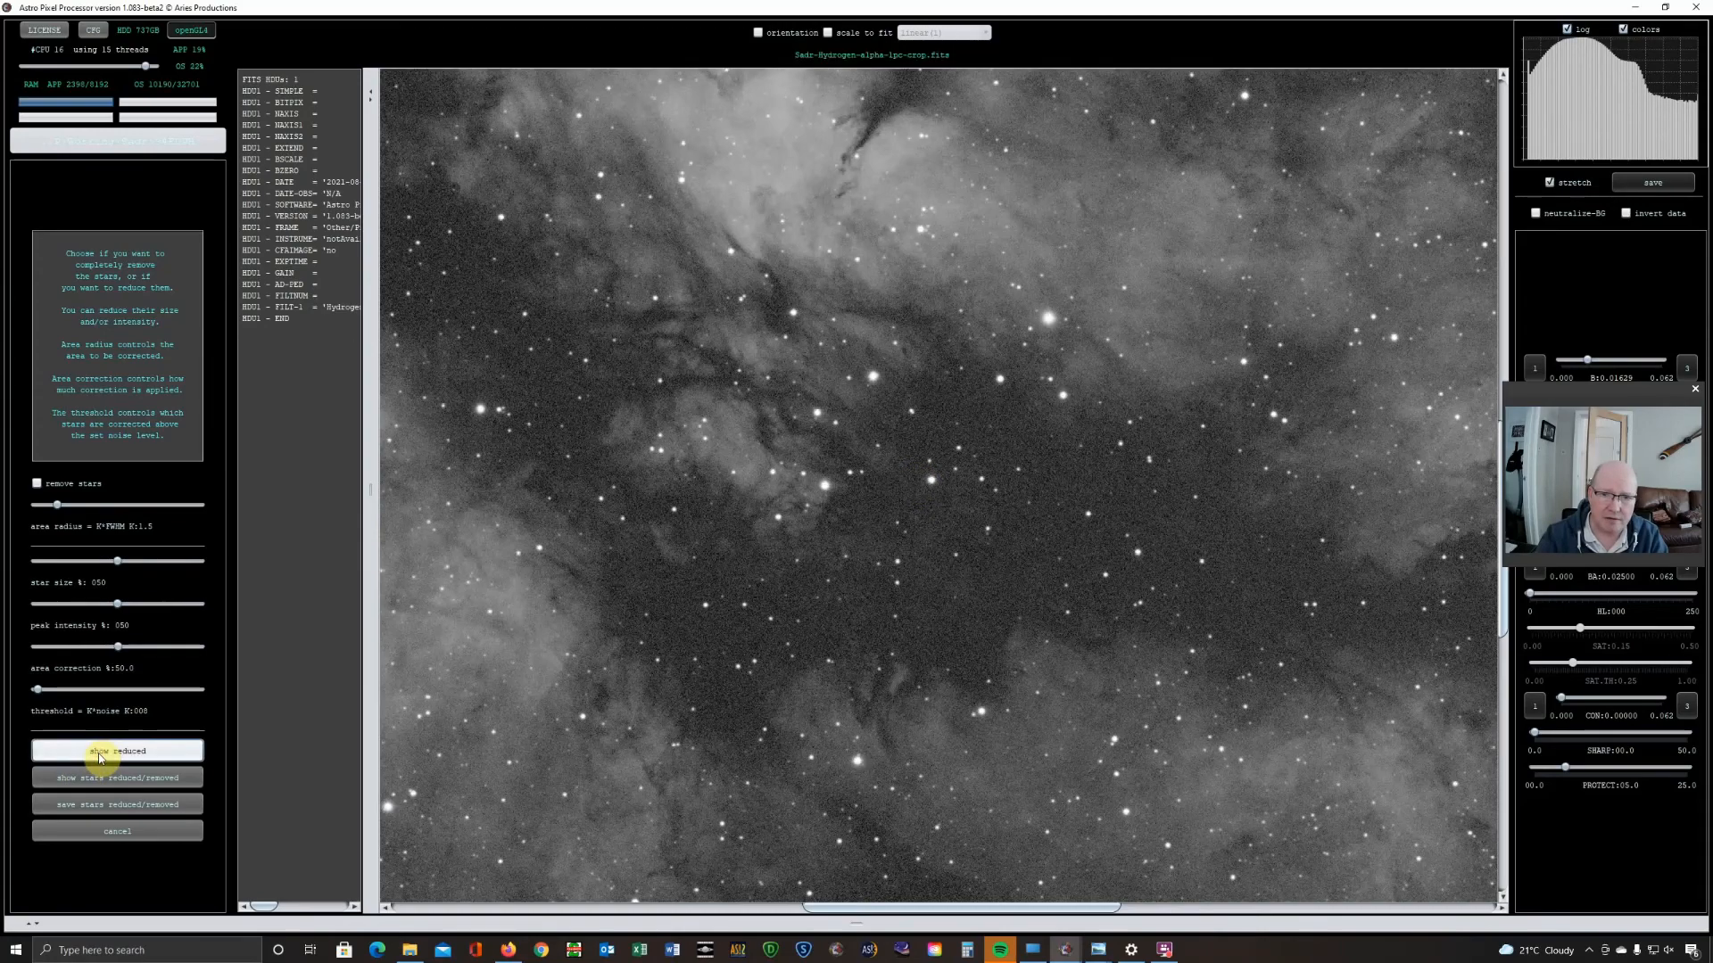
{"action": "left_click", "coordinate": [117, 750]}
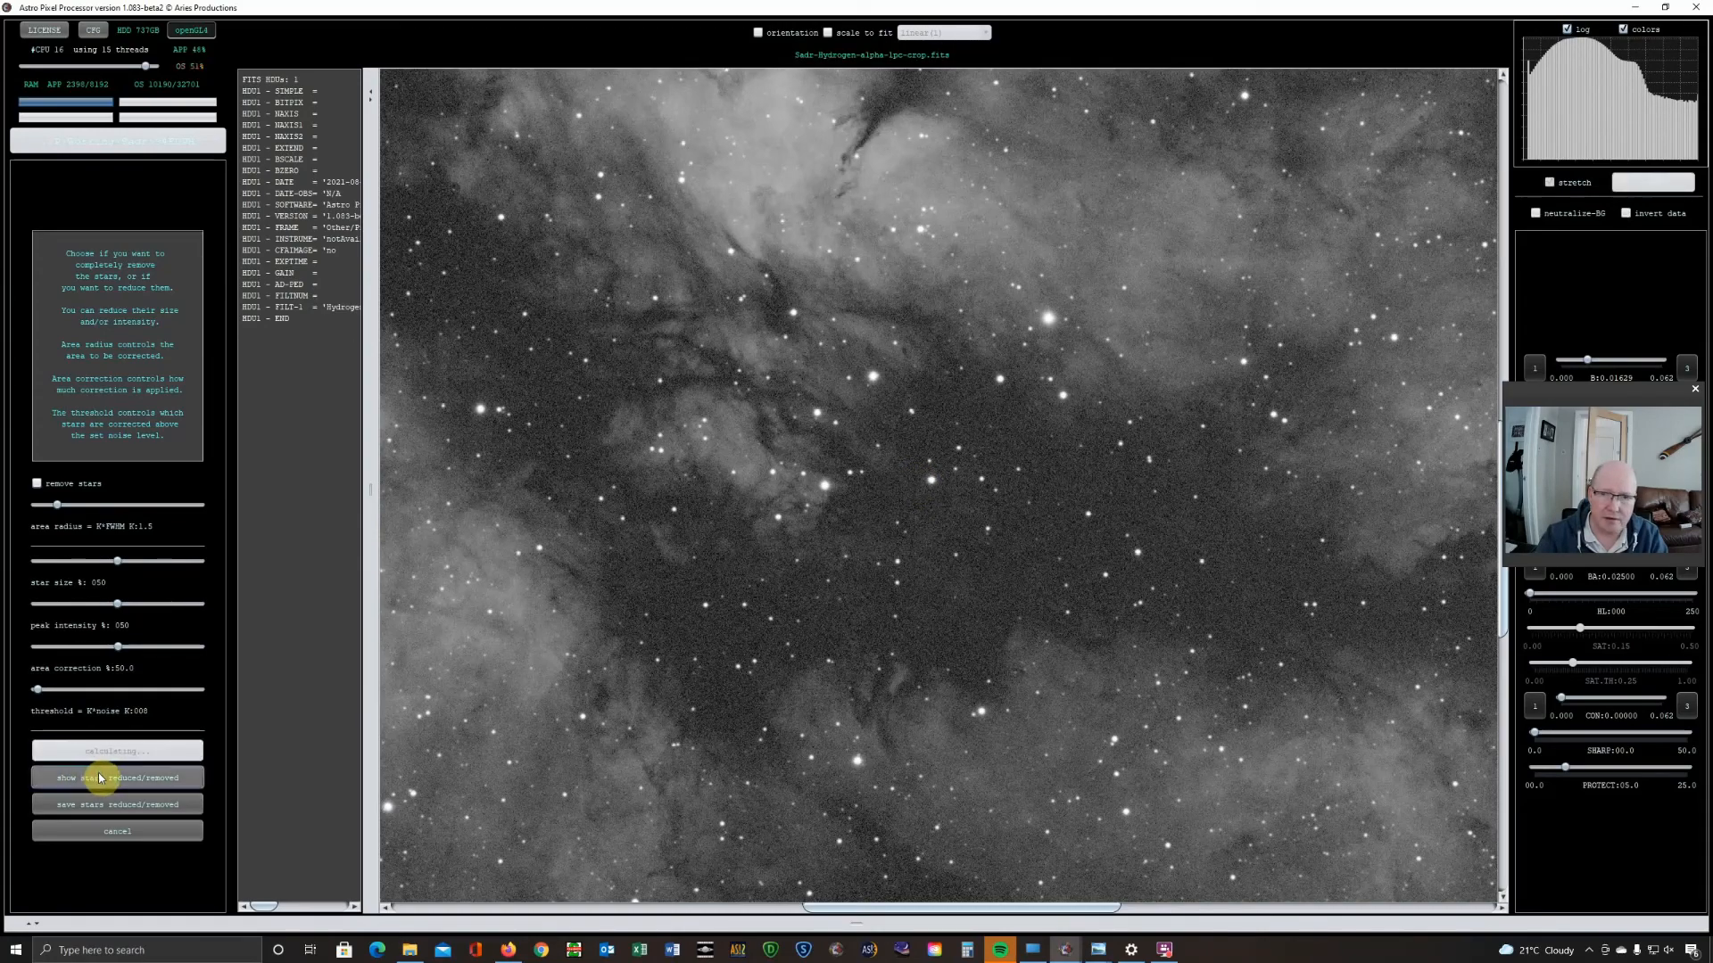
{"action": "left_click", "coordinate": [117, 777]}
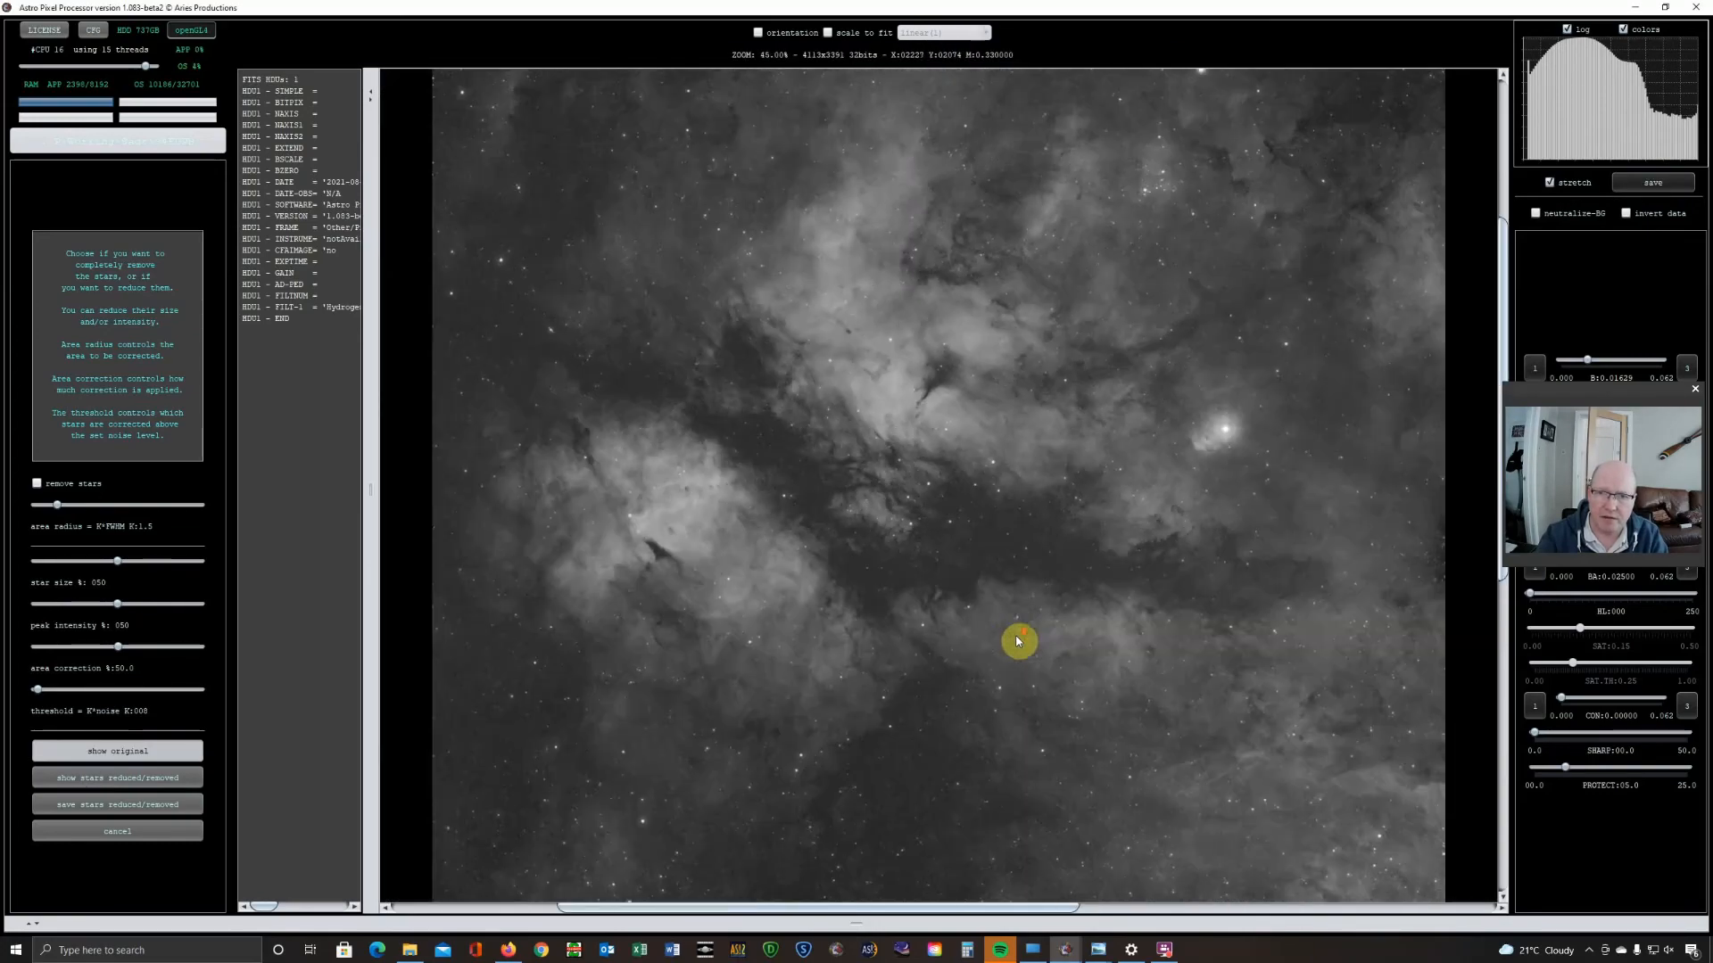
{"action": "scroll", "scroll_direction": "down", "scroll_amount": 3}
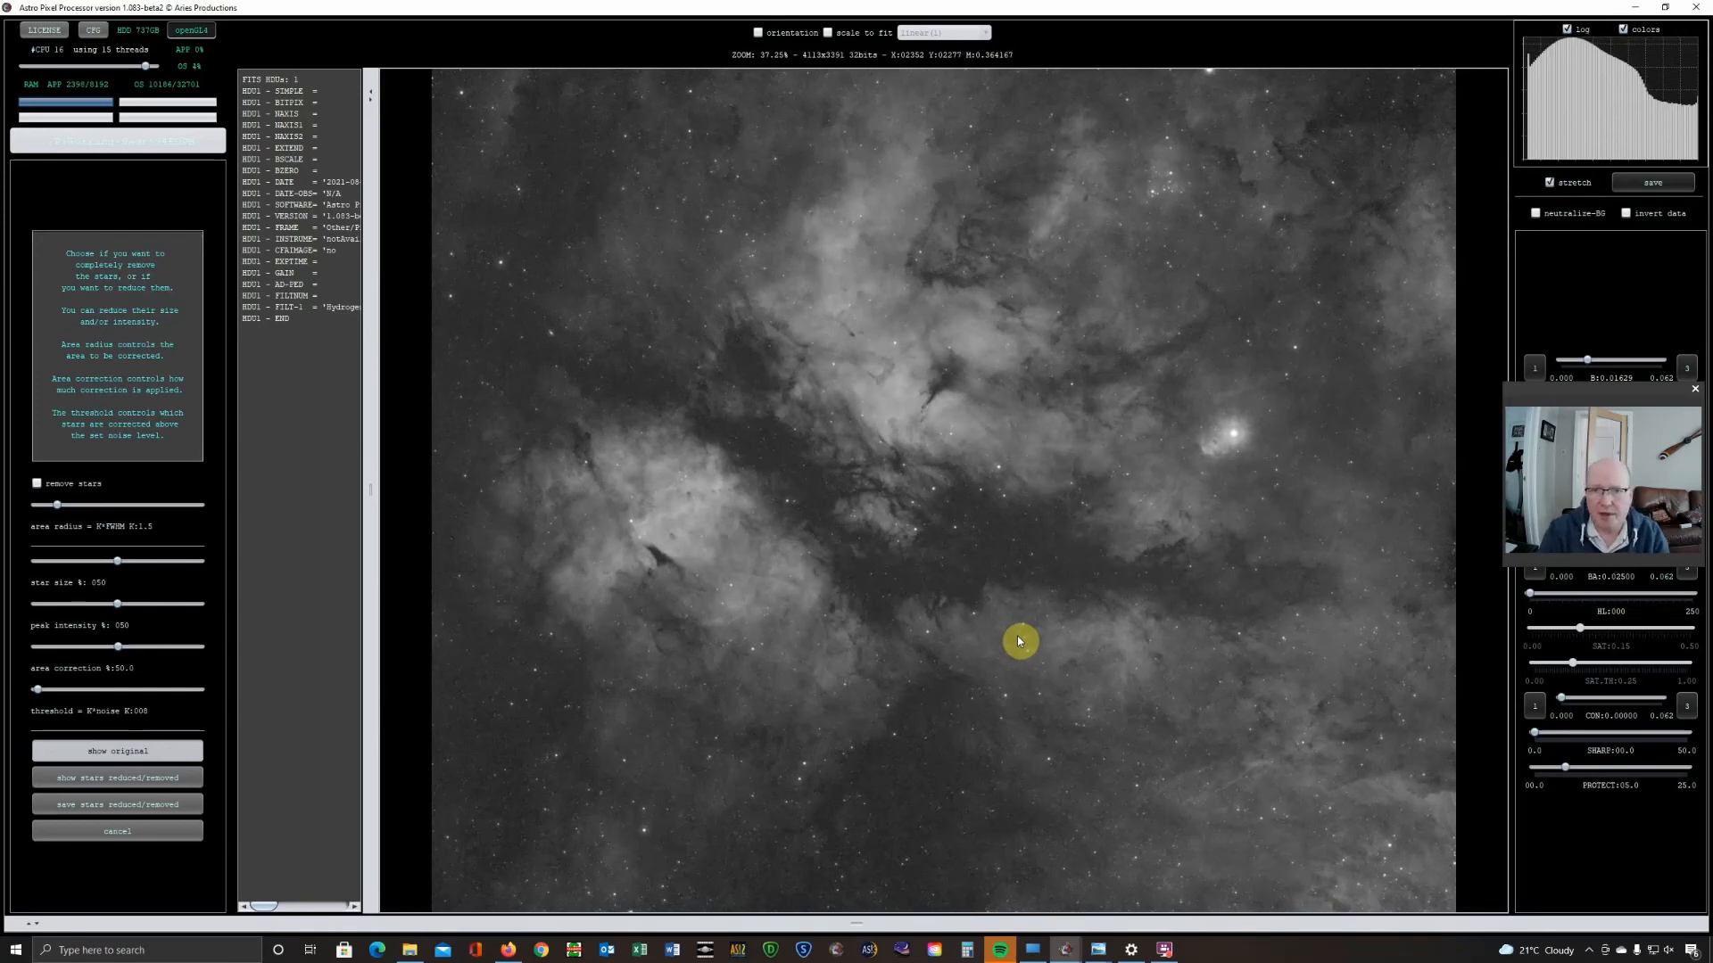